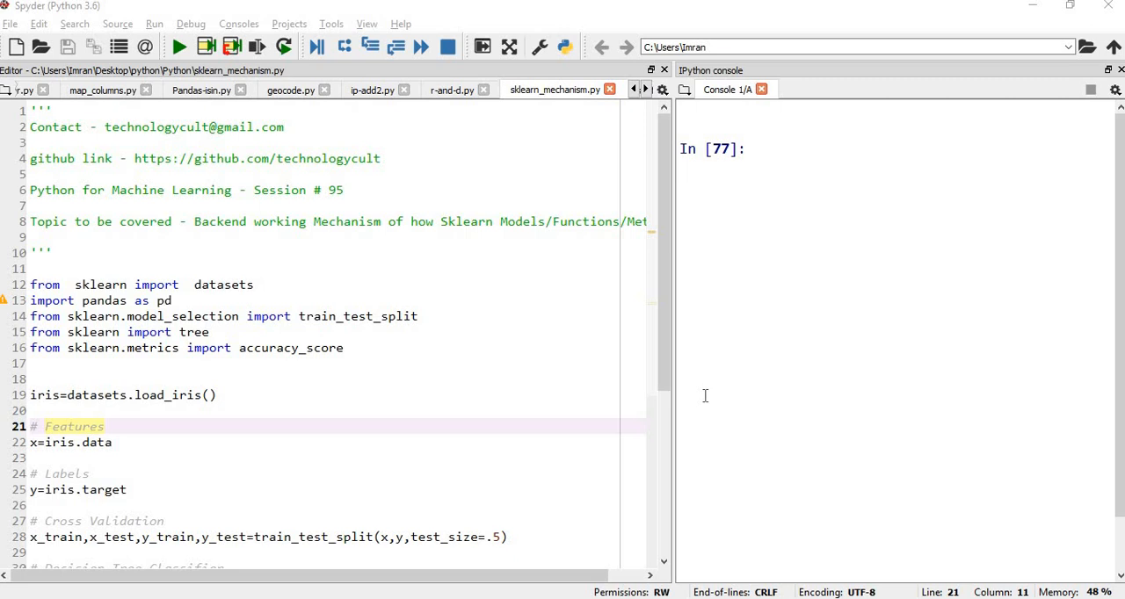
# - Select the sklearn datasets, pandas, train_test_split, tree and accuracy_score import lines to run them
pyautogui.scroll(-3)
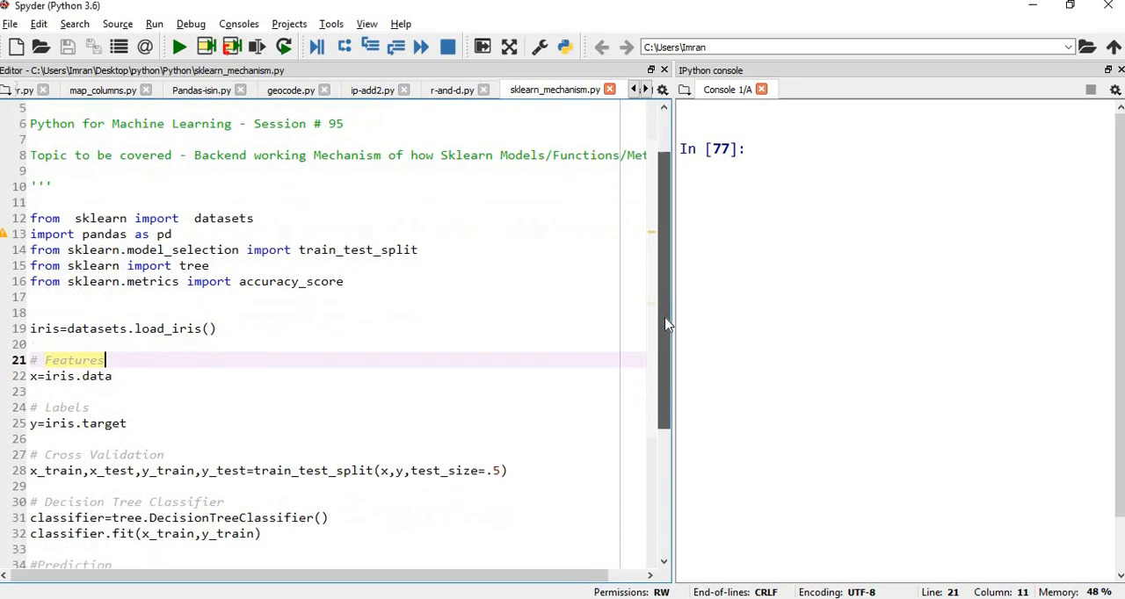
pyautogui.scroll(-3)
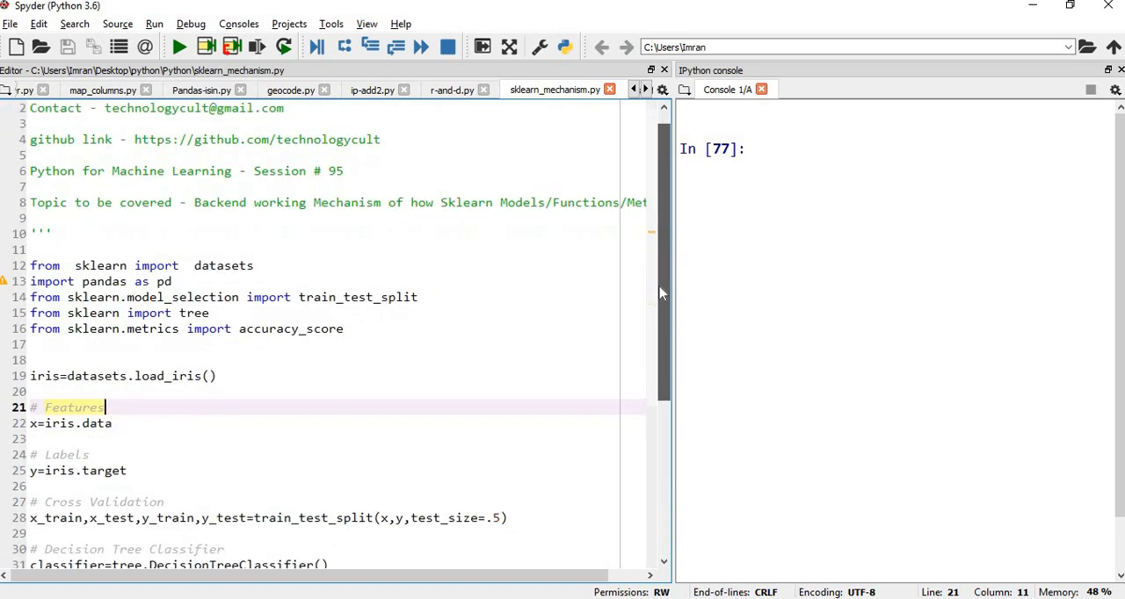
pyautogui.scroll(-3)
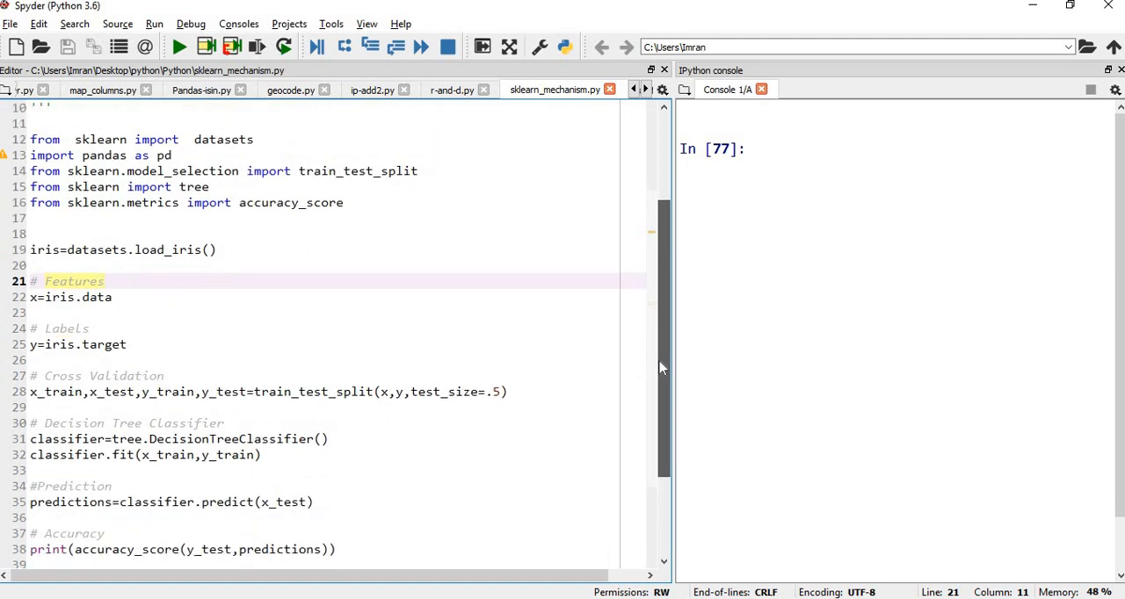
pyautogui.scroll(-3)
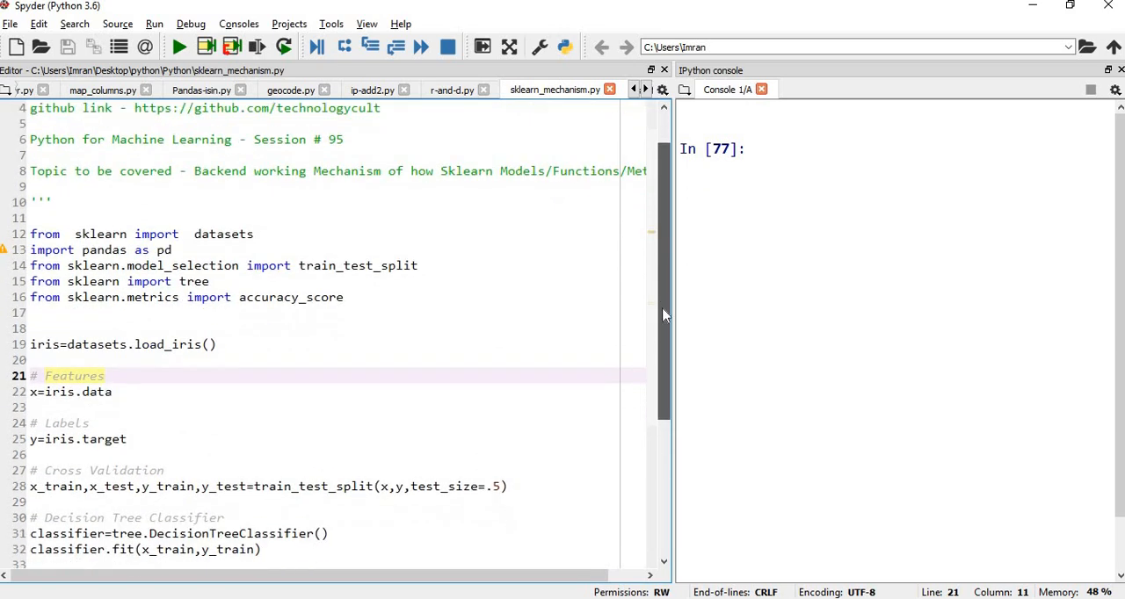
pyautogui.scroll(-3)
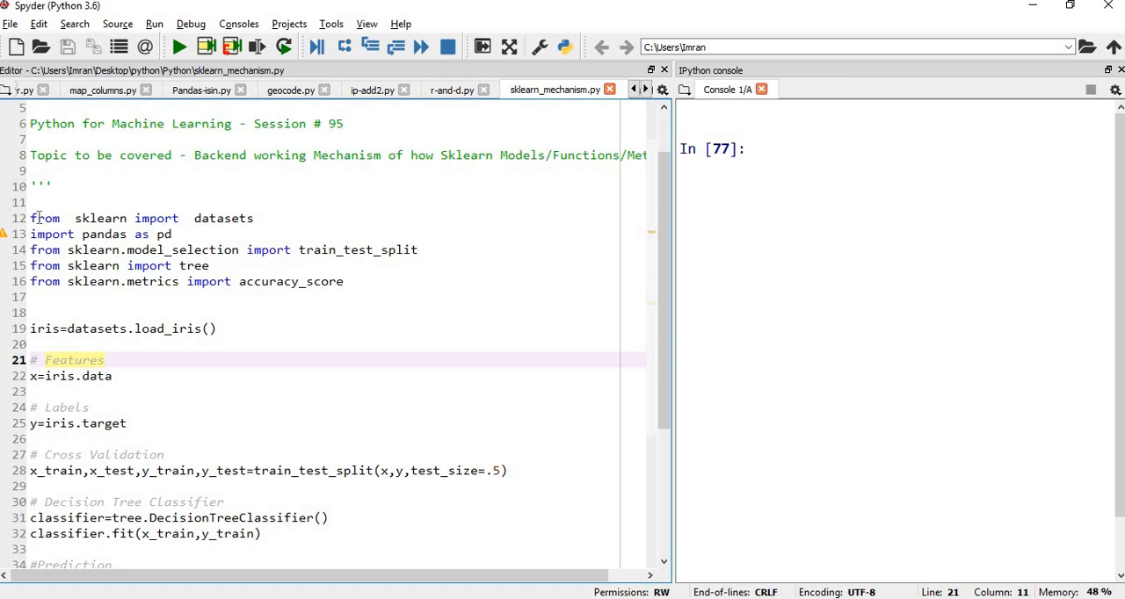
pyautogui.moveTo(30, 218); pyautogui.dragTo(30, 297)
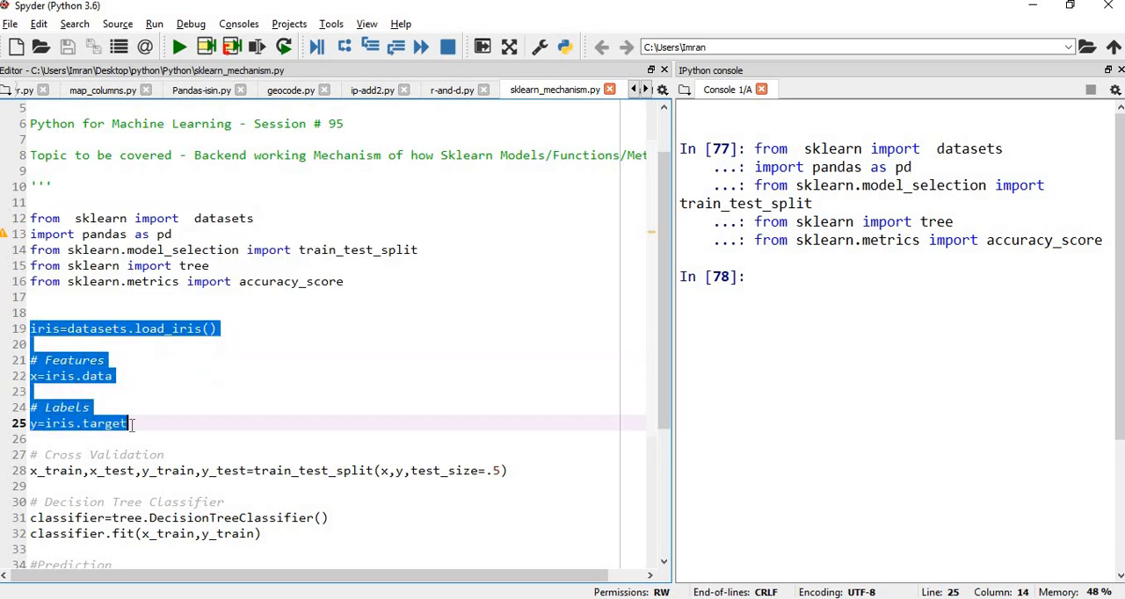
# - Run the iris loading, split, classifier, prediction and accuracy lines with F9, printing accuracy 0.92
pyautogui.press('f9')
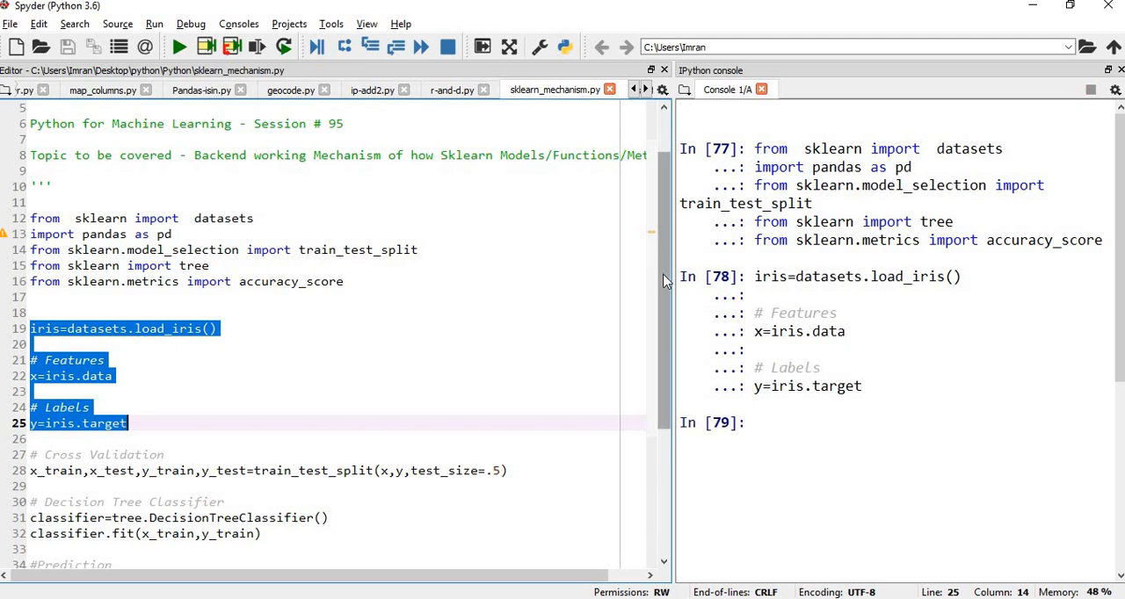
pyautogui.scroll(-3)
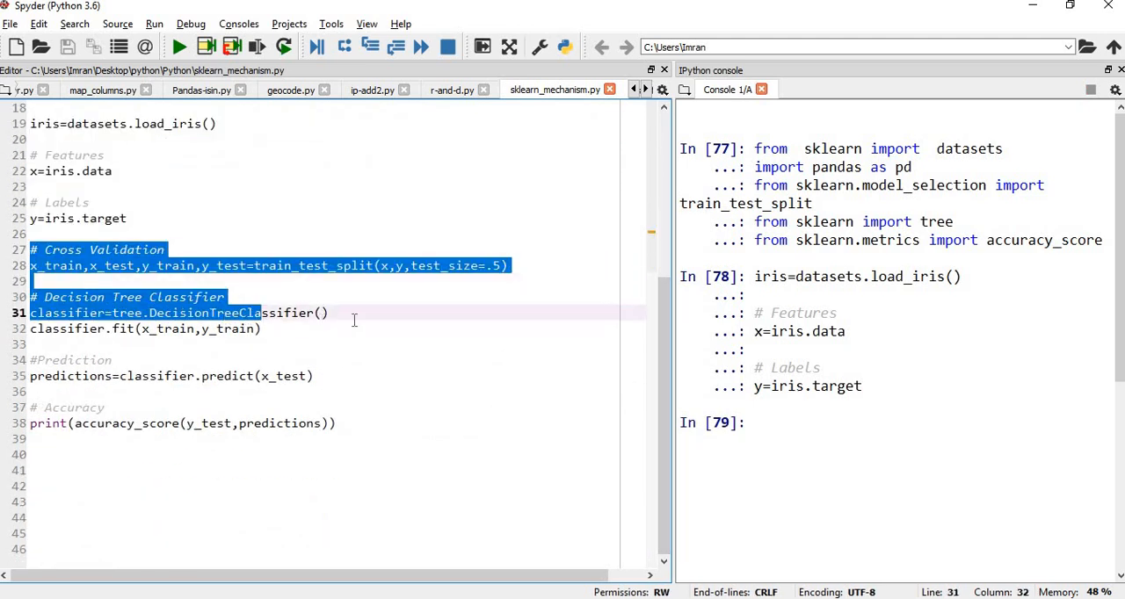
pyautogui.press('f9')
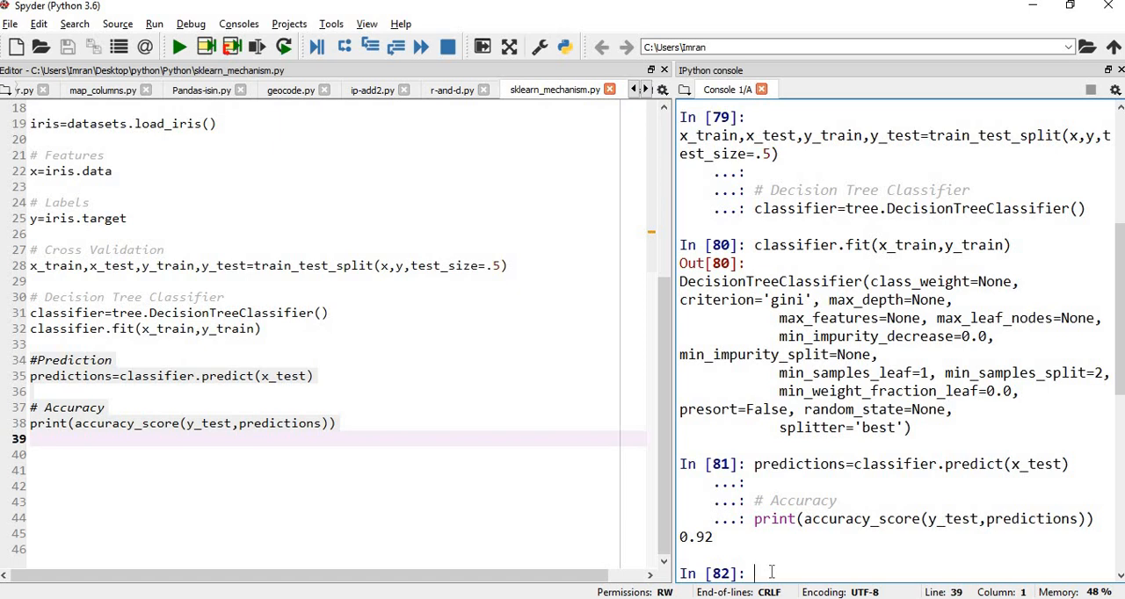
# - Evaluate classifier.tree_ in the console, picking tree_ from the autocomplete suggestions
pyautogui.write('classifier')
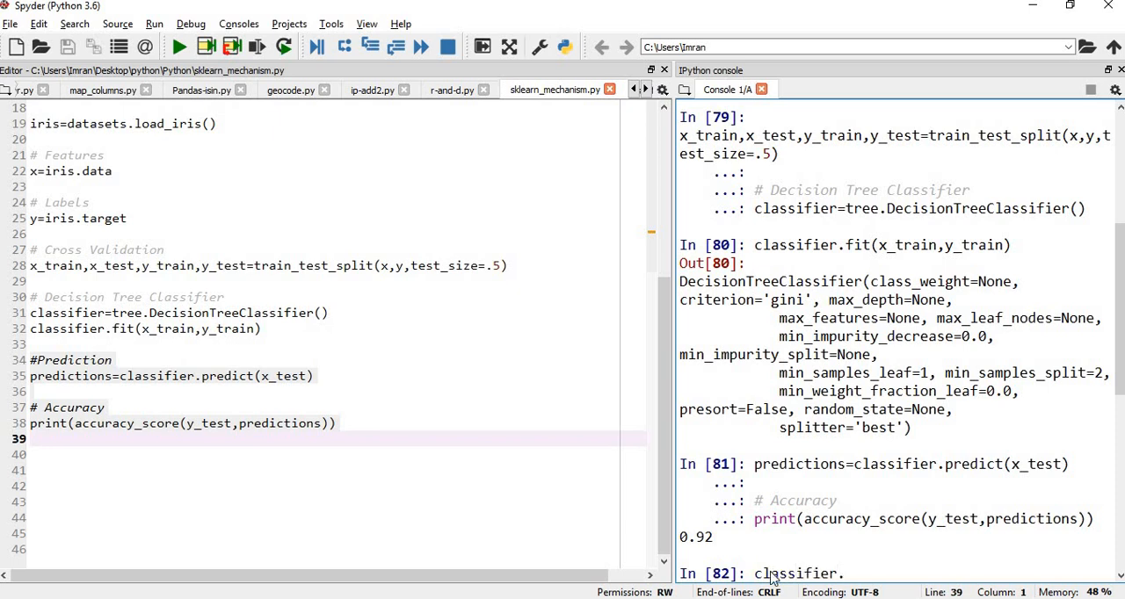
pyautogui.write('.')
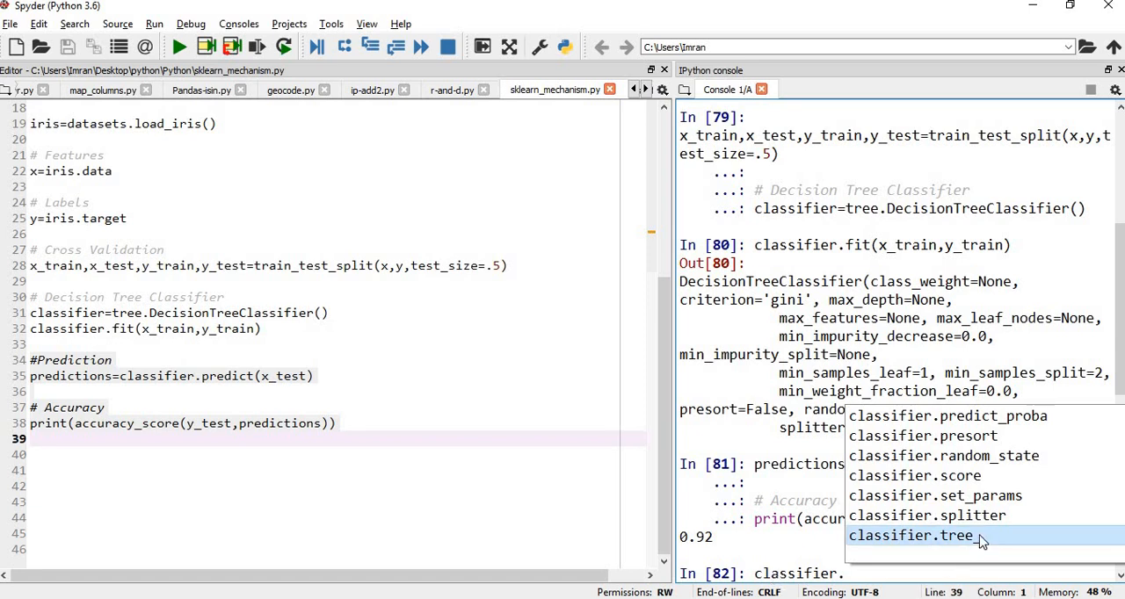
pyautogui.click(910, 534)
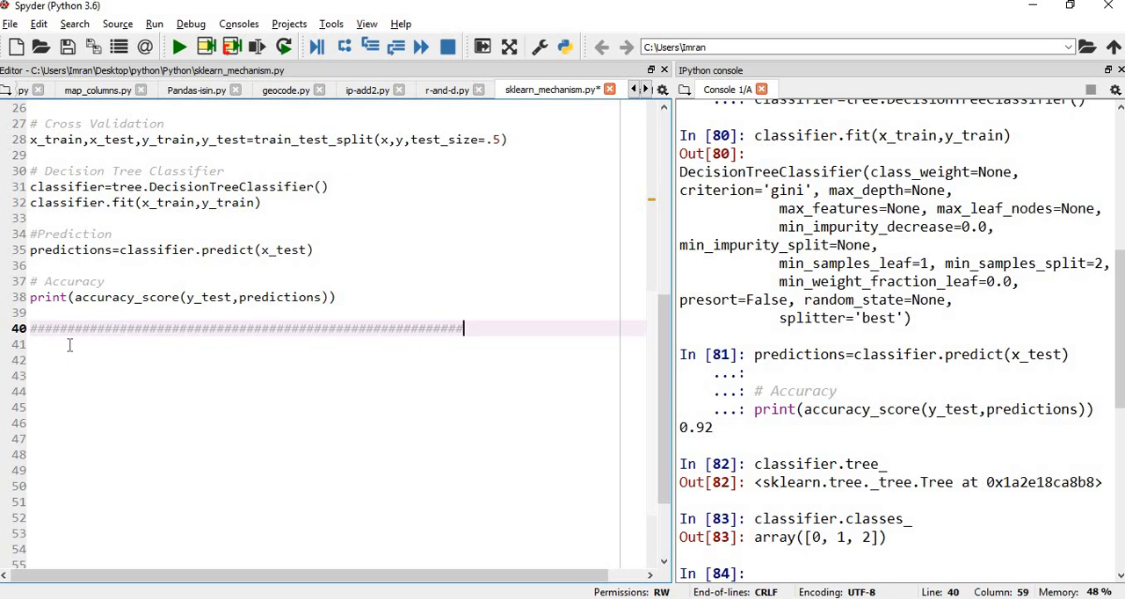
# - Add a line of # characters as a separator, undoing a stray import line
pyautogui.write('#####################')
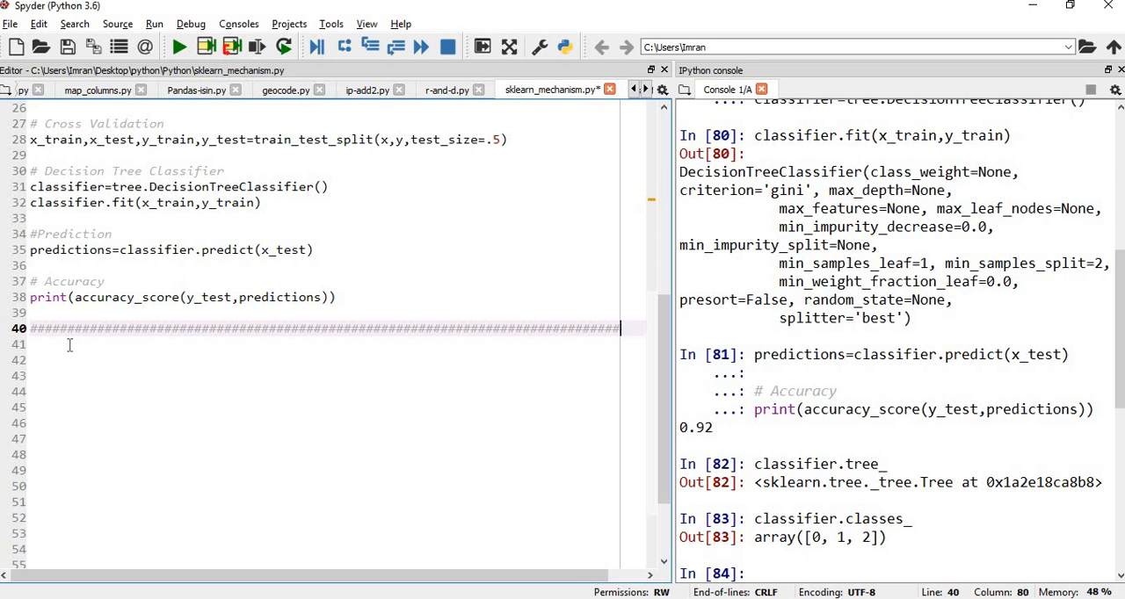
pyautogui.write('import p')
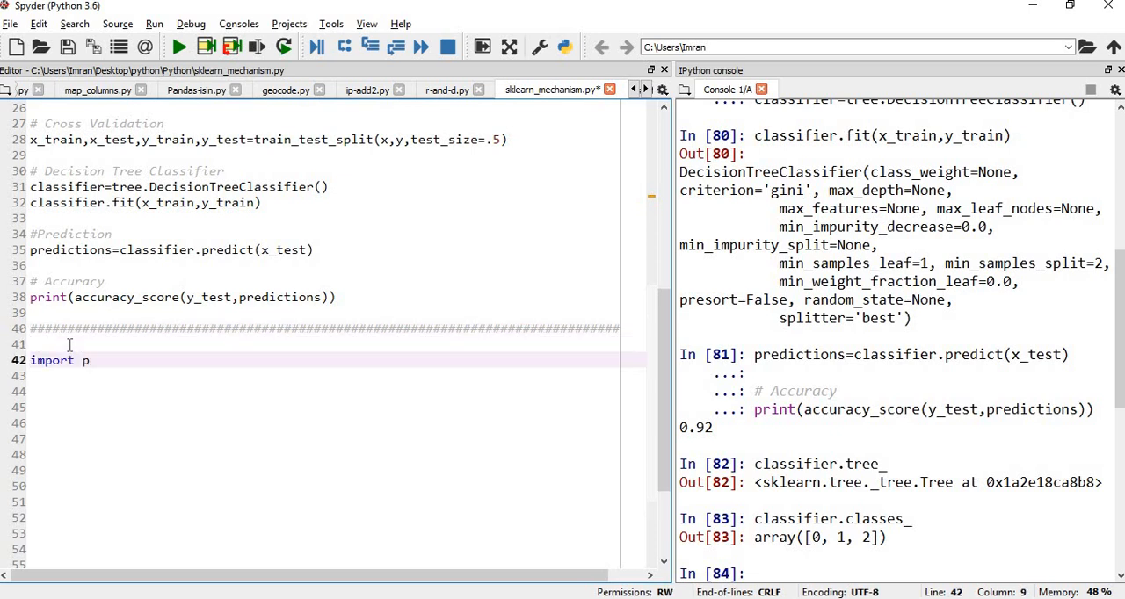
pyautogui.press('Ctrl+z')
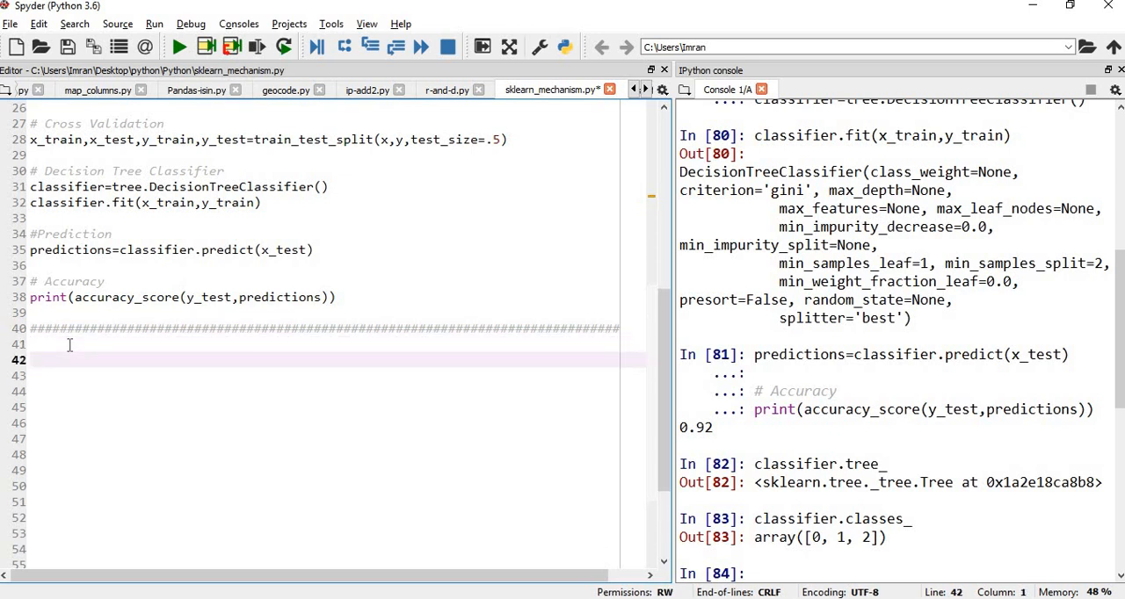
# - Write df = pd.DataFrame() below the separator to create an empty DataFrame
pyautogui.write('df =')
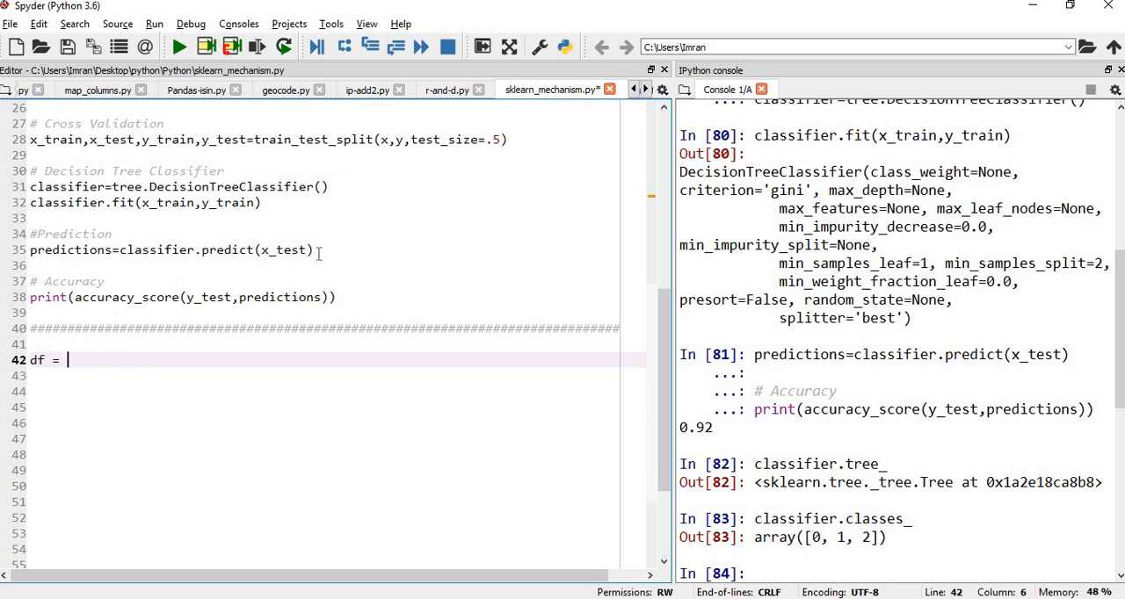
pyautogui.write('pd.re')
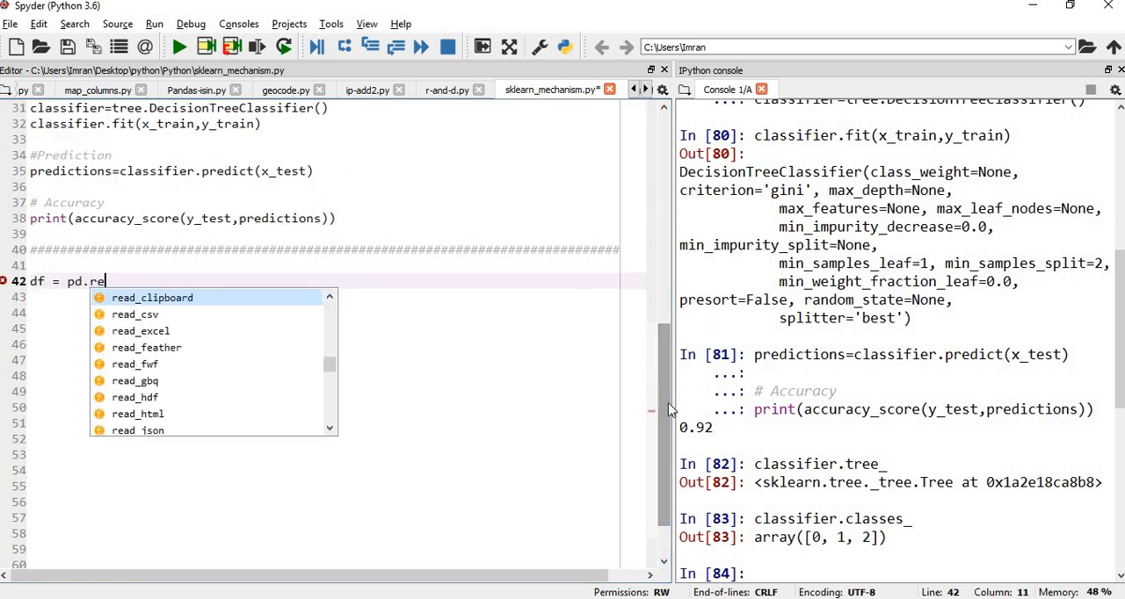
pyautogui.write('Da')
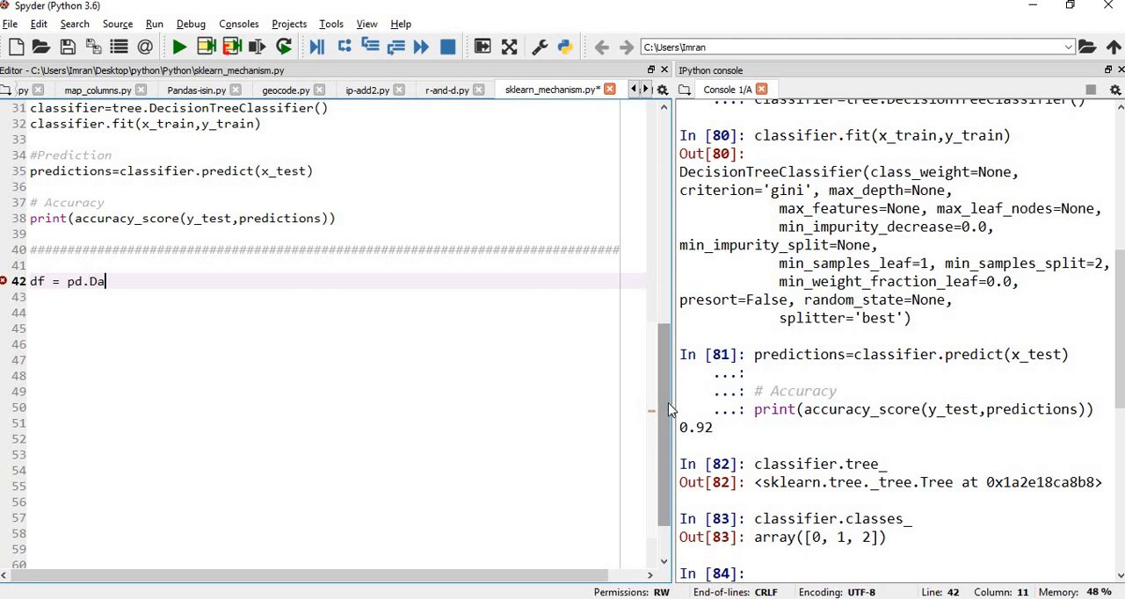
pyautogui.write('taFrame(')
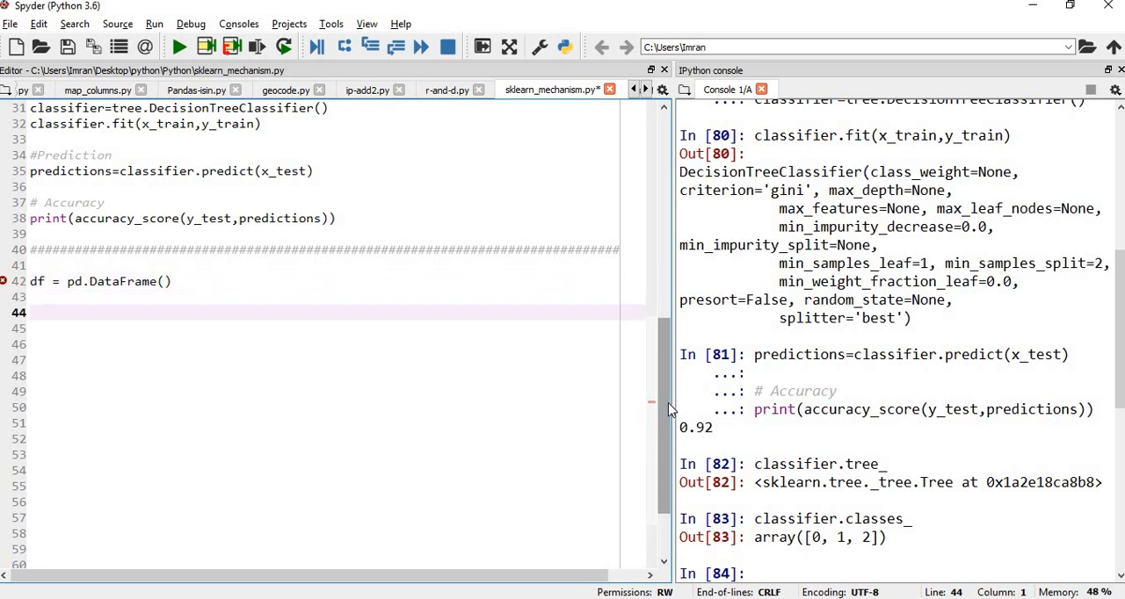
pyautogui.write('df')
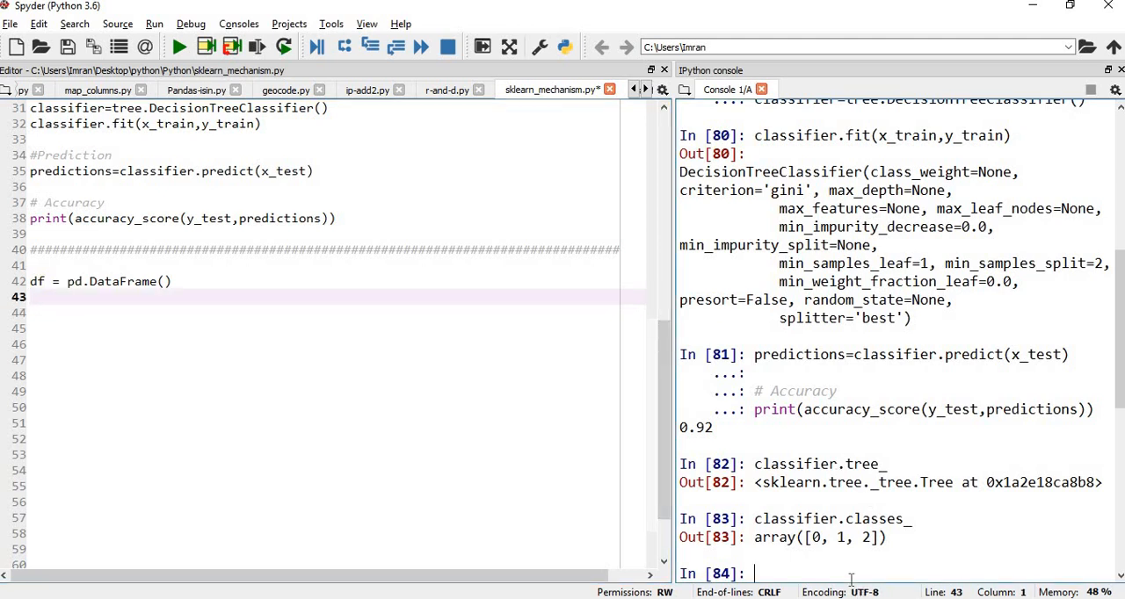
# - List the classifier's attribute names with dir(classifier) in the console
pyautogui.write('dir')
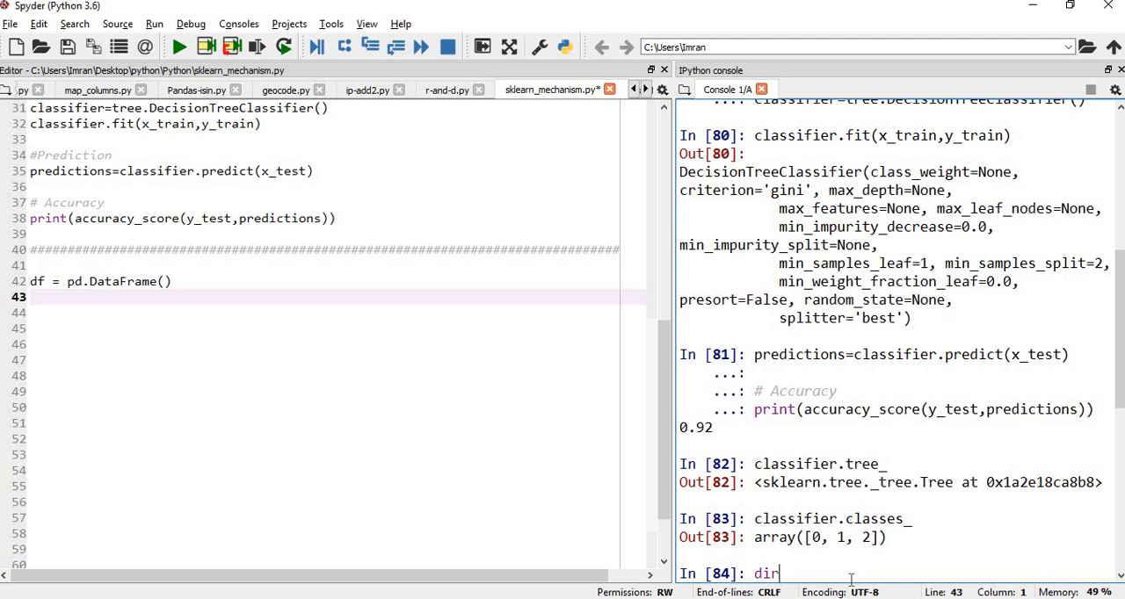
pyautogui.write('(')
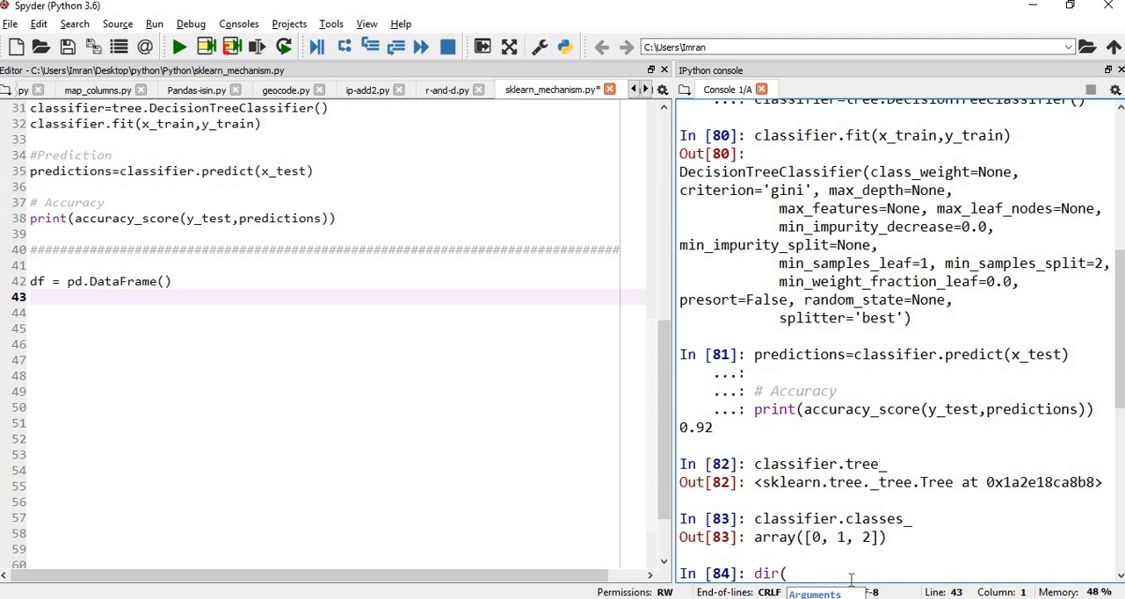
pyautogui.write('class')
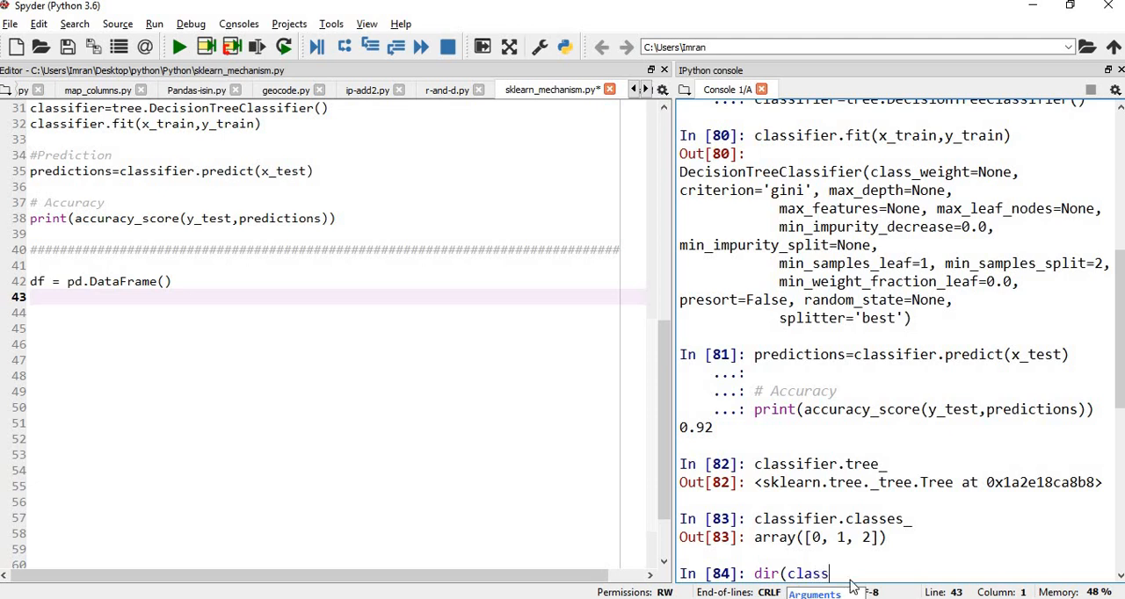
pyautogui.write('ifier')
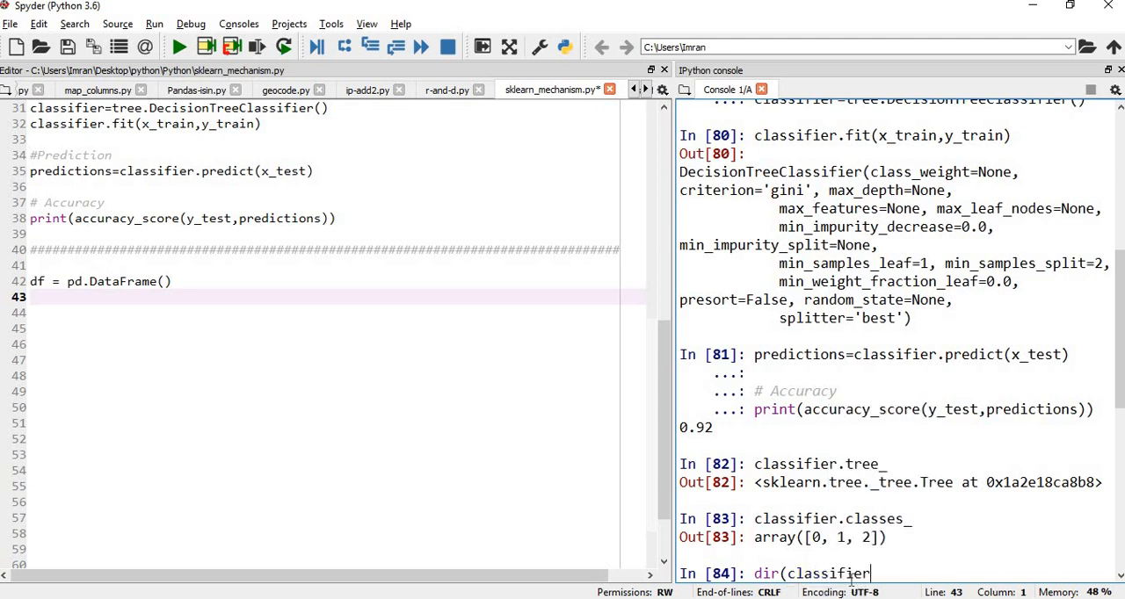
pyautogui.write(')')
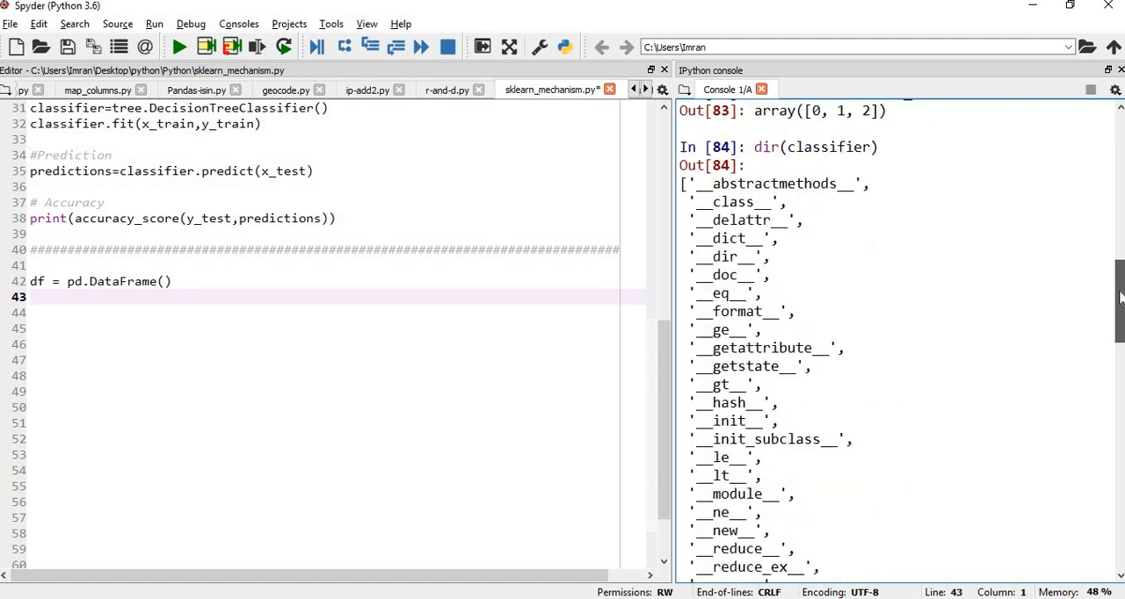
# - Evaluate var(classifier) in the console, which raises a NameError
pyautogui.scroll(-3)
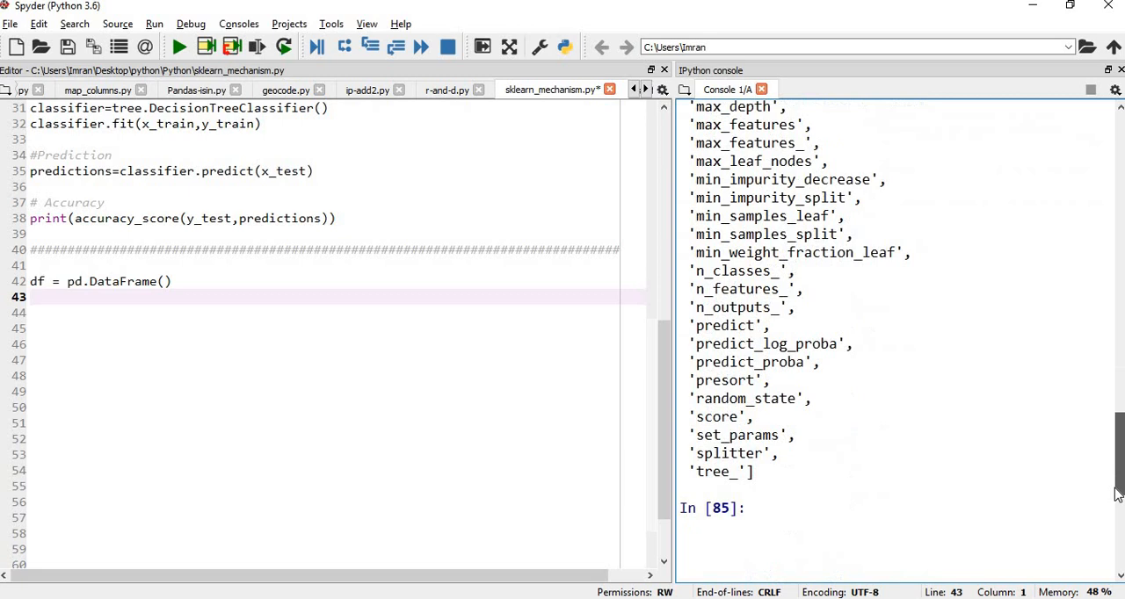
pyautogui.write('var')
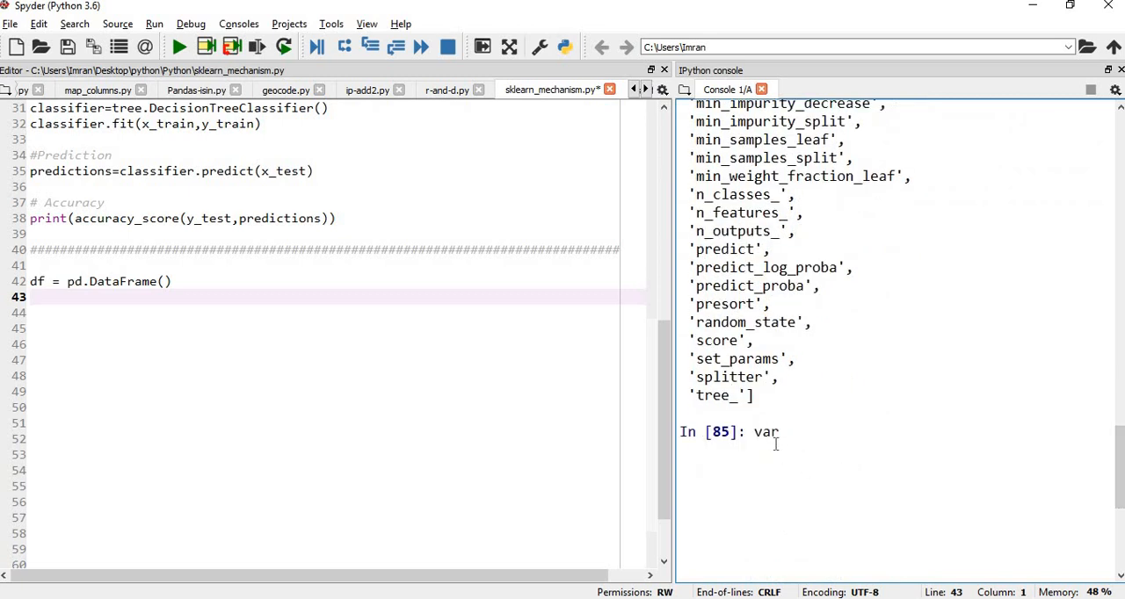
pyautogui.write('(cla')
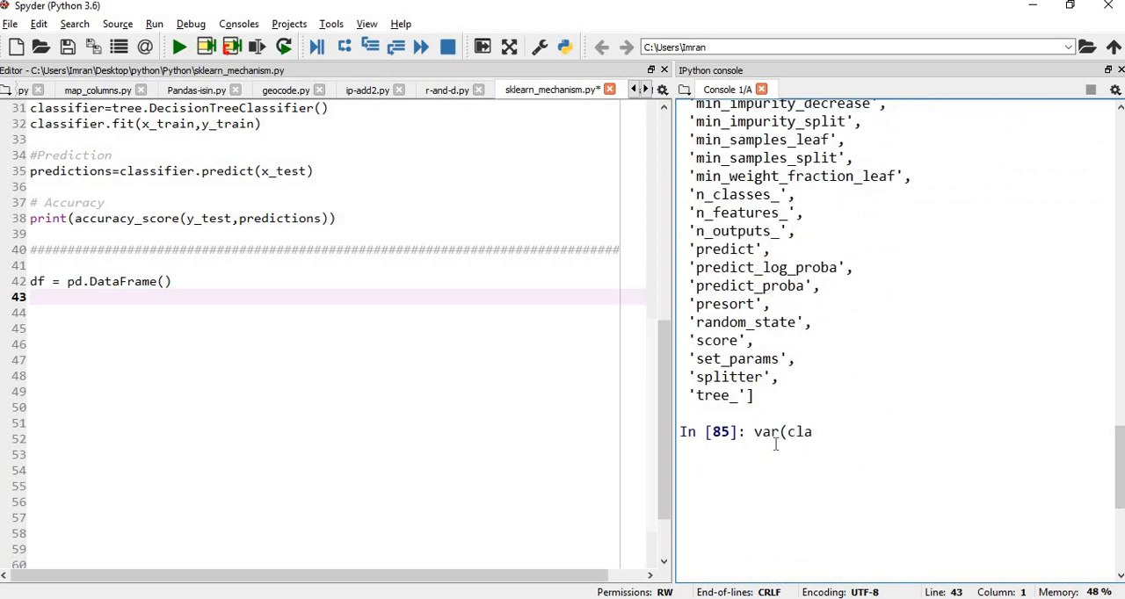
pyautogui.write('ssifier')
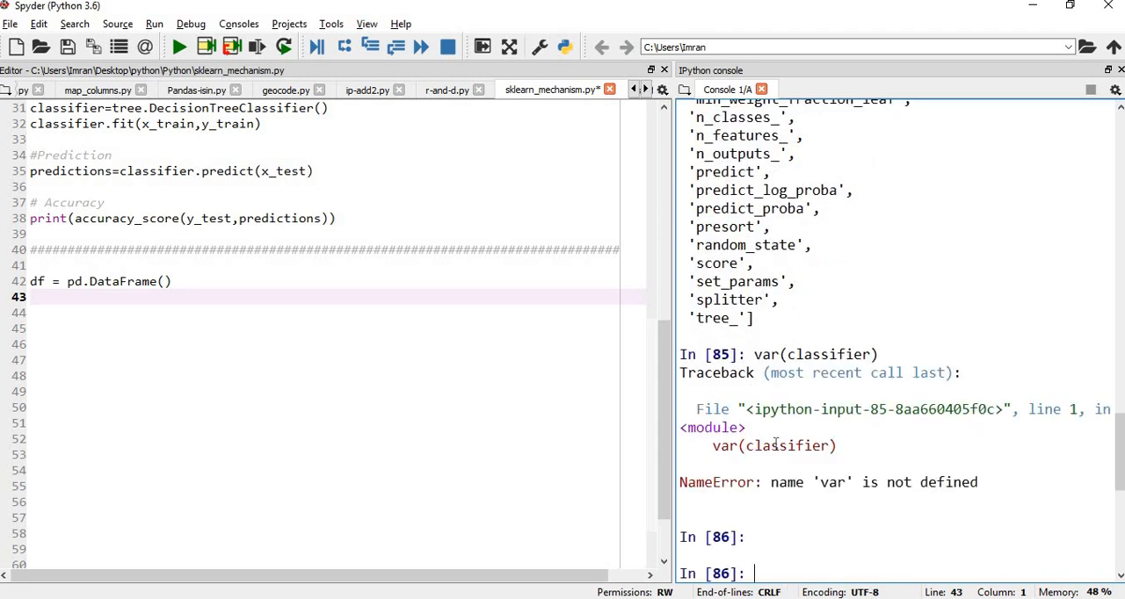
pyautogui.write('var(classifier)')
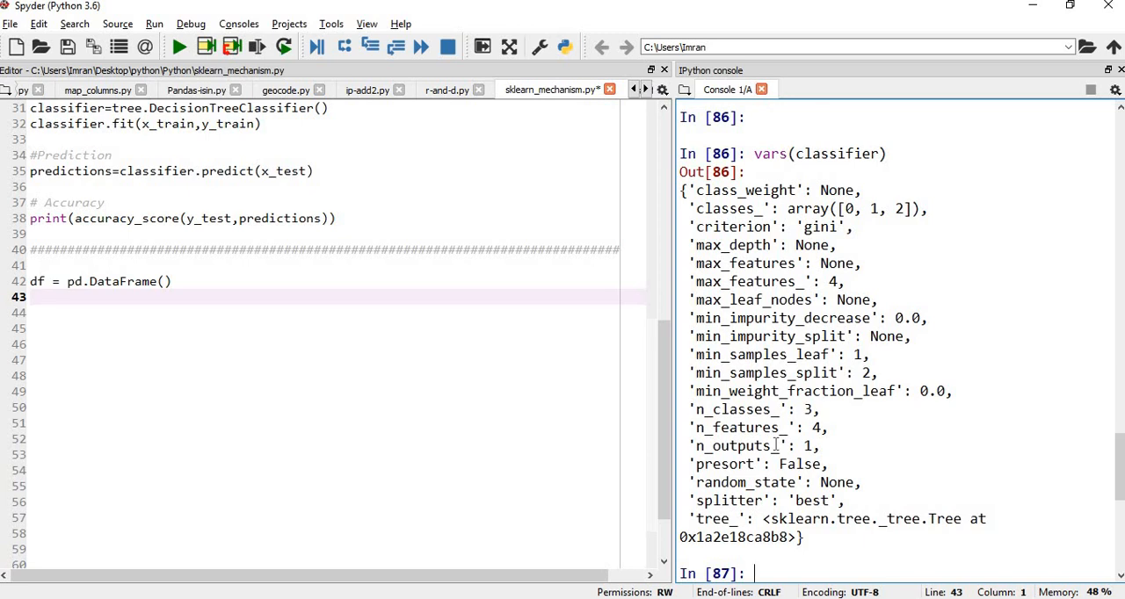
pyautogui.moveTo(76, 355)
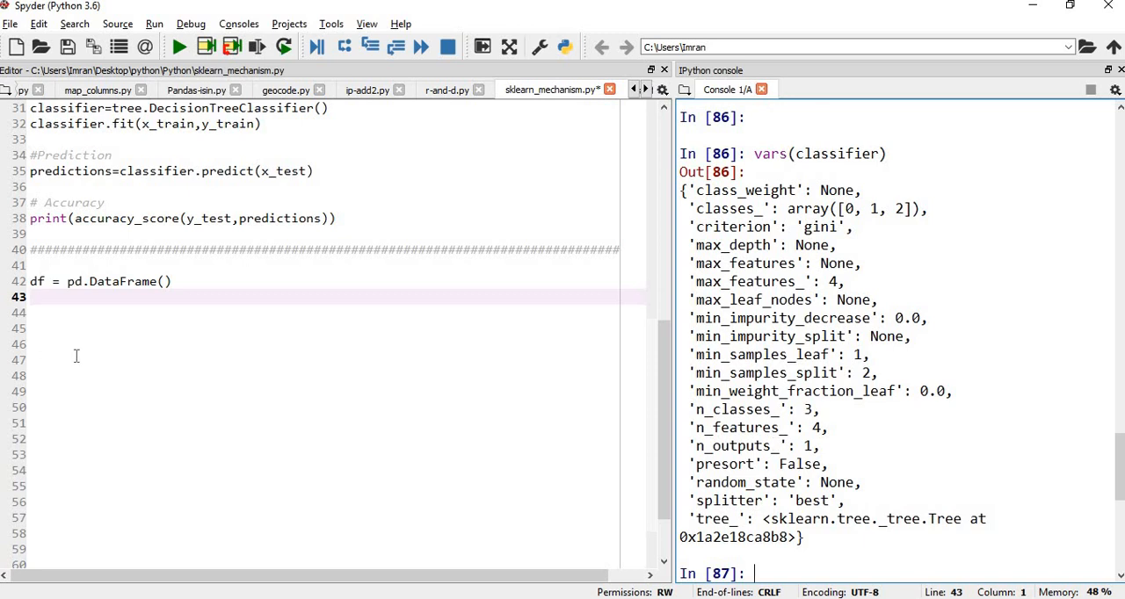
pyautogui.moveTo(53, 305)
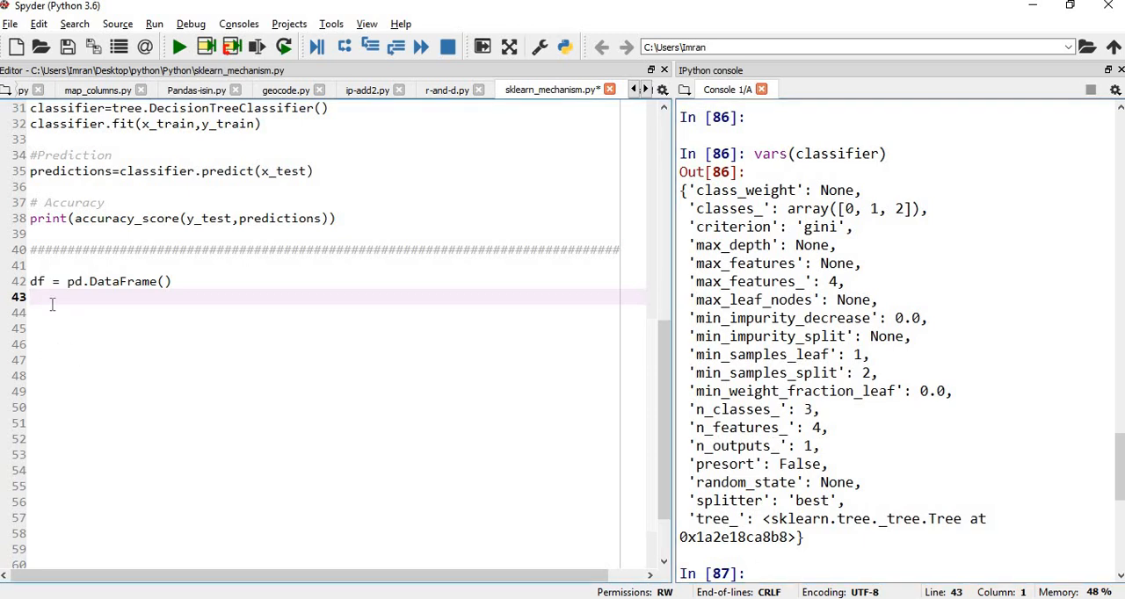
# - Write df['objects'] = dir(classifier) in the editor to fill the objects column
pyautogui.write('df')
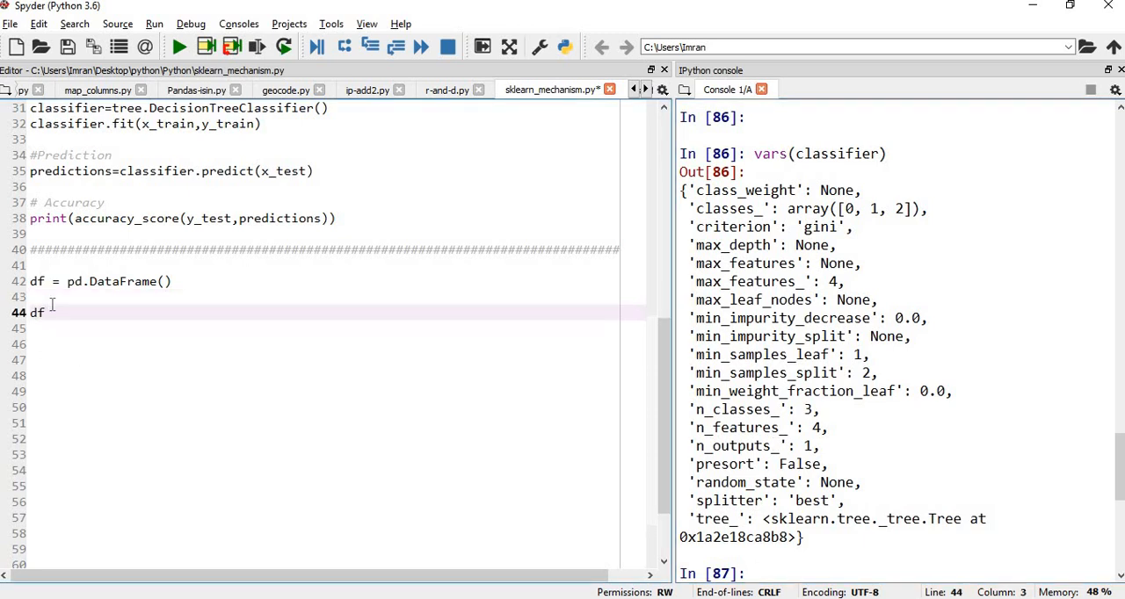
pyautogui.write("['ob")
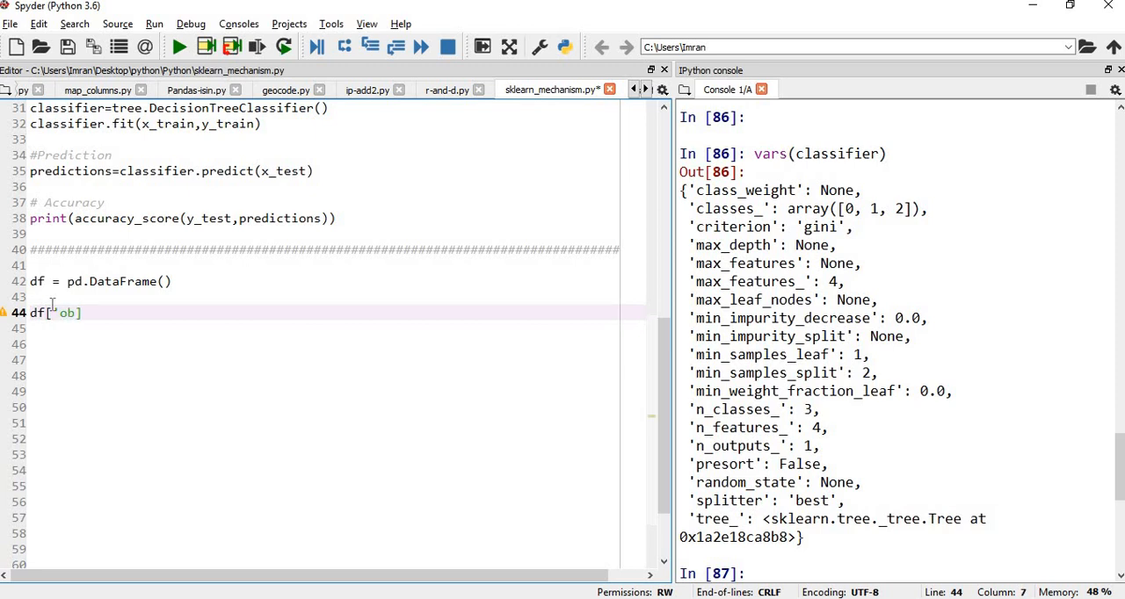
pyautogui.write('objects')
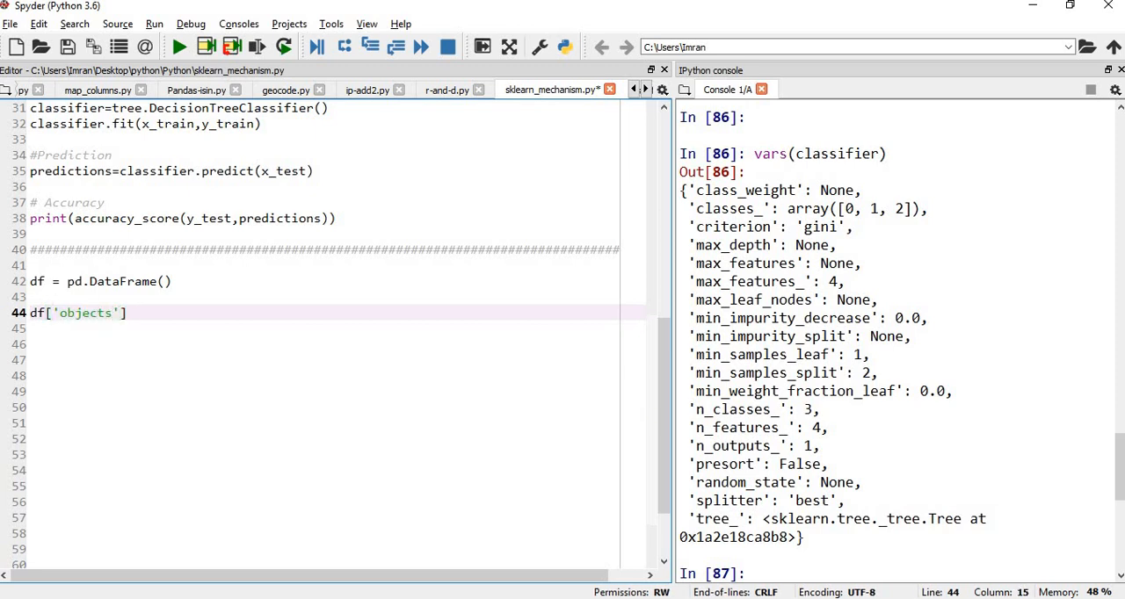
pyautogui.write('= dir()')
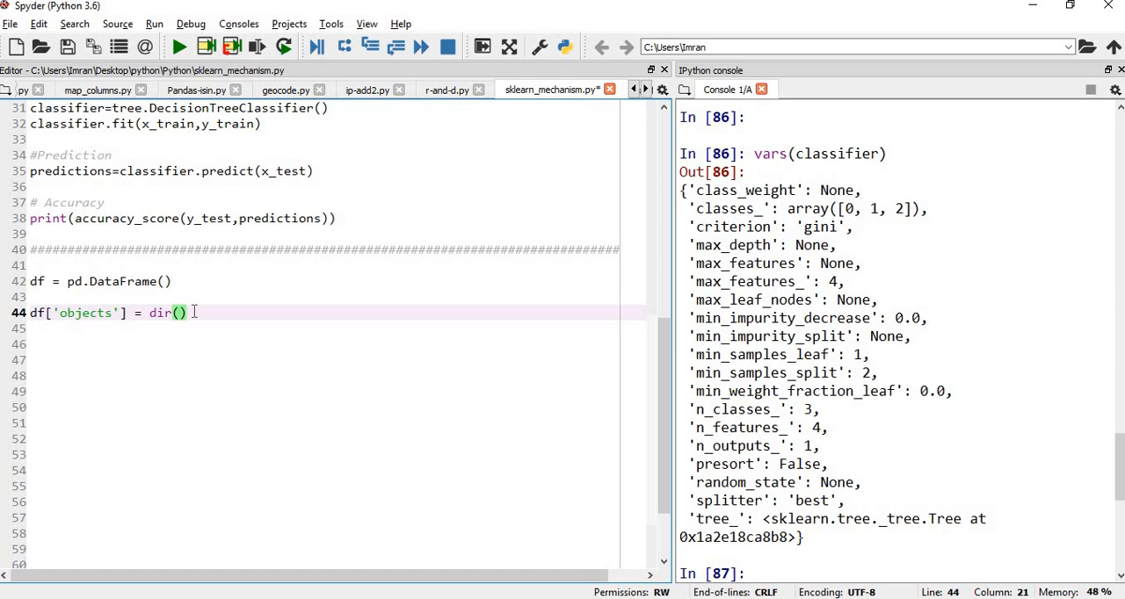
pyautogui.write('classifier')
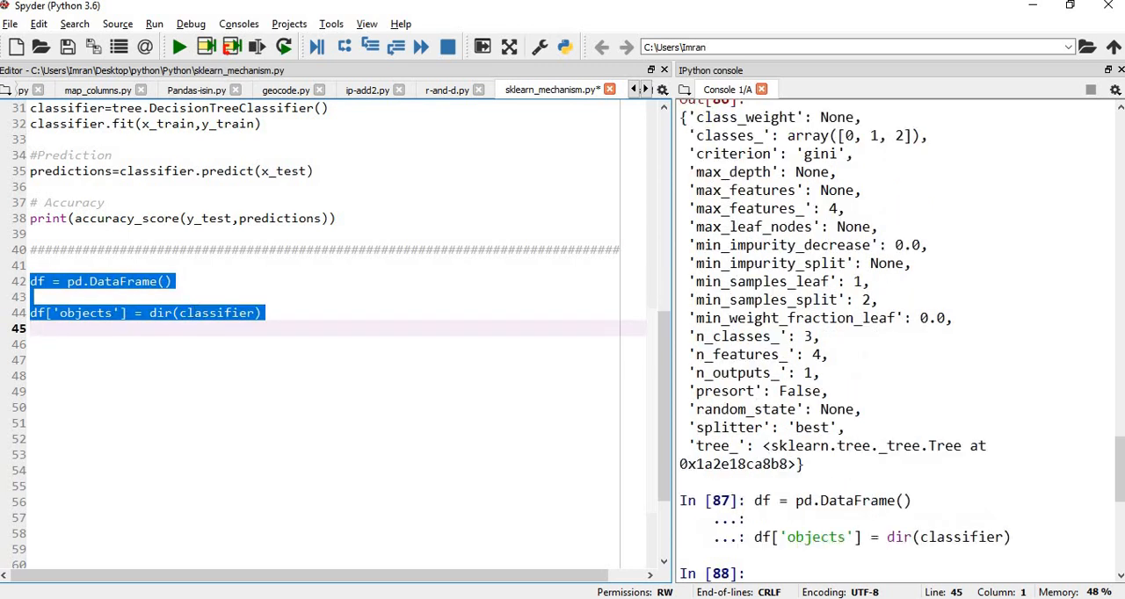
# - Preview the DataFrame's first rows with df.head() in the console
pyautogui.write('df')
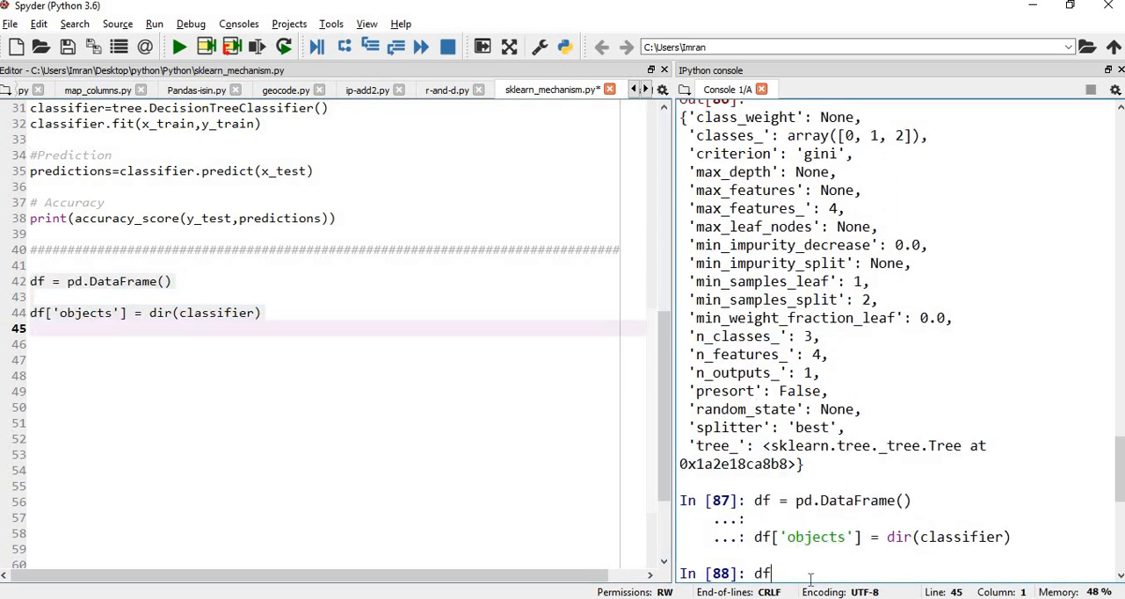
pyautogui.write('.head()')
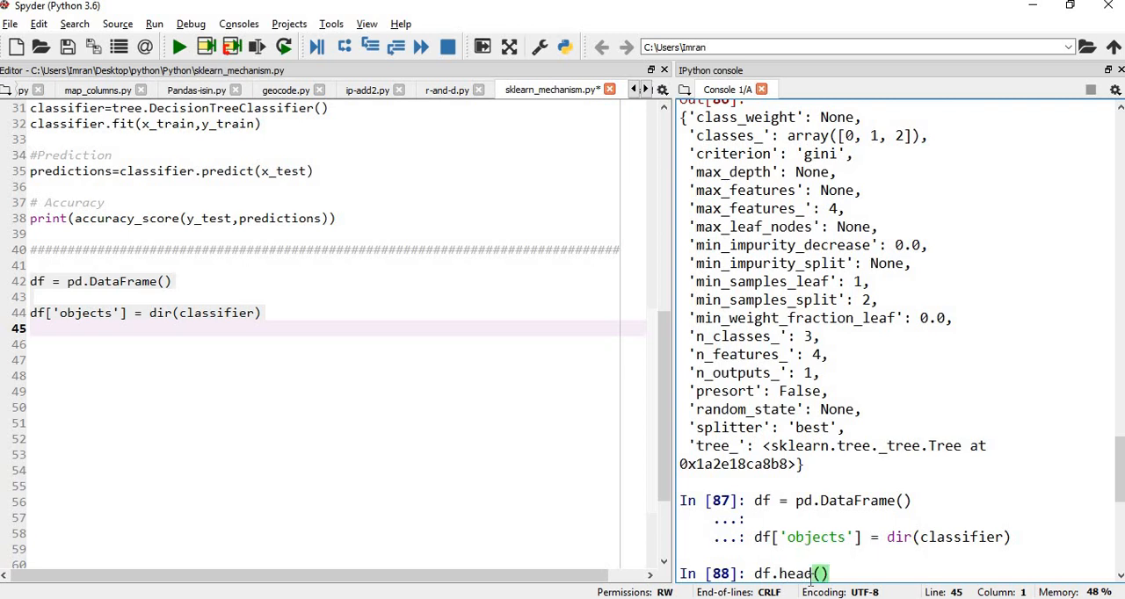
pyautogui.press('enter')
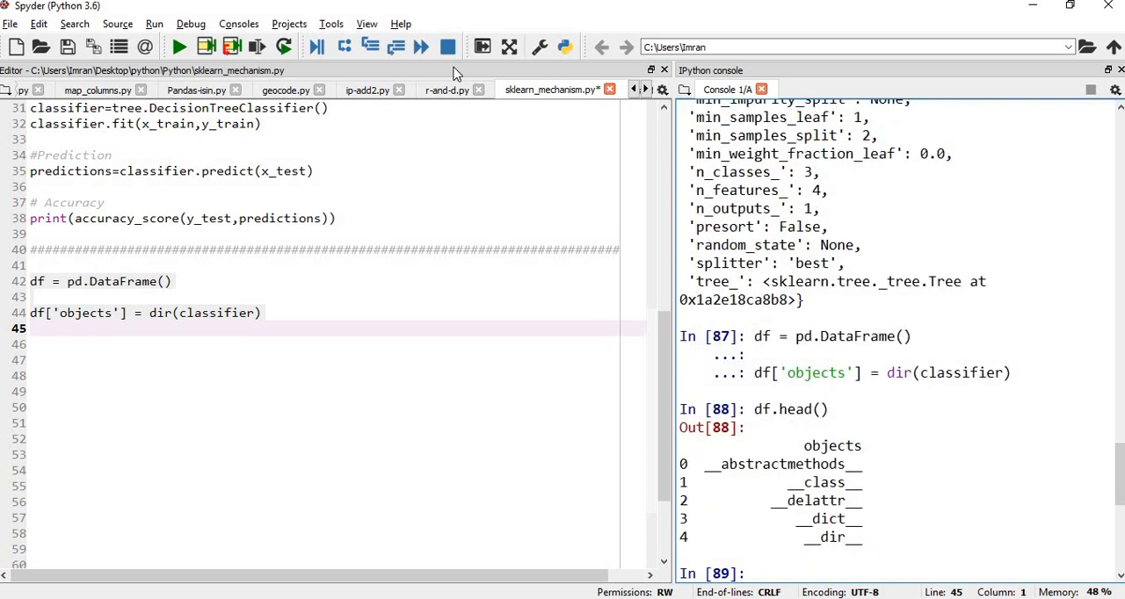
# - Show the Variable explorer pane via View > Panes, listing df as a (65, 1) DataFrame
pyautogui.click(366, 24)
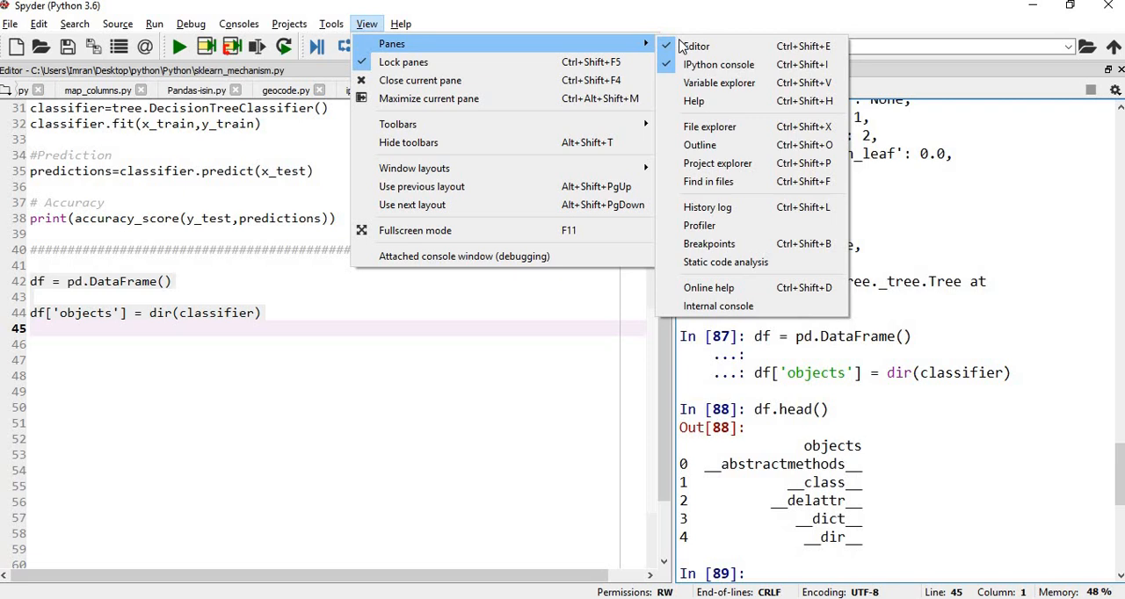
pyautogui.click(719, 80)
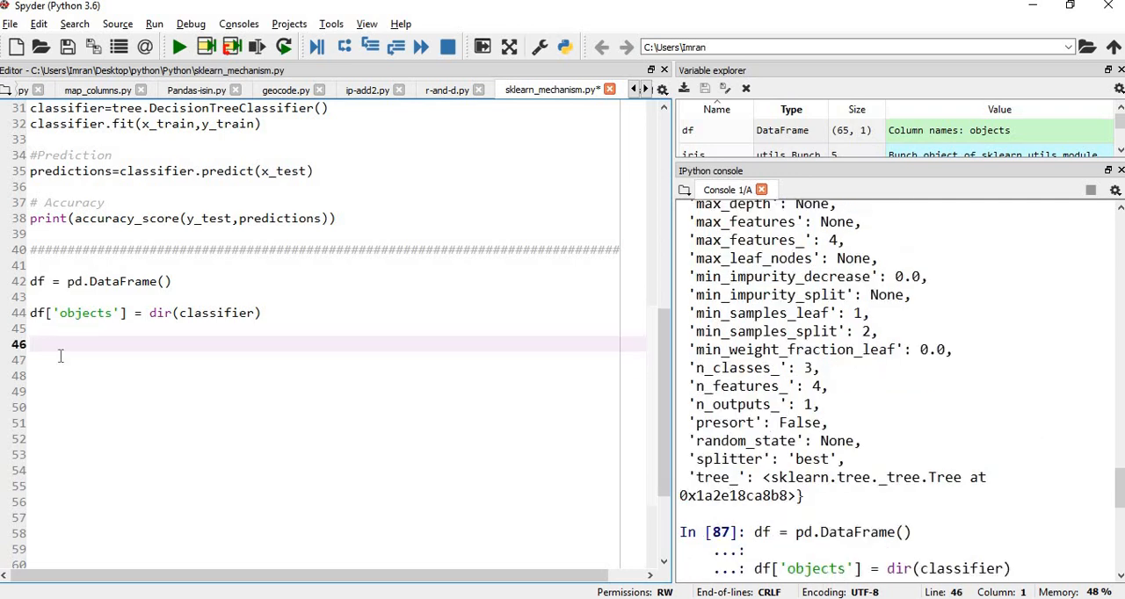
# - Write list1=[] and a for loop over dir(classifier) in the editor
pyautogui.write('list')
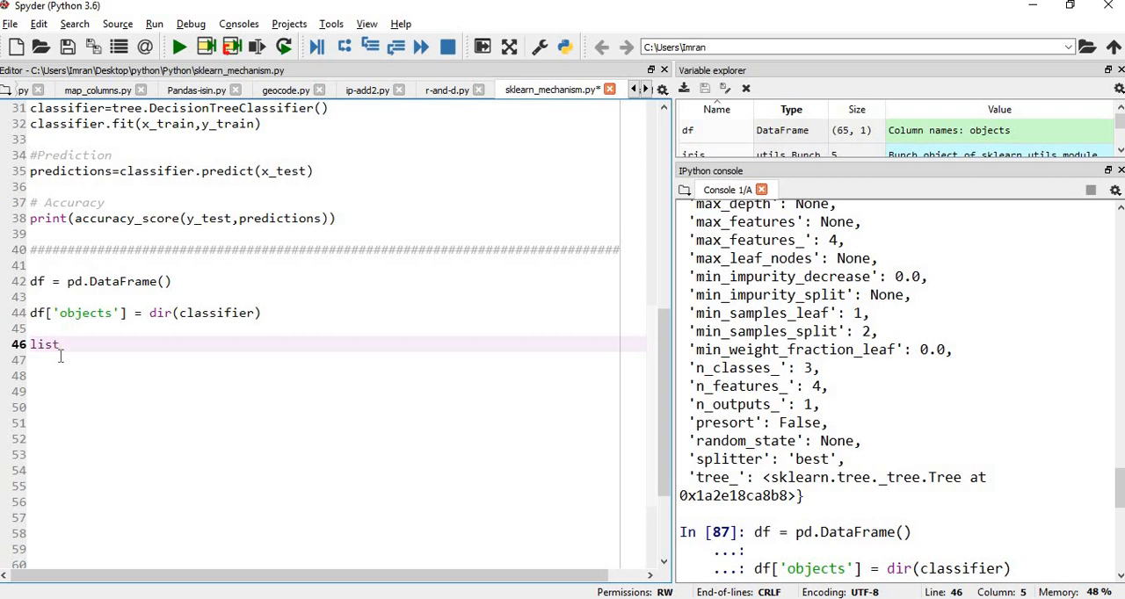
pyautogui.write('1=[')
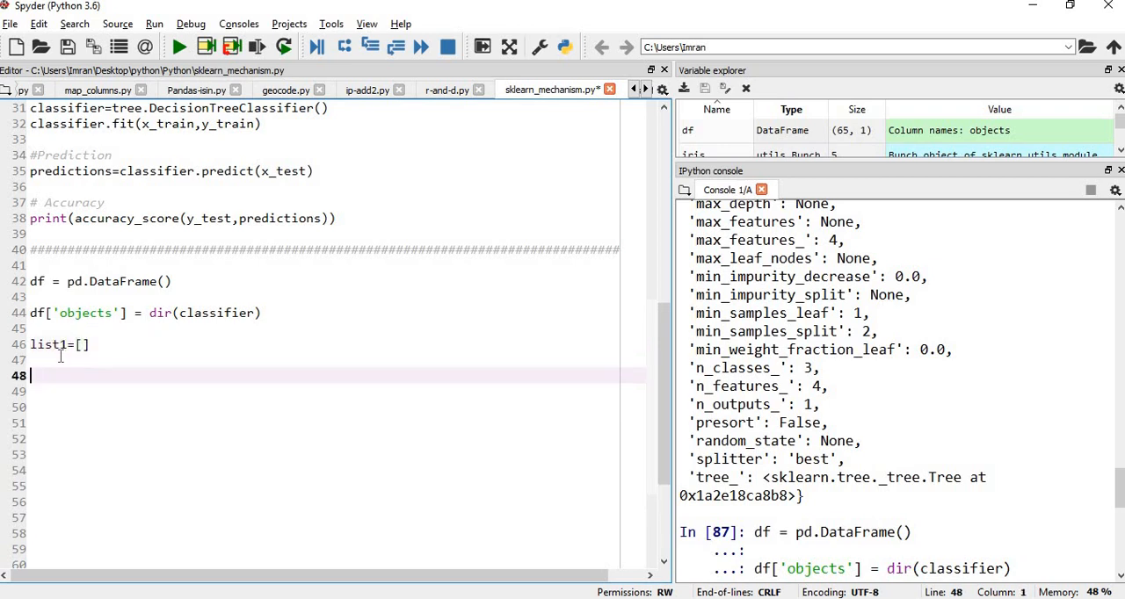
pyautogui.write('for att in')
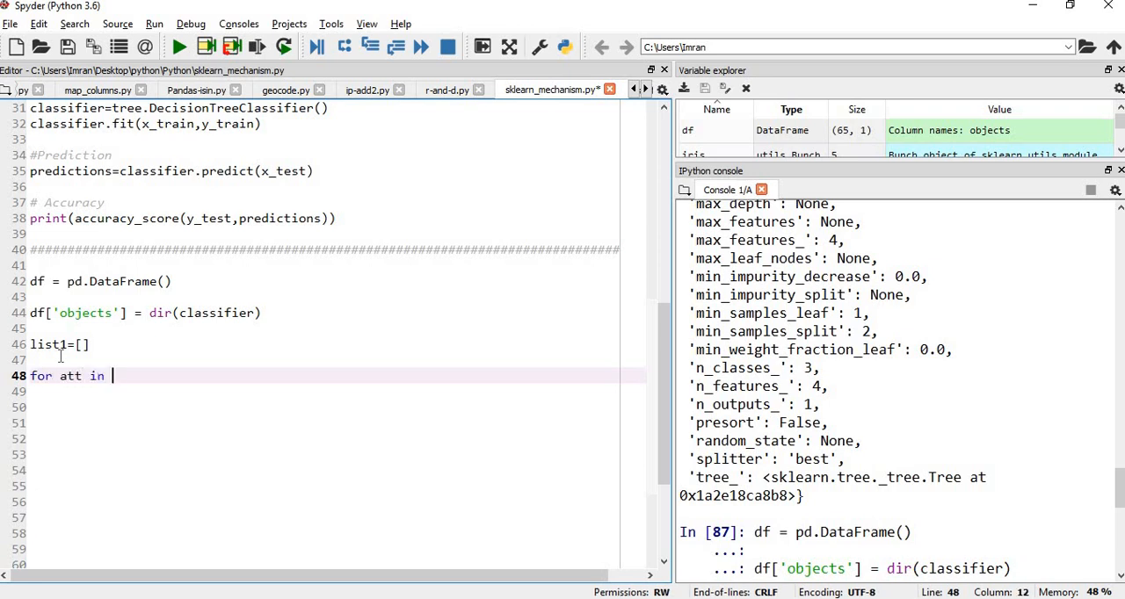
pyautogui.write('dir(')
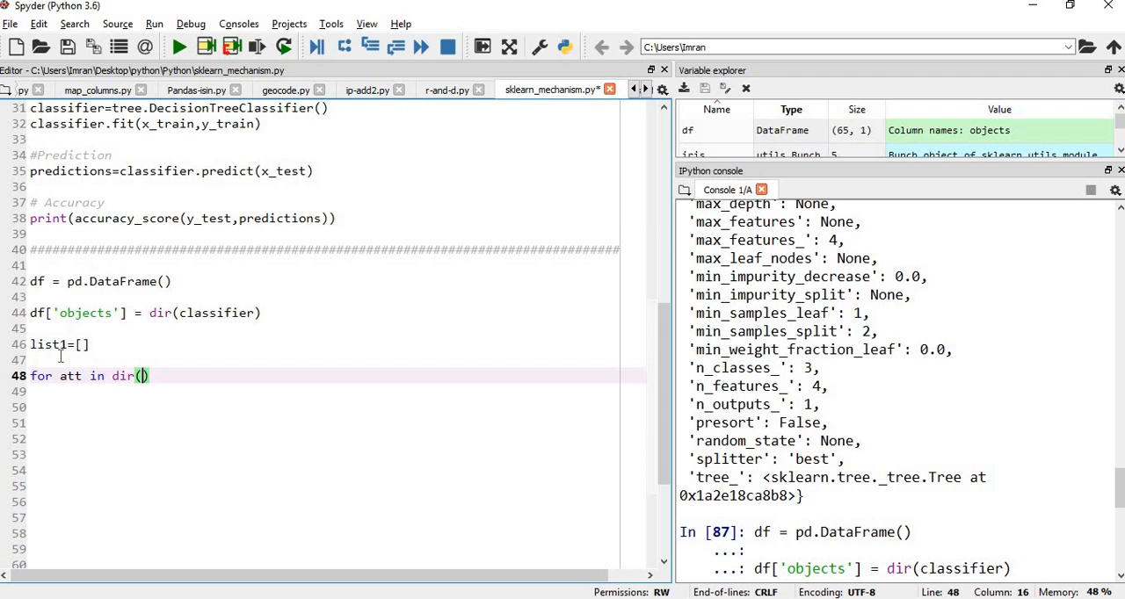
pyautogui.write('classifier')
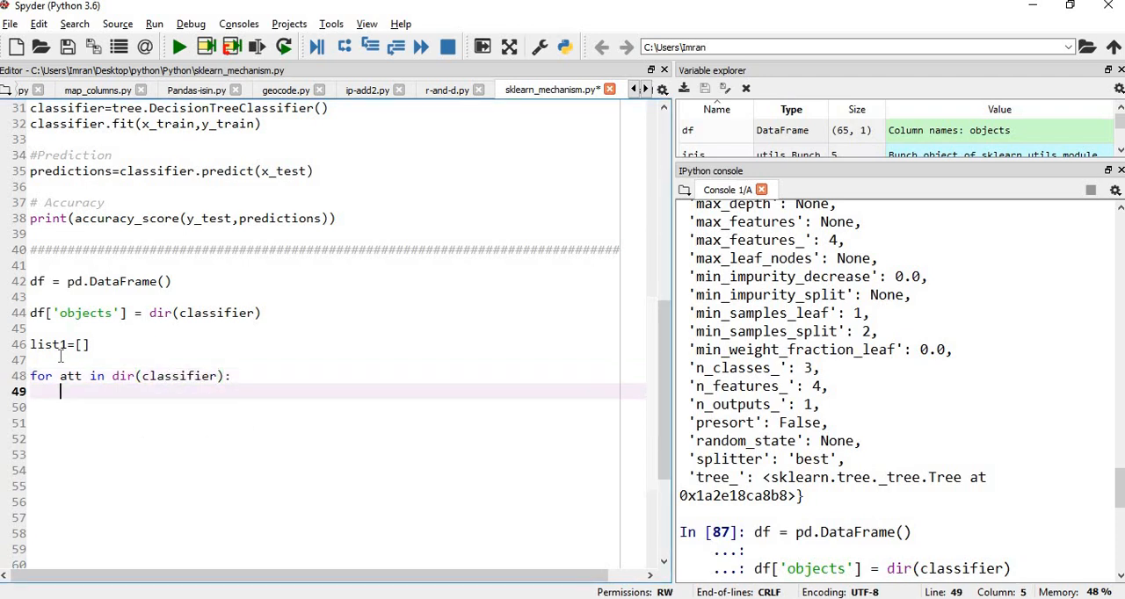
# - Start the loop body list1.append, completing append from autocomplete
pyautogui.write('list1.a')
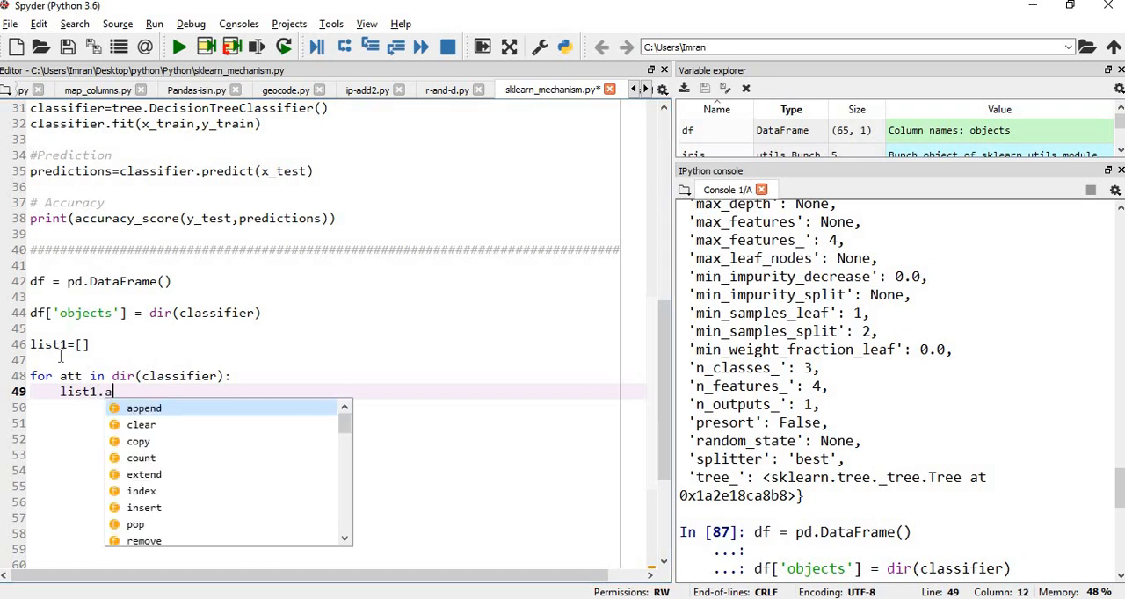
pyautogui.click(145, 408)
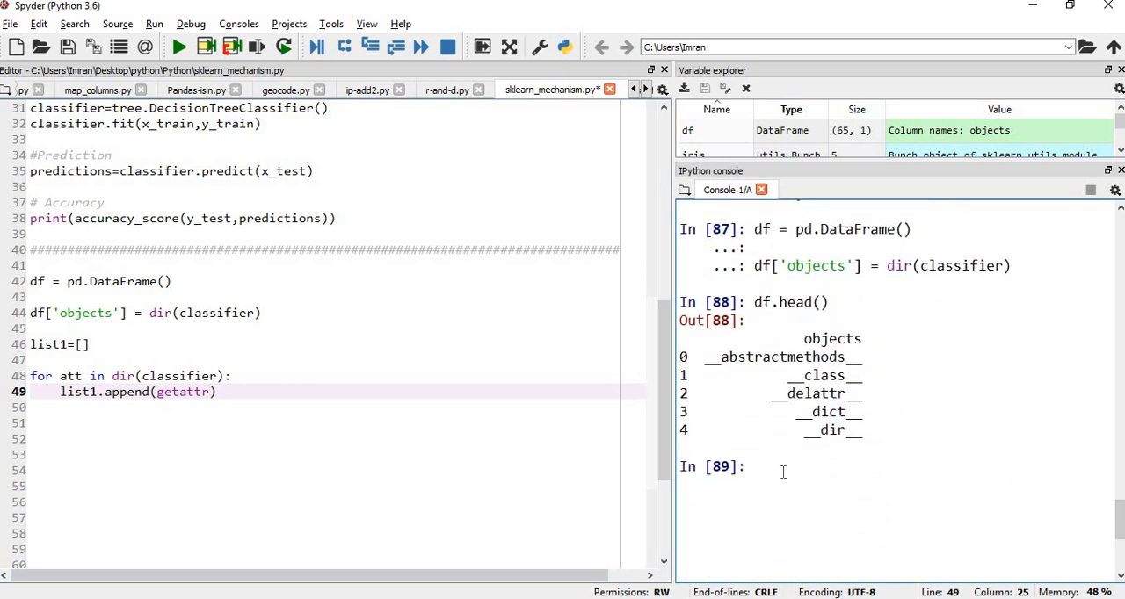
# - Evaluate getattr(classifier, att) in the console to test attribute lookup
pyautogui.write('get')
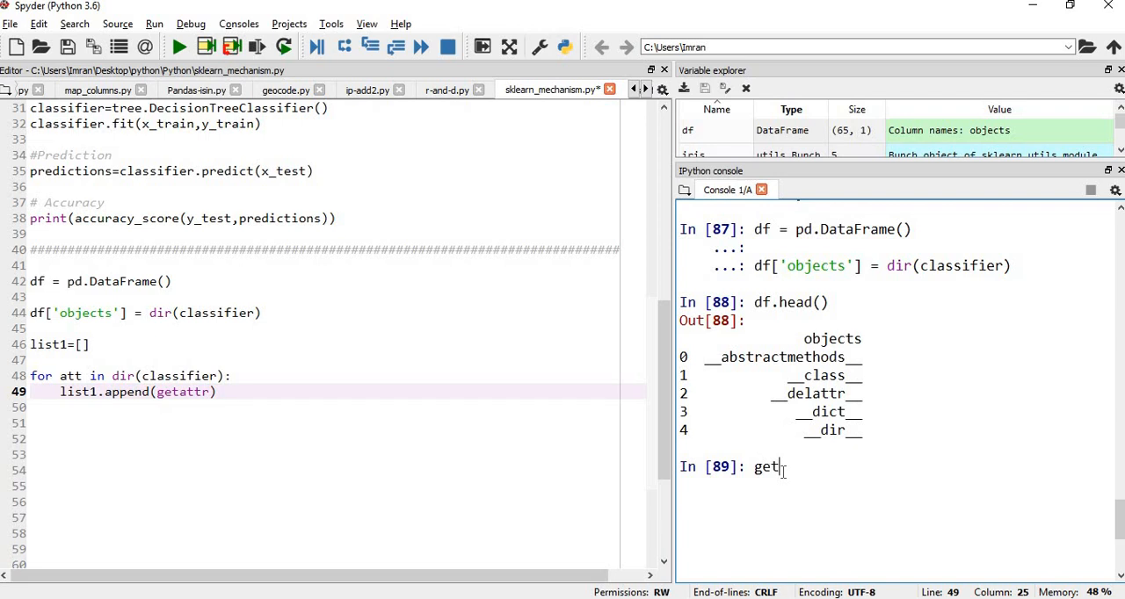
pyautogui.write('attr(')
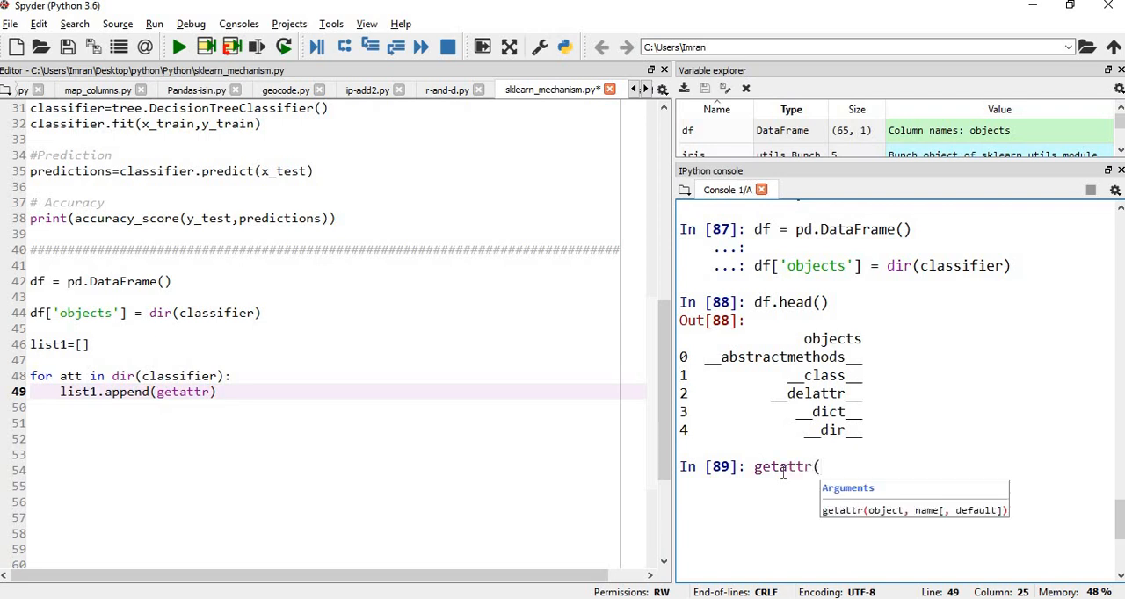
pyautogui.write('ca')
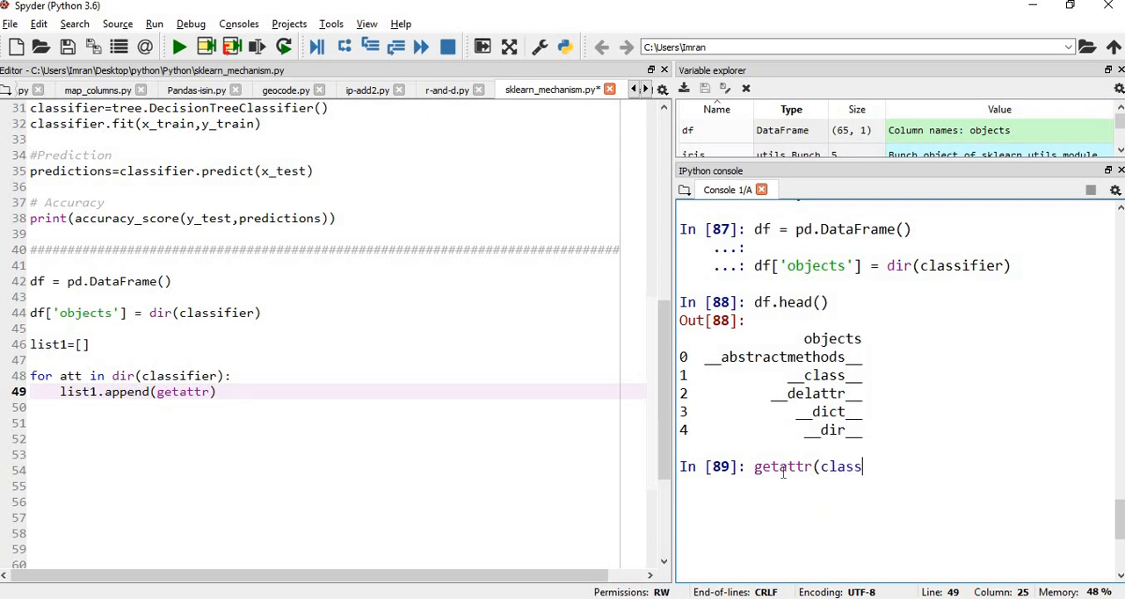
pyautogui.write('ifier')
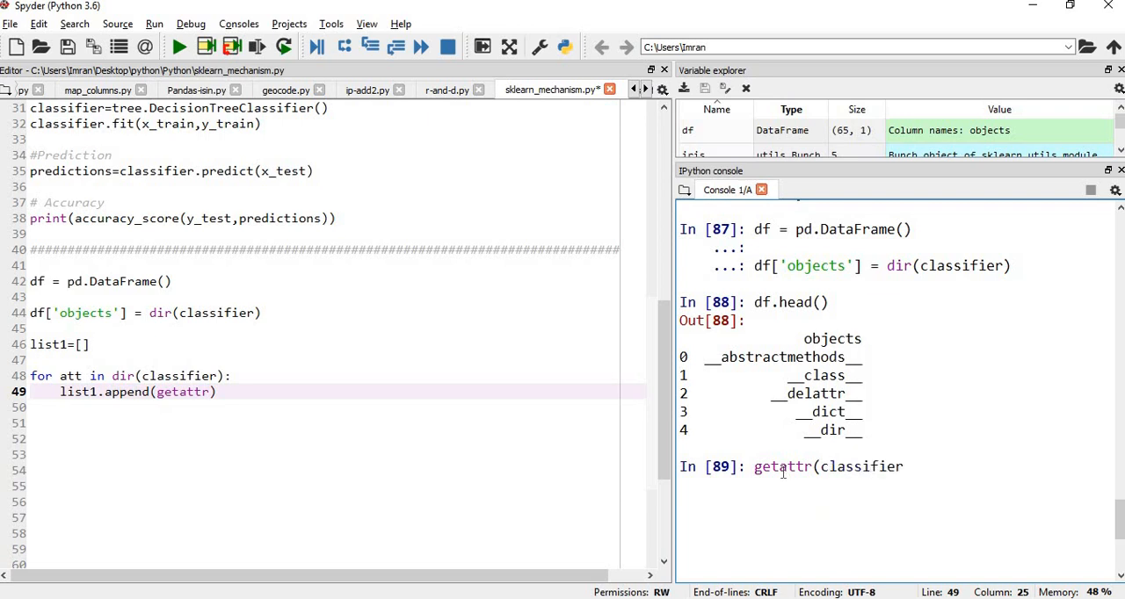
pyautogui.write(',')
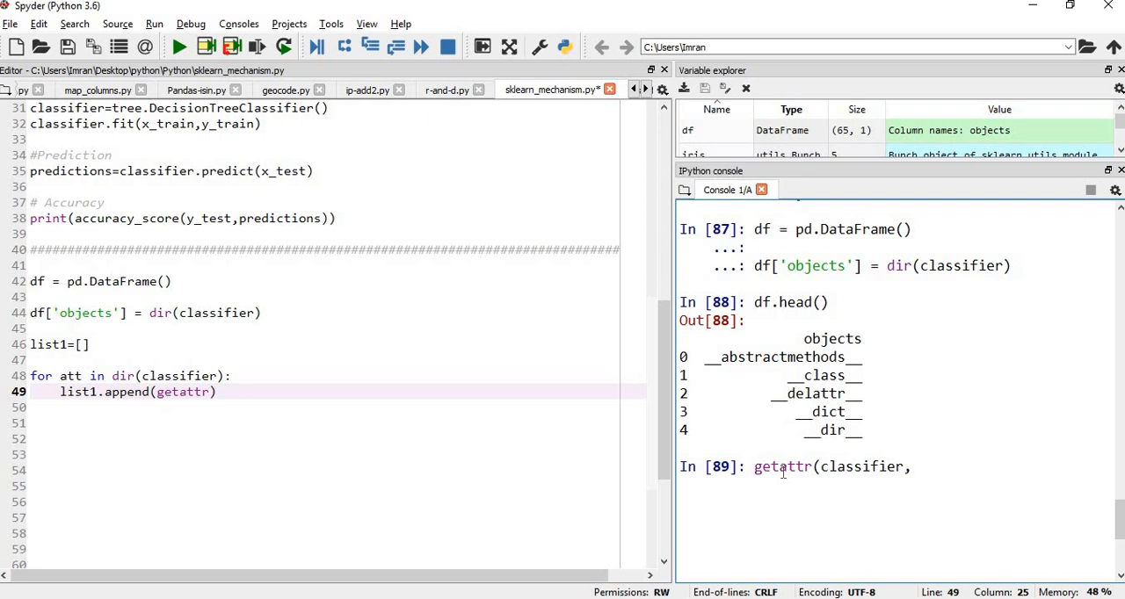
pyautogui.write('att')
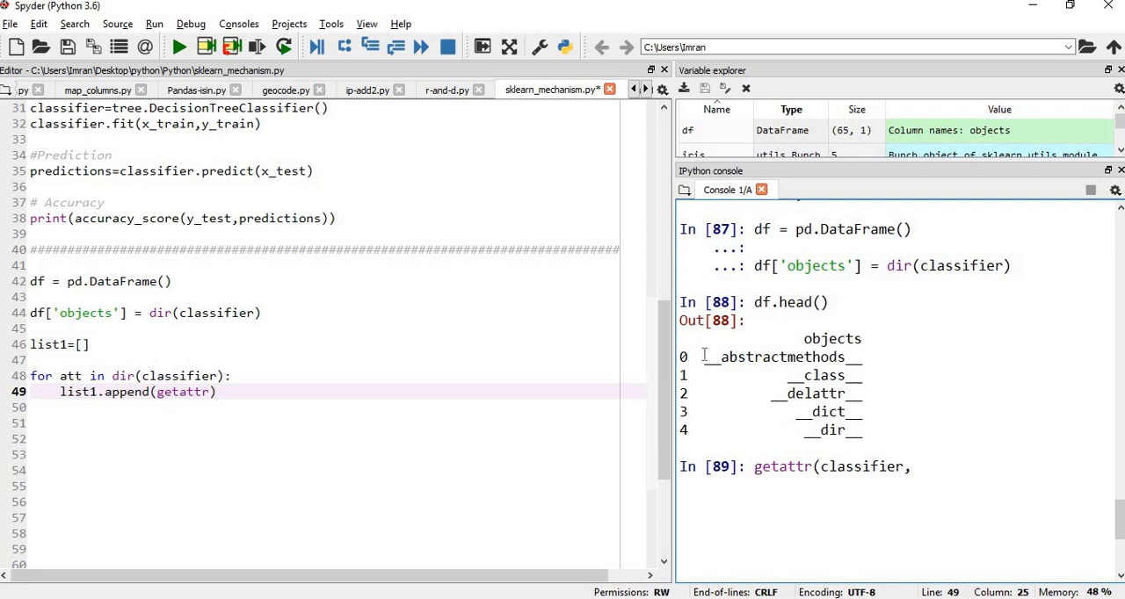
# - Copy __abstractmethods__ from the output and evaluate classifier.__abstractmethods__, giving frozenset()
pyautogui.doubleClick(780, 357)
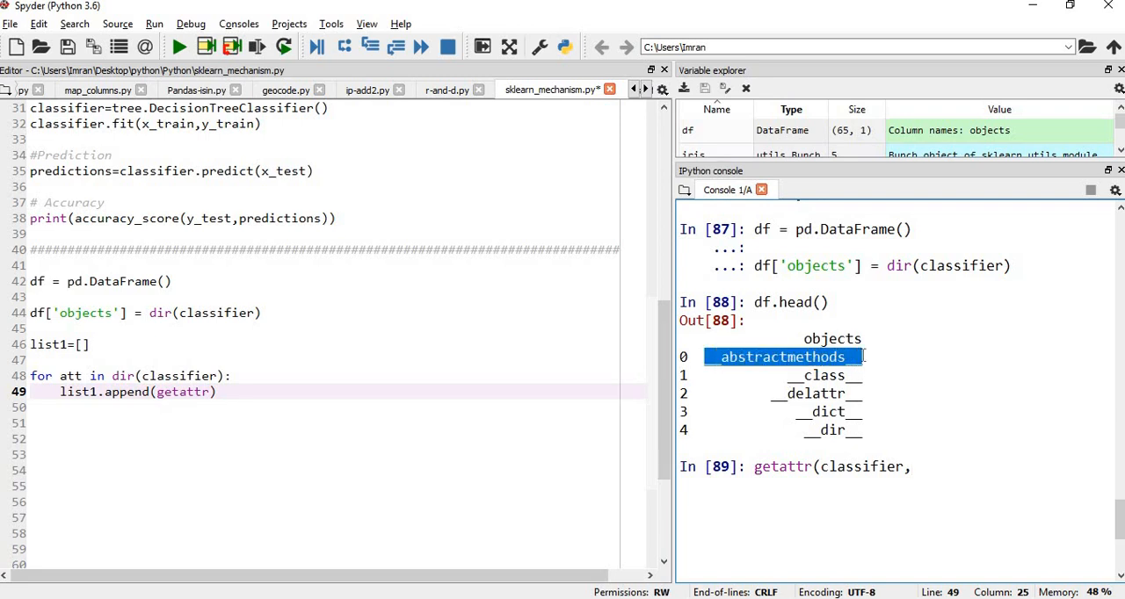
pyautogui.moveTo(924, 468)
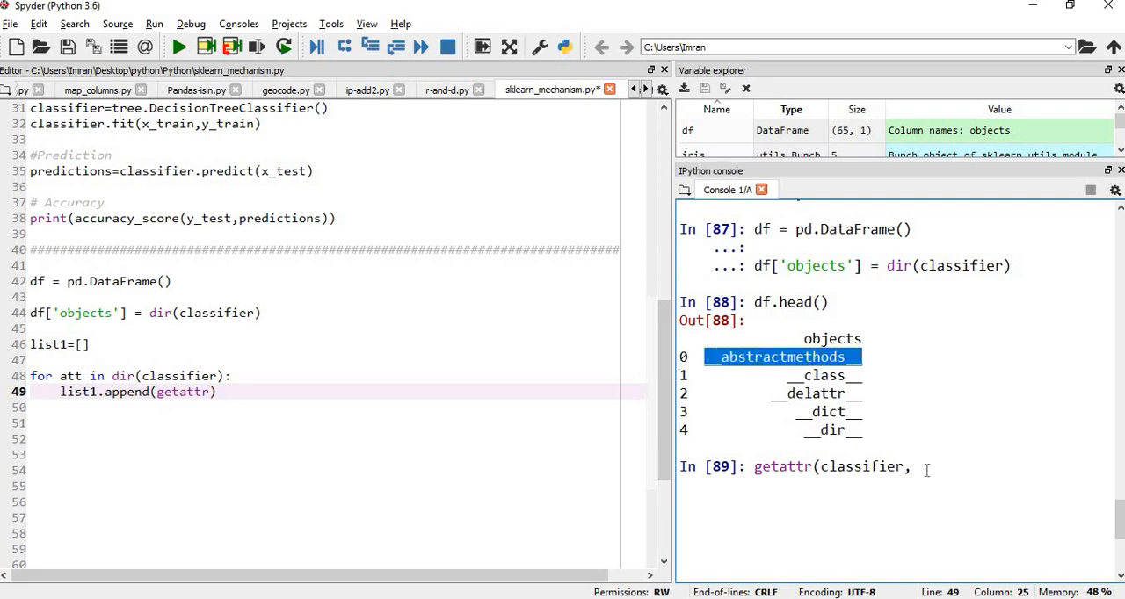
pyautogui.write('__abstractmethods__')
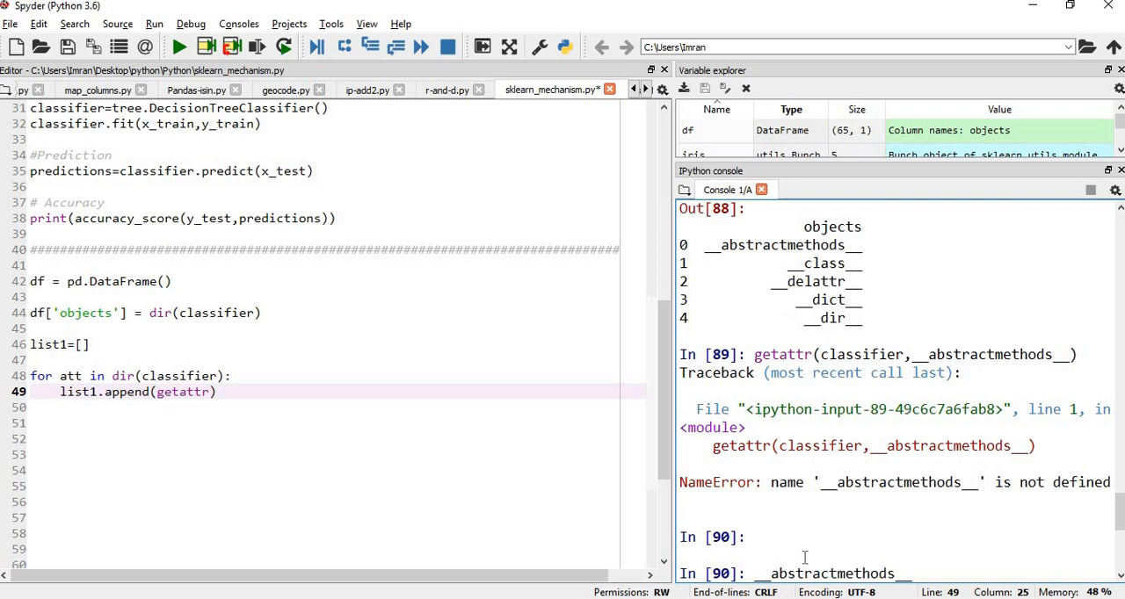
pyautogui.write('classifier.')
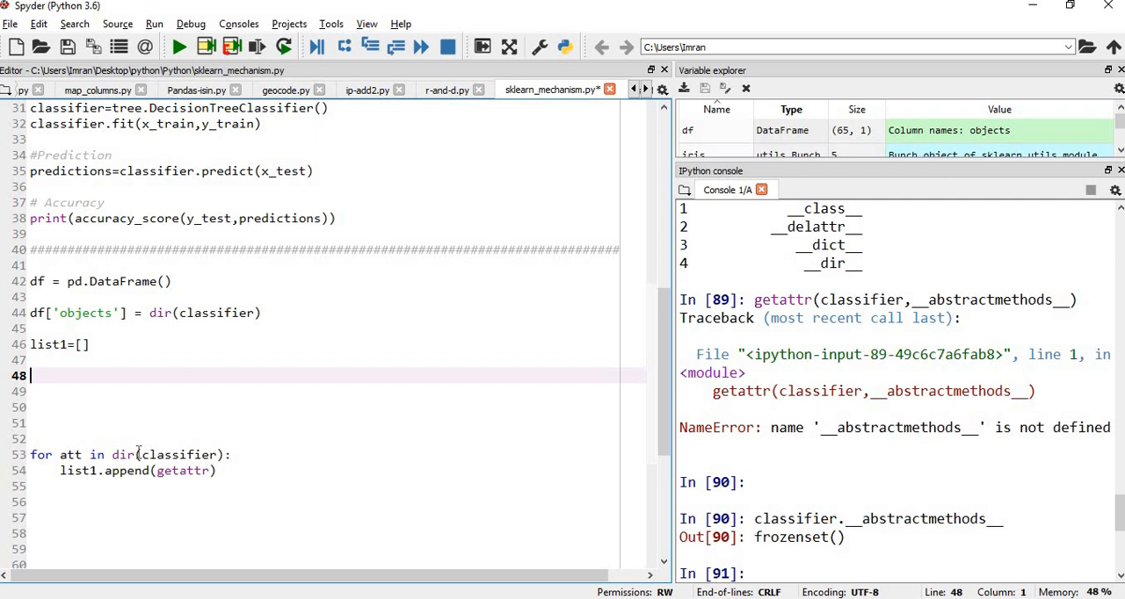
# - Write a for i in list1 loop printing classifier.i in the editor
pyautogui.write('for')
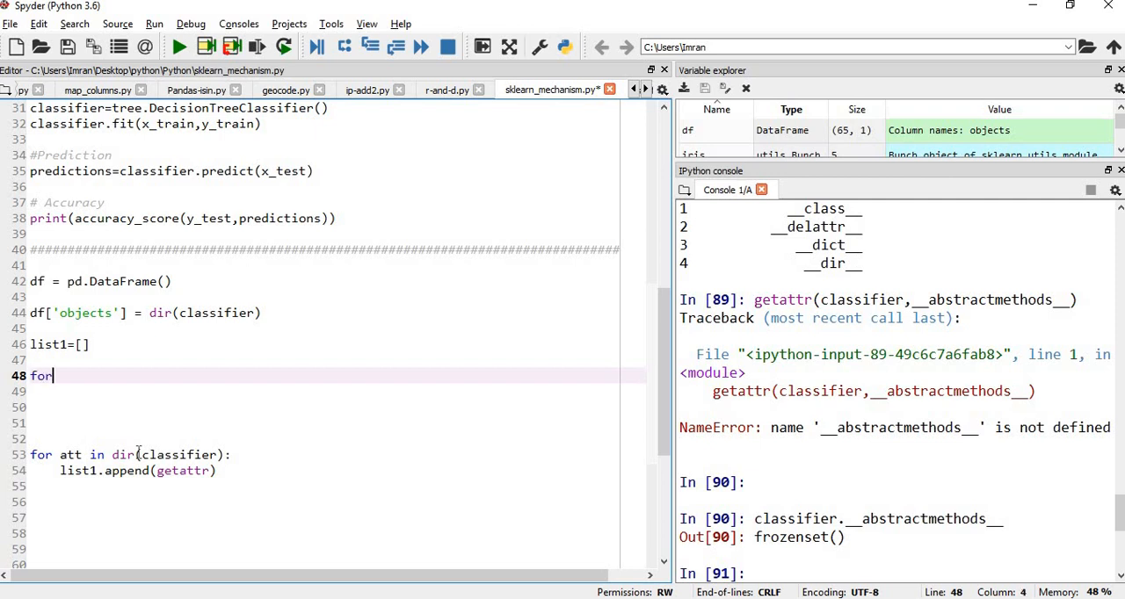
pyautogui.write('i in list1:')
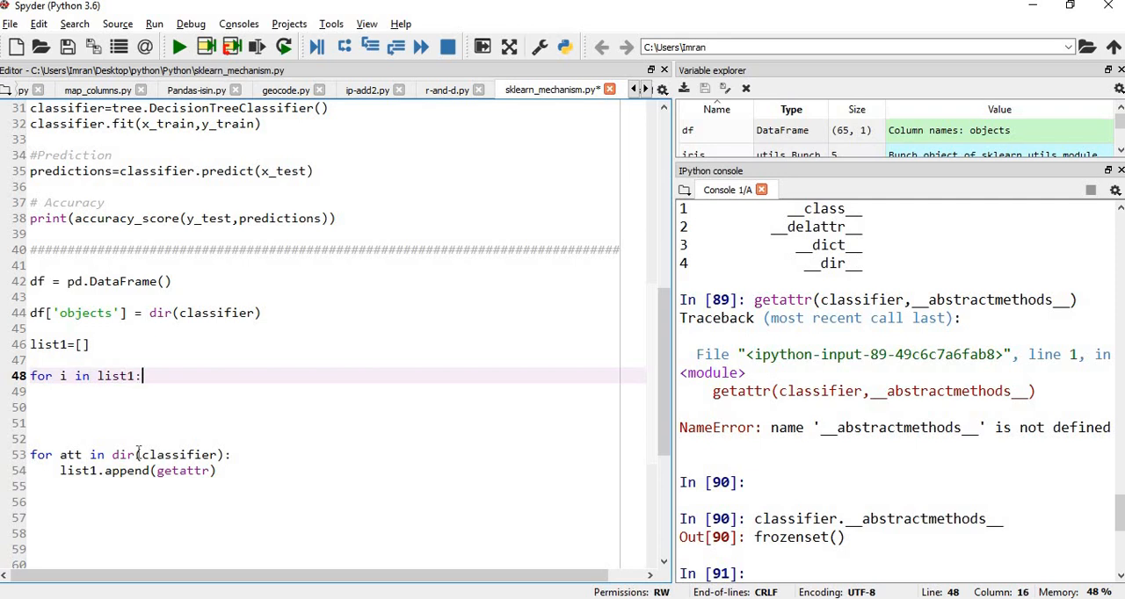
pyautogui.write('print')
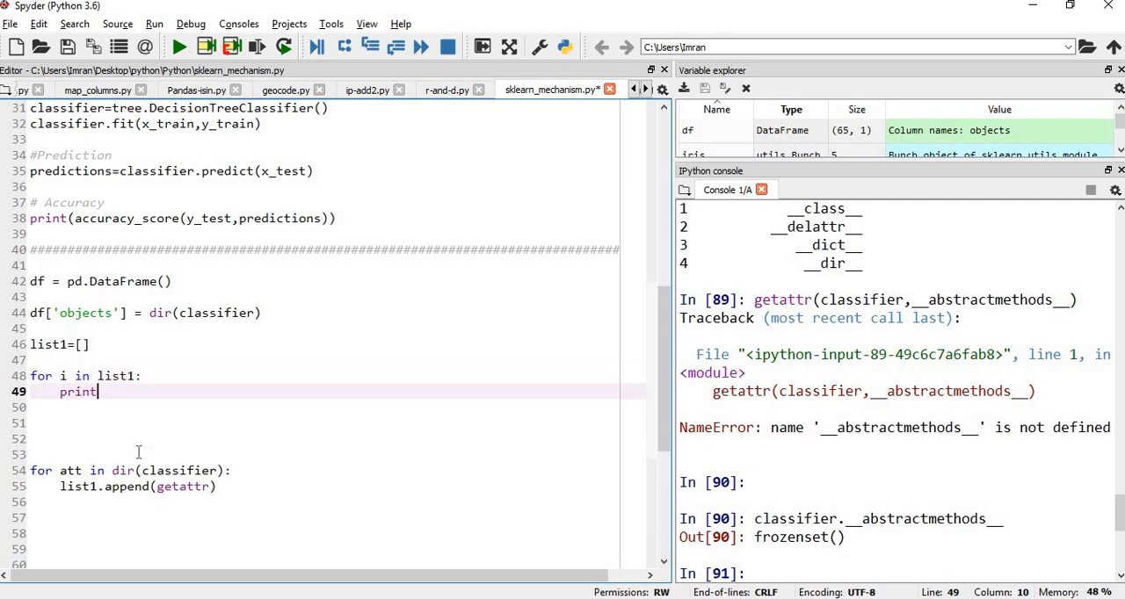
pyautogui.write('(cla')
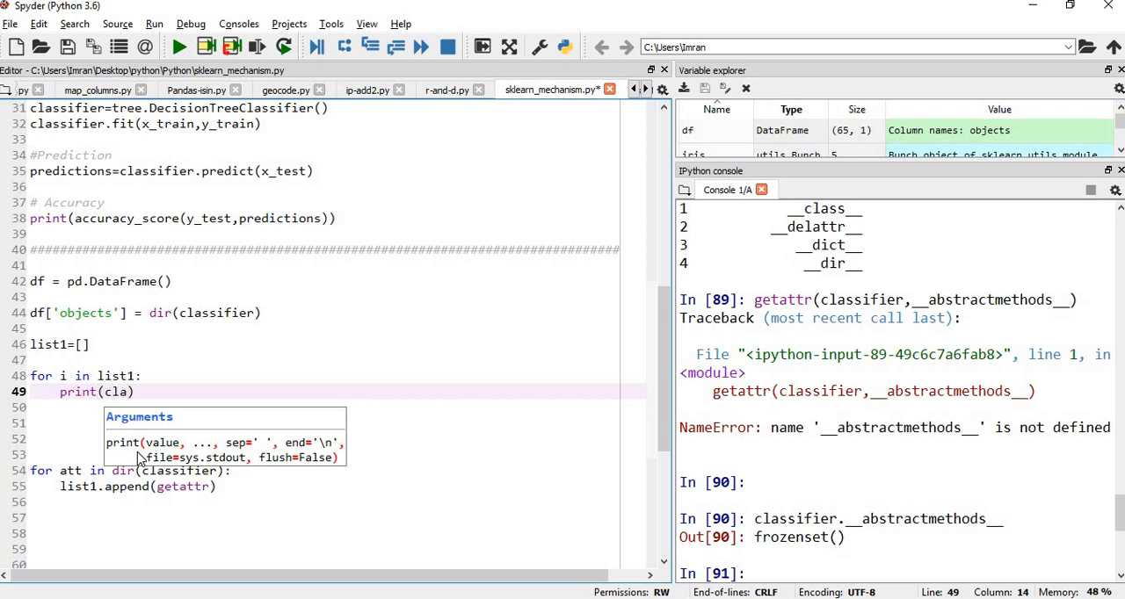
pyautogui.write('ssifier')
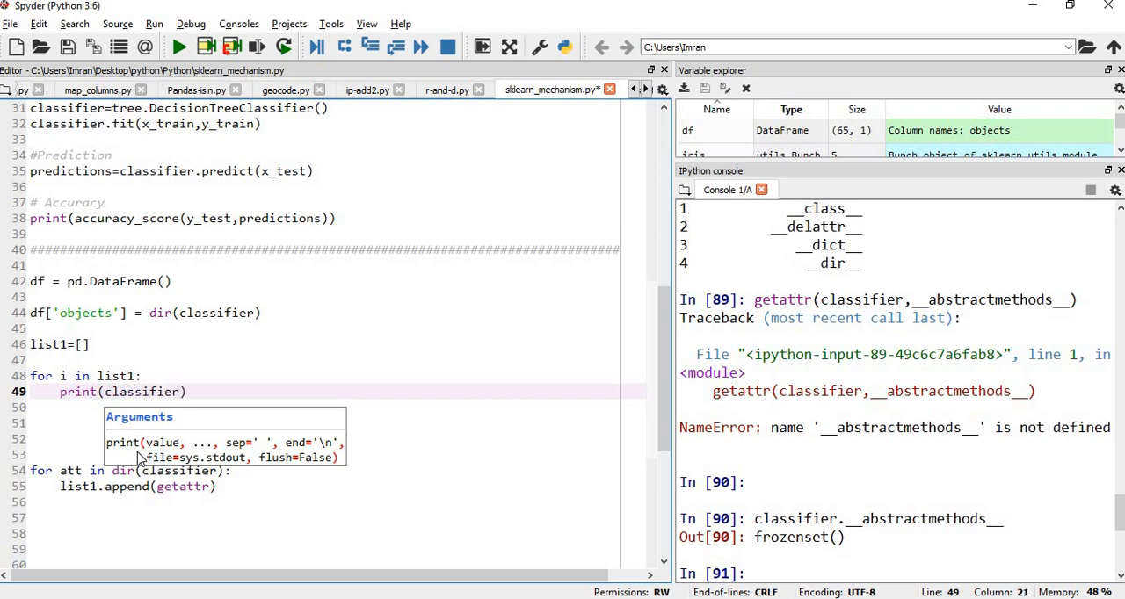
pyautogui.write('.i')
pyautogui.click(322, 344)
pyautogui.write(' dir(c')
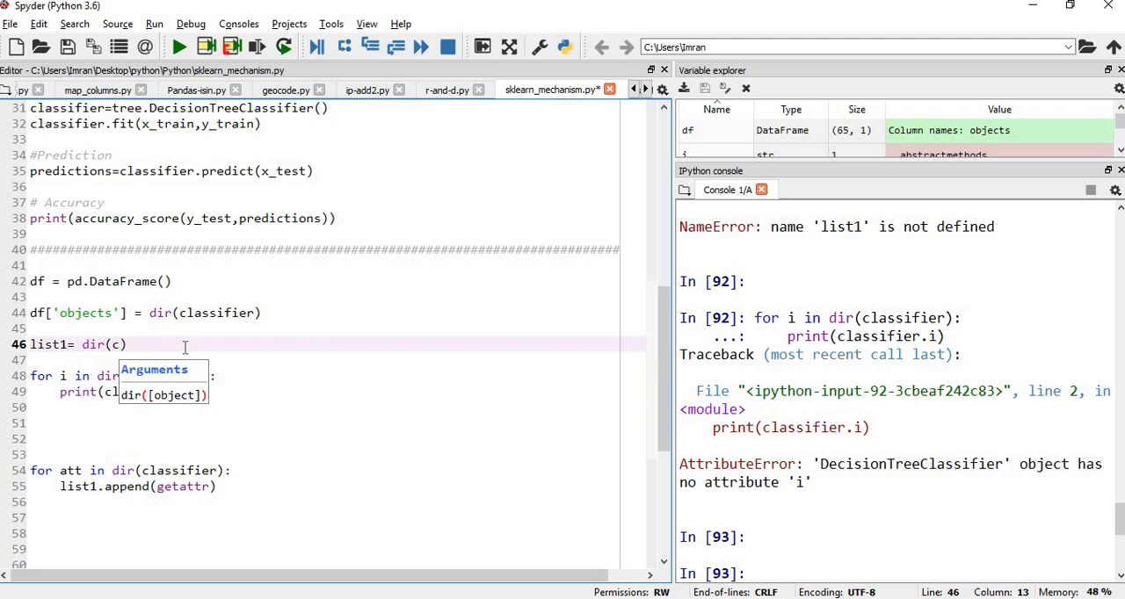
# - Set list1 = dir(classifier) and run the lines, raising an AttributeError
pyautogui.write('lass')
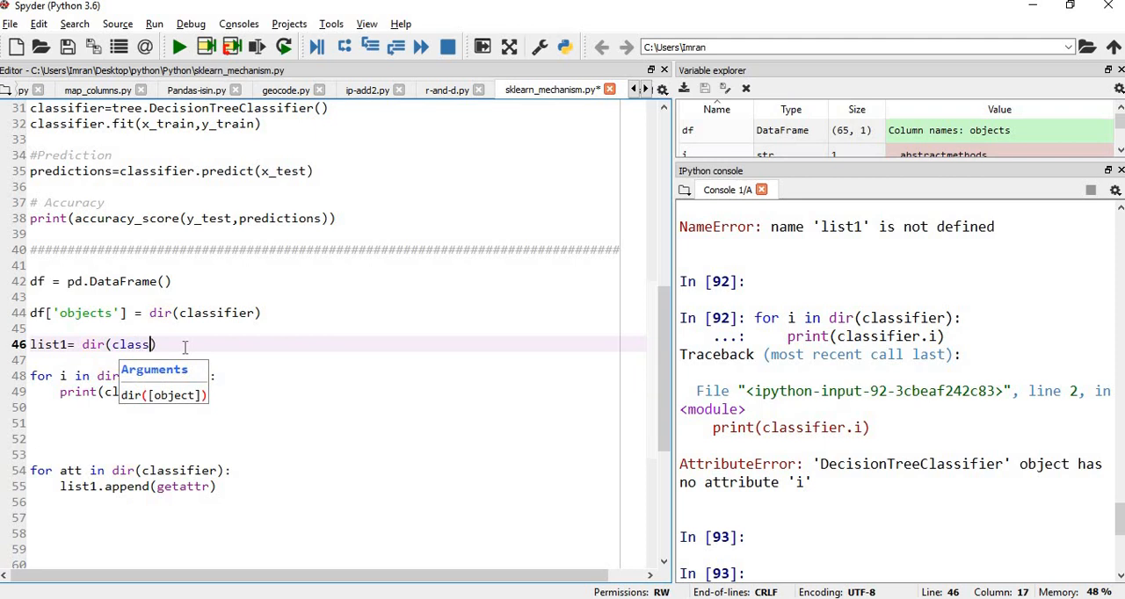
pyautogui.write('ifier')
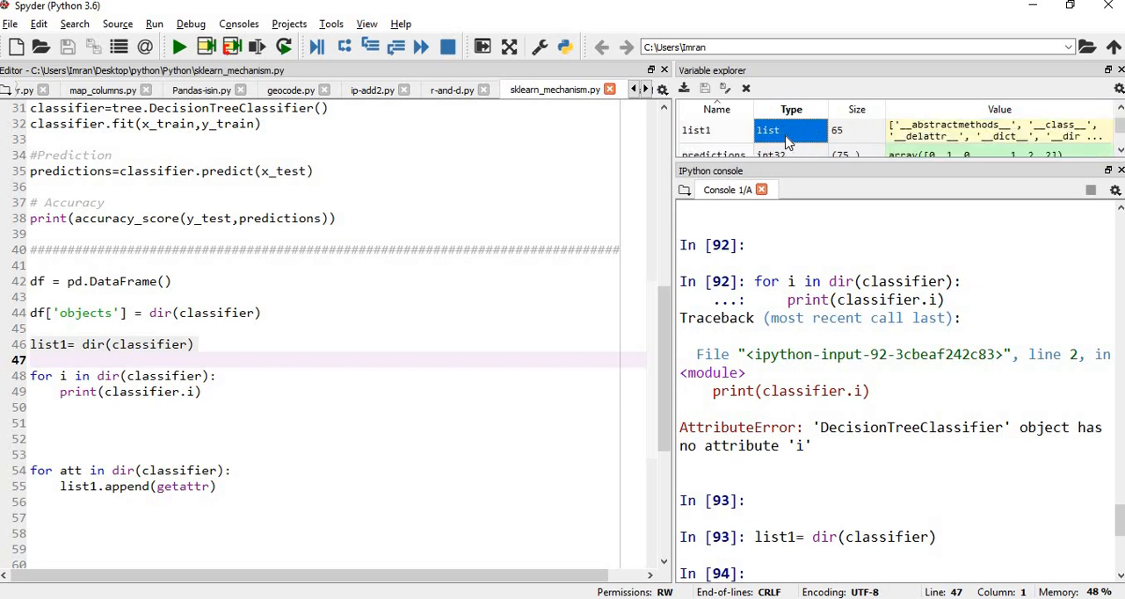
# - Inspect list1 in the Variable Explorer to confirm its 65 attribute names
pyautogui.doubleClick(766, 131)
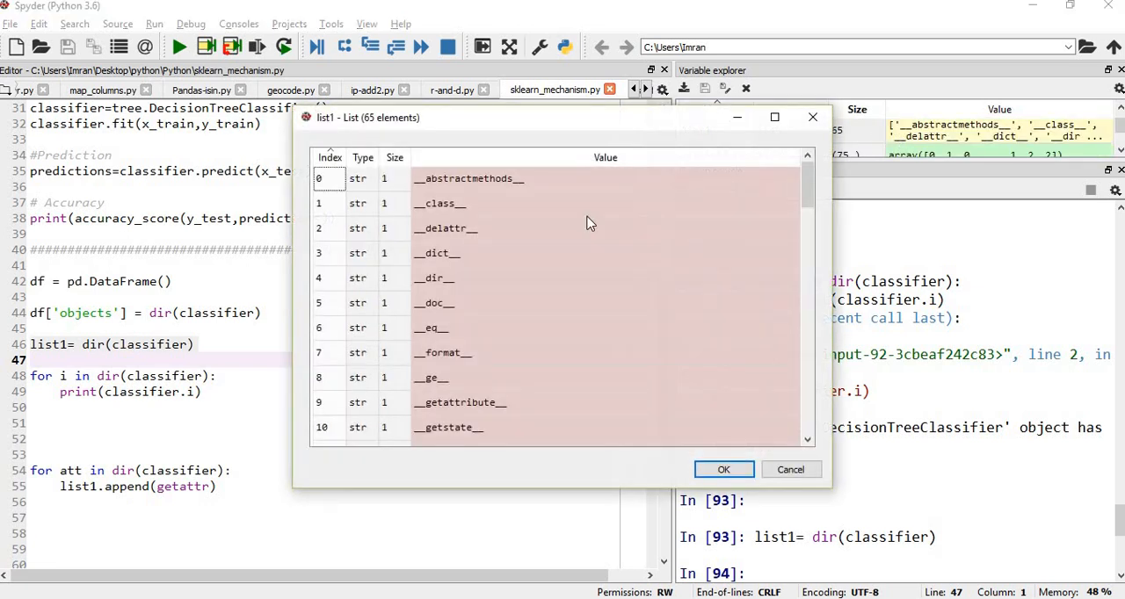
pyautogui.click(724, 467)
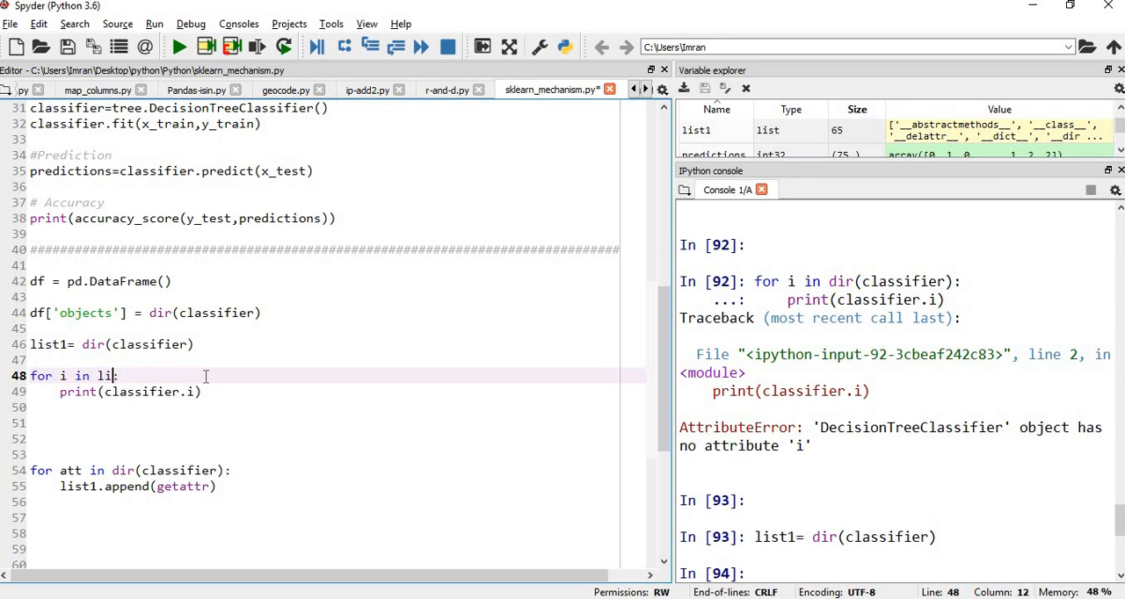
# - Make the loop over list1 print "{0}{1}".format(classifier, i) and run it
pyautogui.write('st1:')
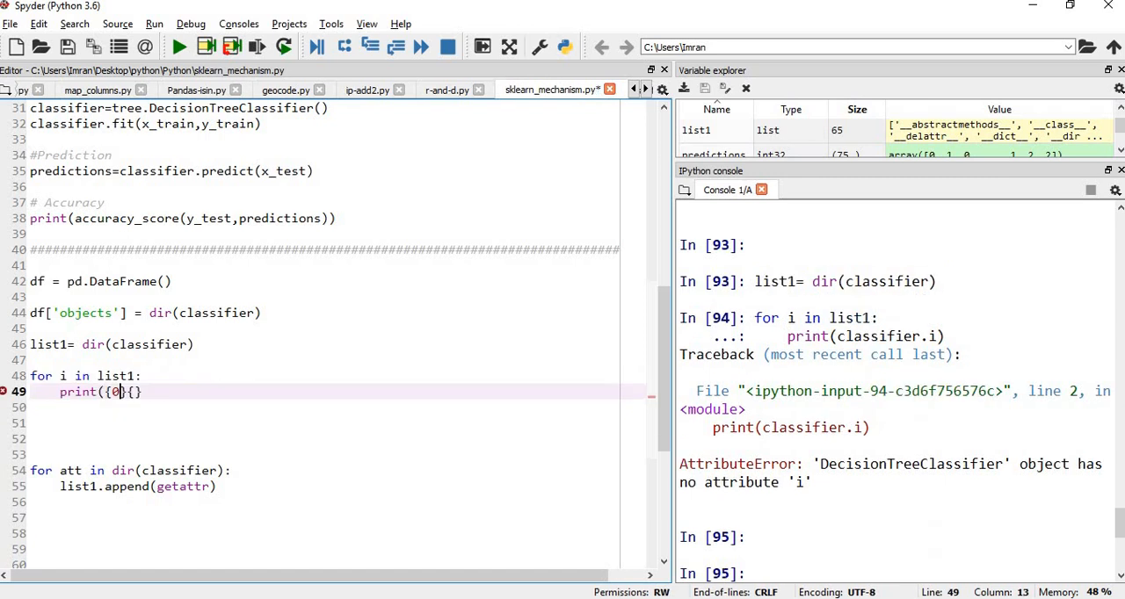
pyautogui.write('1}')
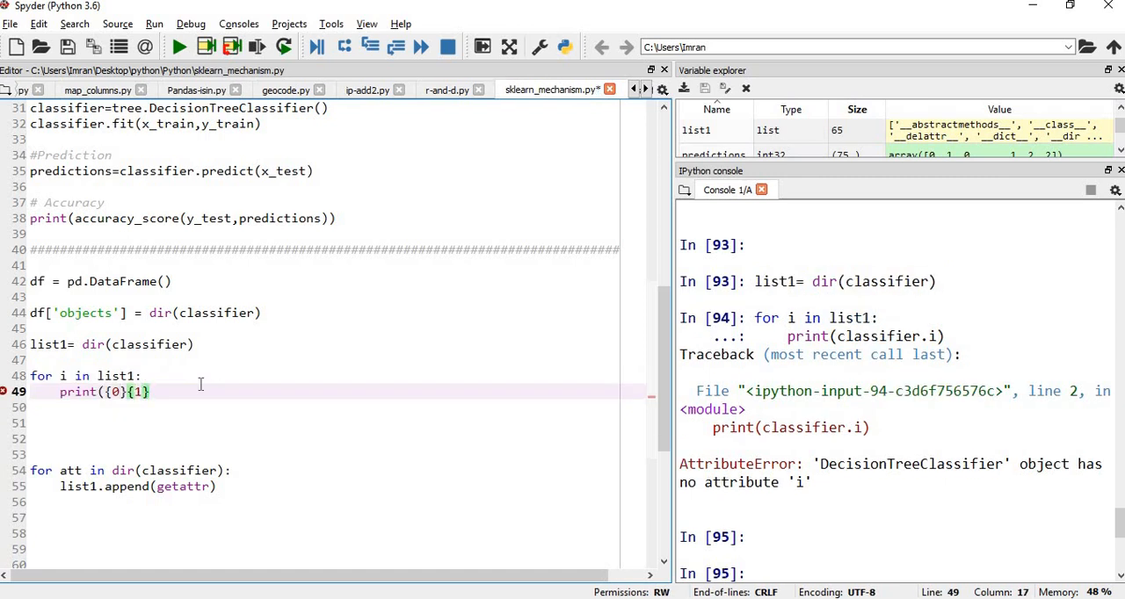
pyautogui.write('.format(classifier,')
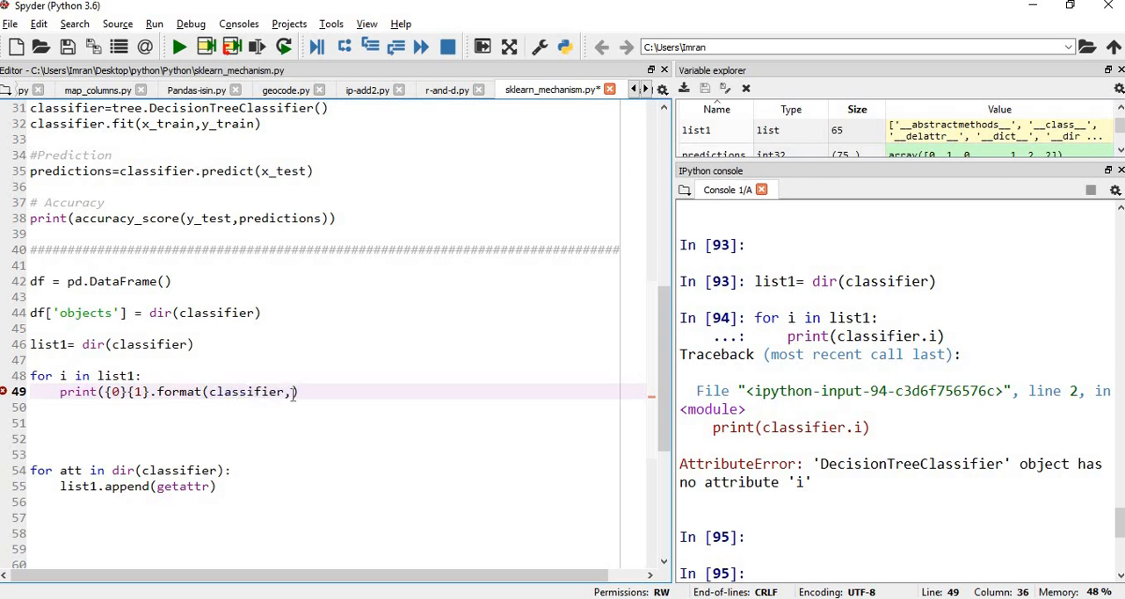
pyautogui.write('i))')
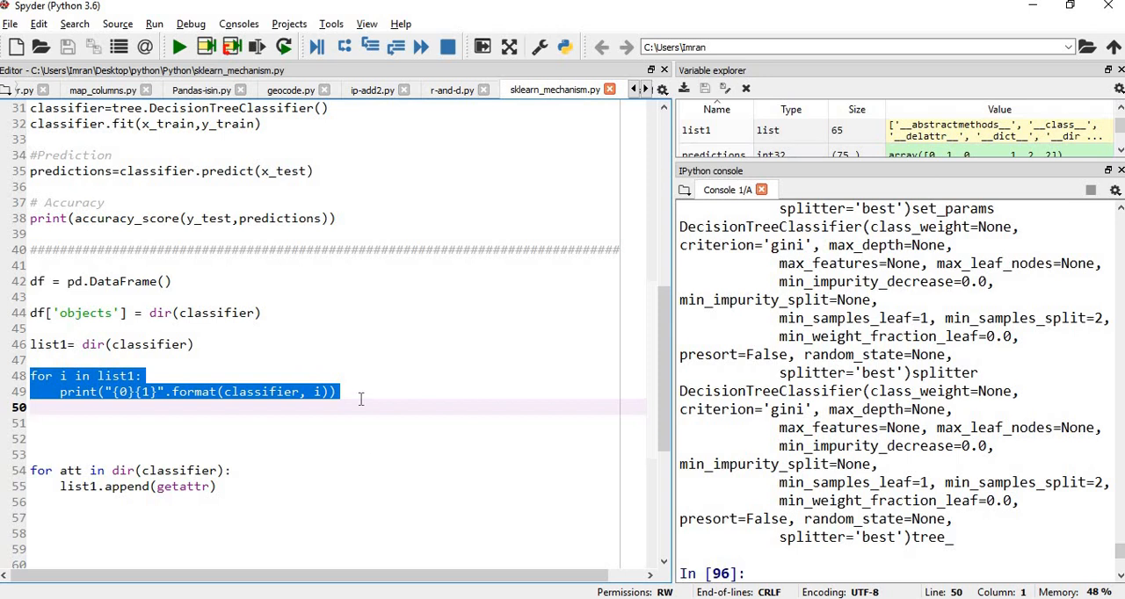
# - Add a print('#------#') separator inside the loop and rerun it with F9
pyautogui.write('pri')
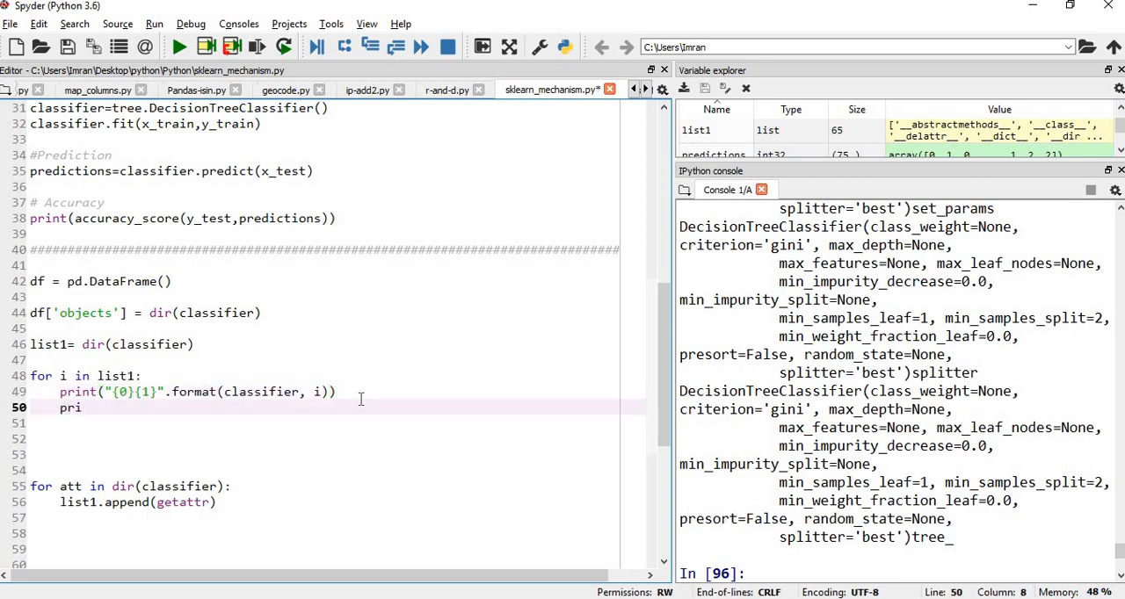
pyautogui.write("nt(')")
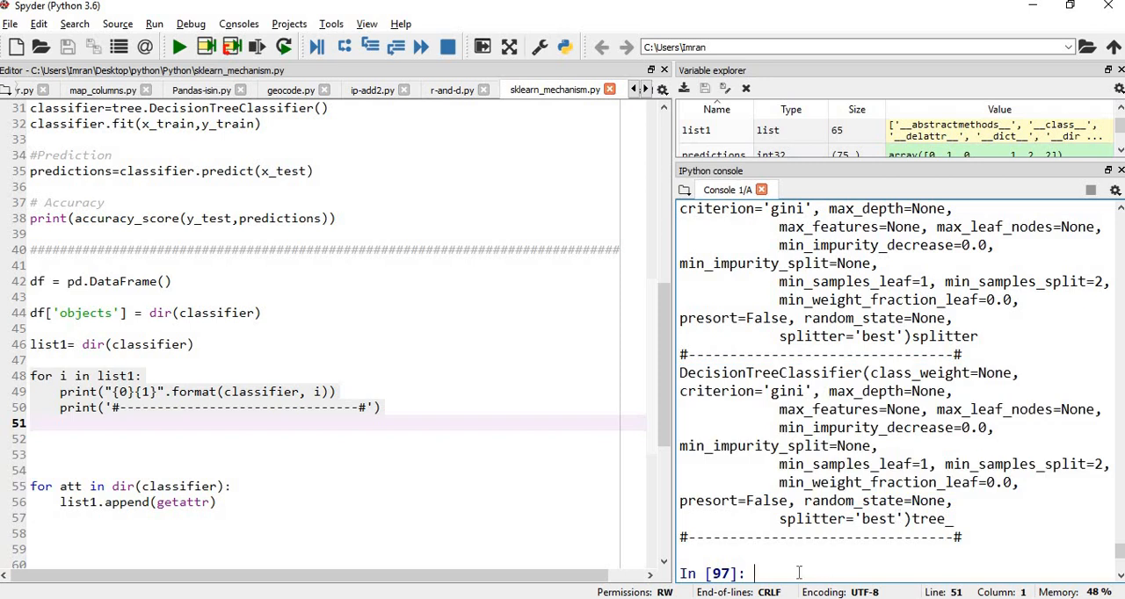
pyautogui.write('class')
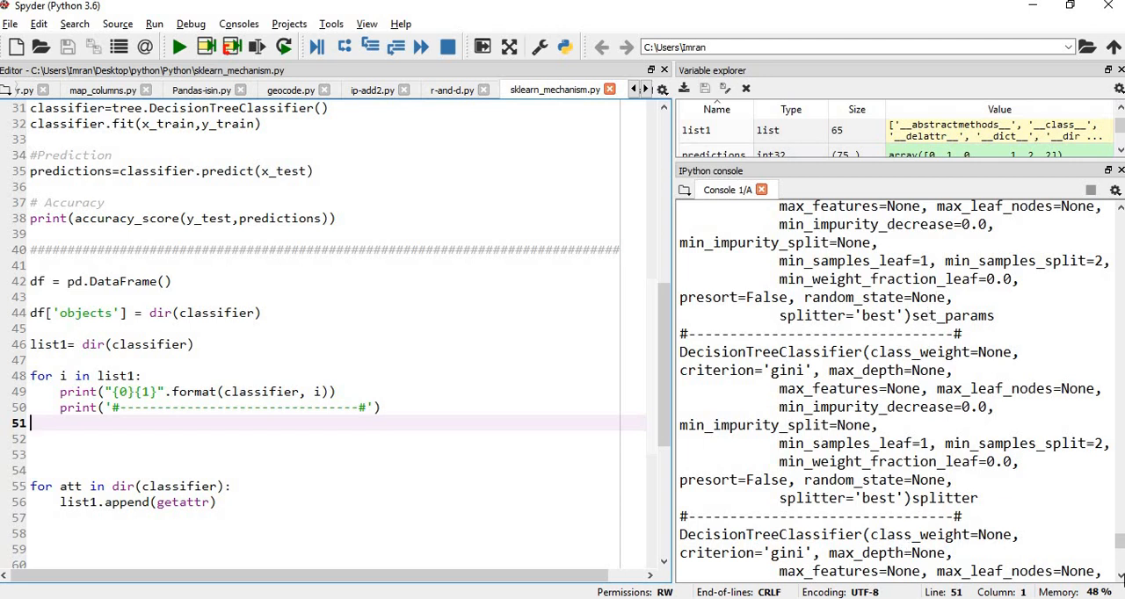
# - Evaluate classifier, classifier.apply and classifier.classes_ in the console, getting array([0, 1, 2])
pyautogui.scroll(-3)
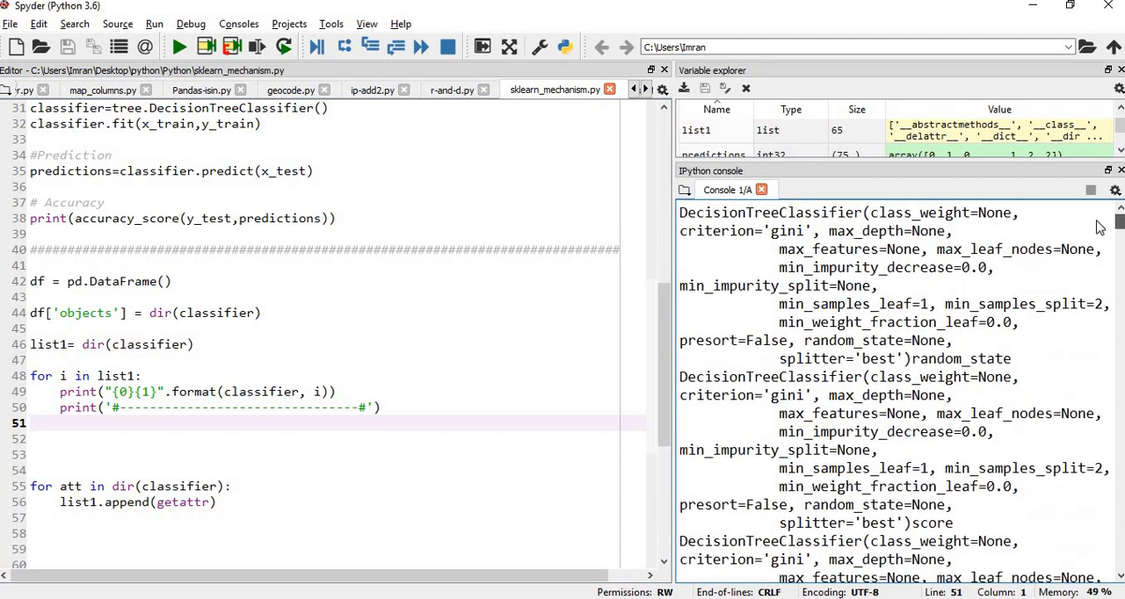
pyautogui.scroll(-3)
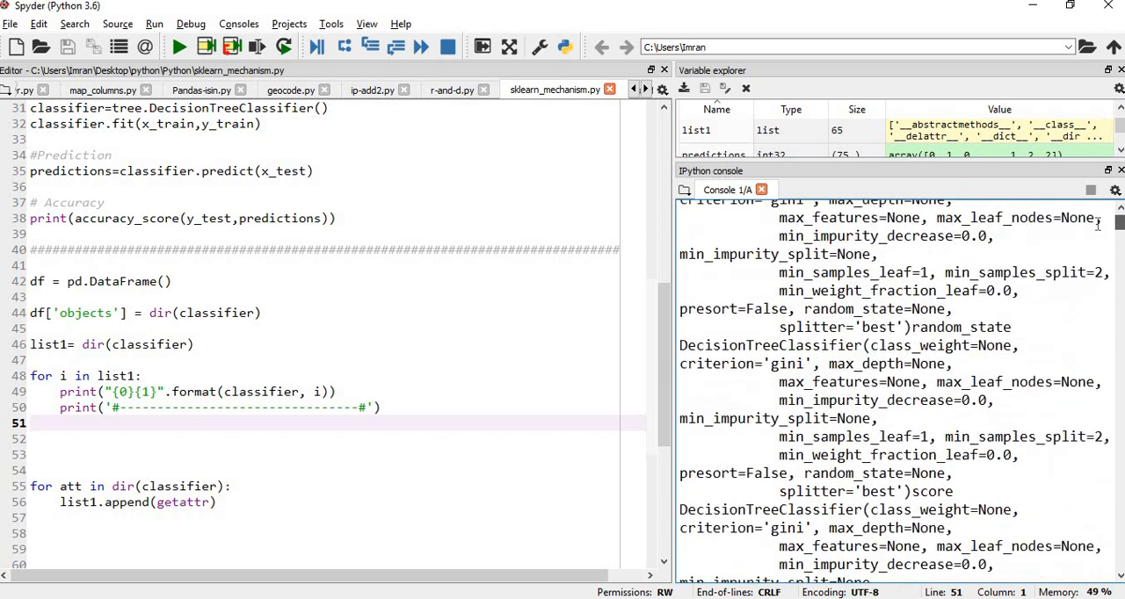
pyautogui.scroll(-3)
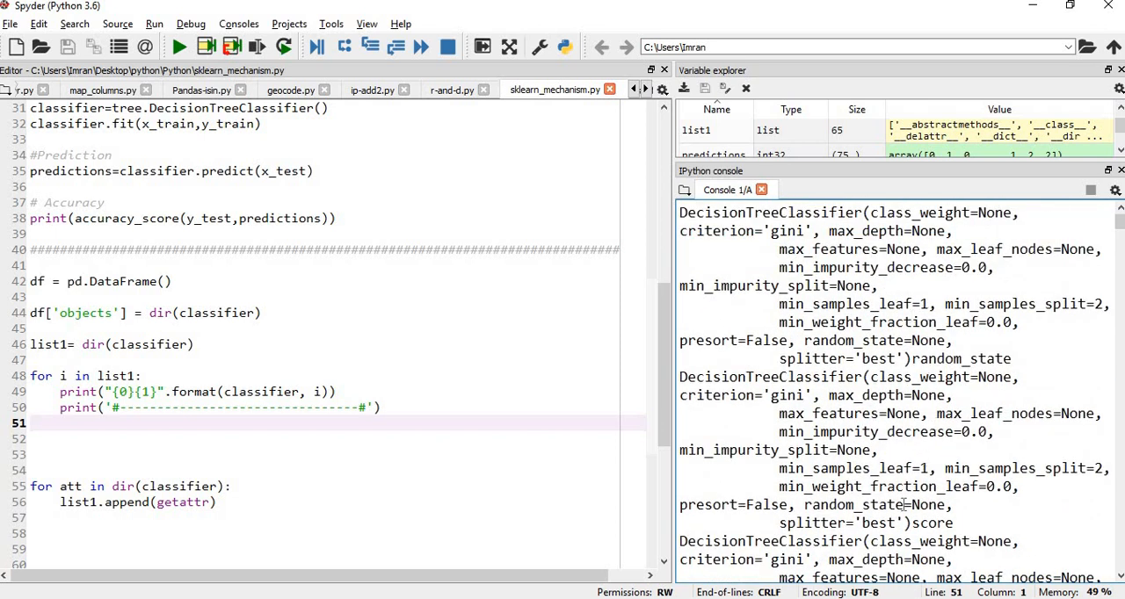
pyautogui.scroll(-3)
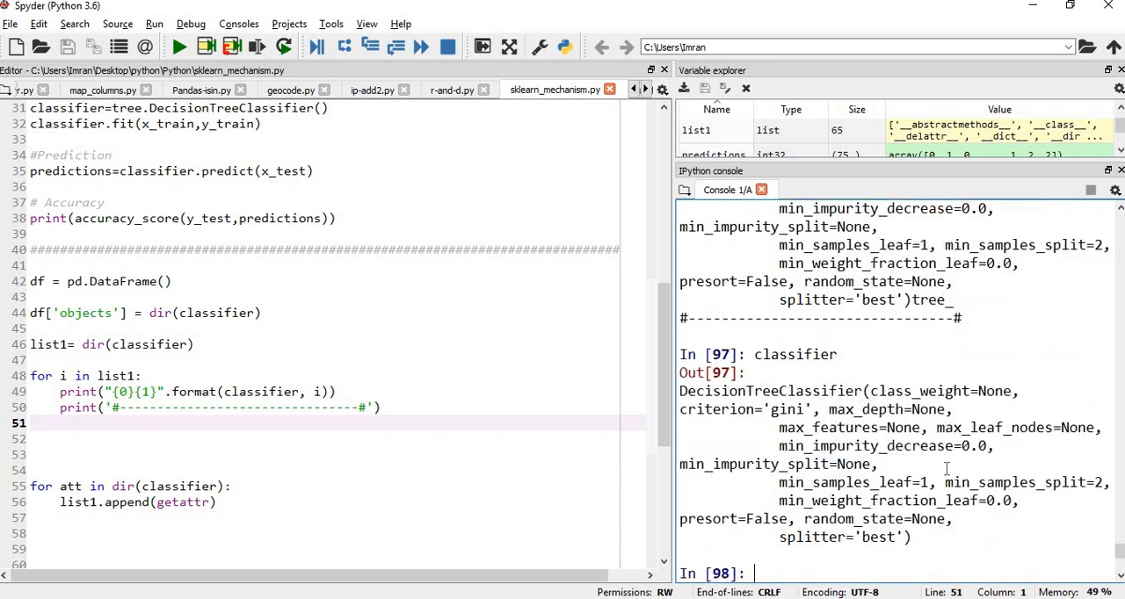
pyautogui.write('classifier.apply')
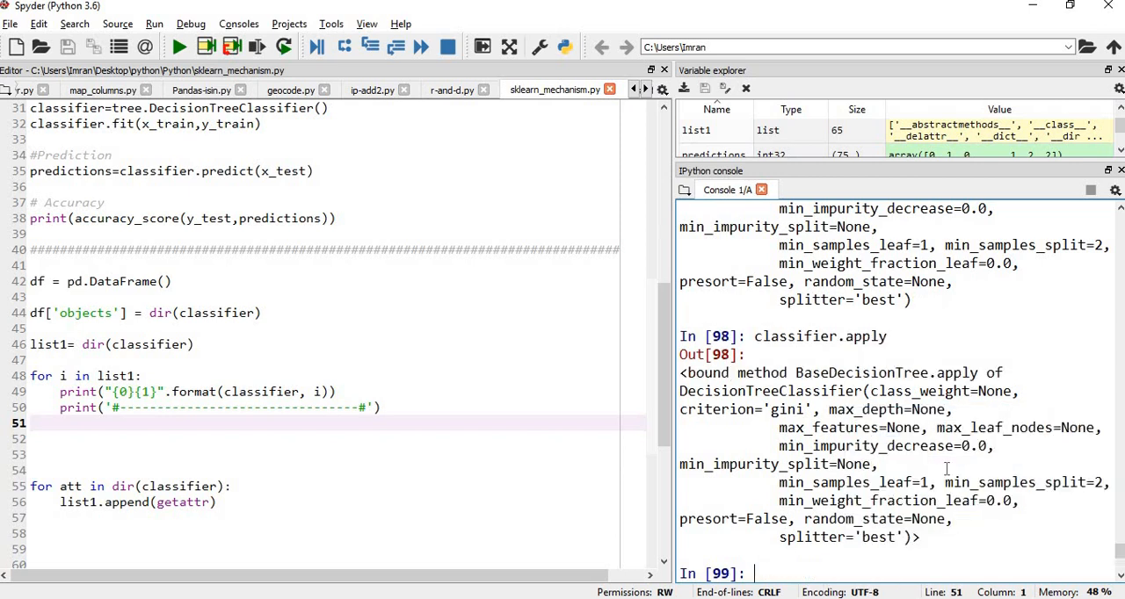
pyautogui.write('classifier.apply')
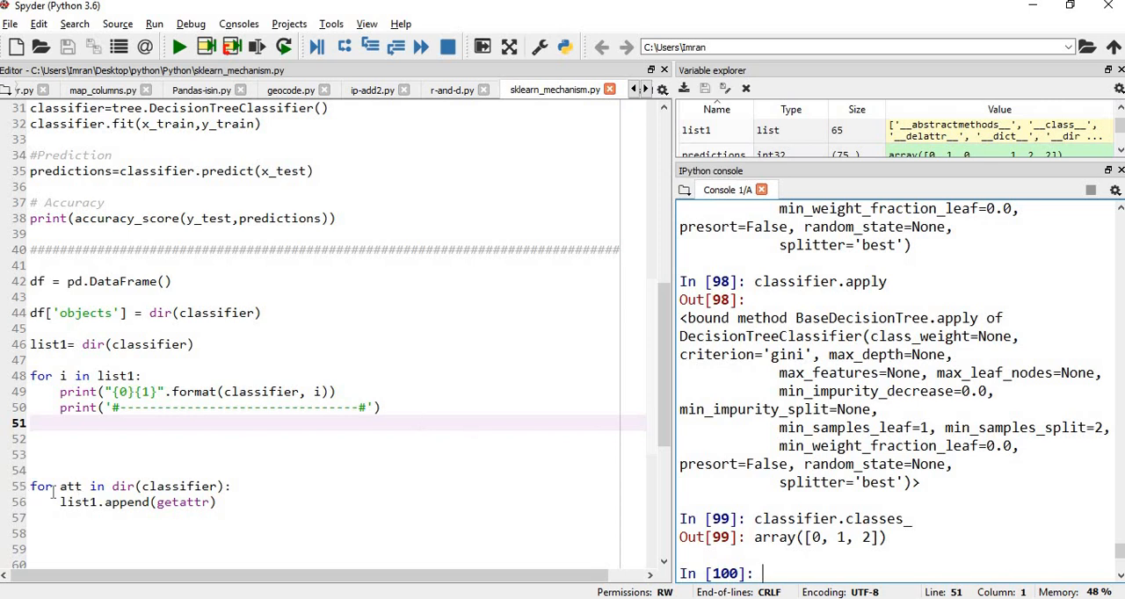
# - Write and run a loop filling list2 with getattr(classifier, att), printing each name beside its value
pyautogui.write('list')
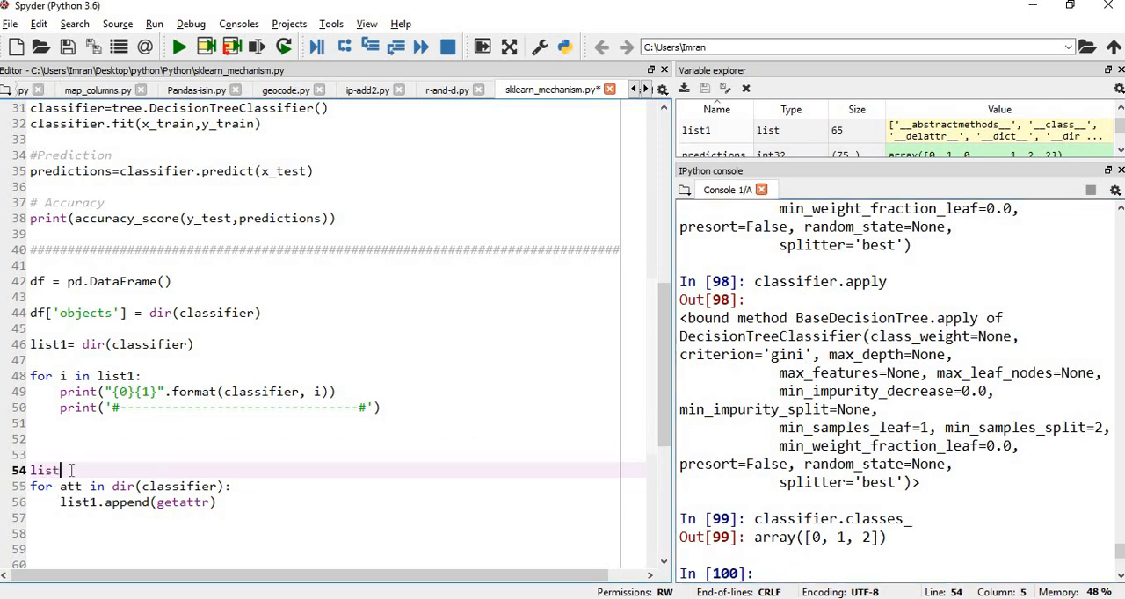
pyautogui.write('2=[]')
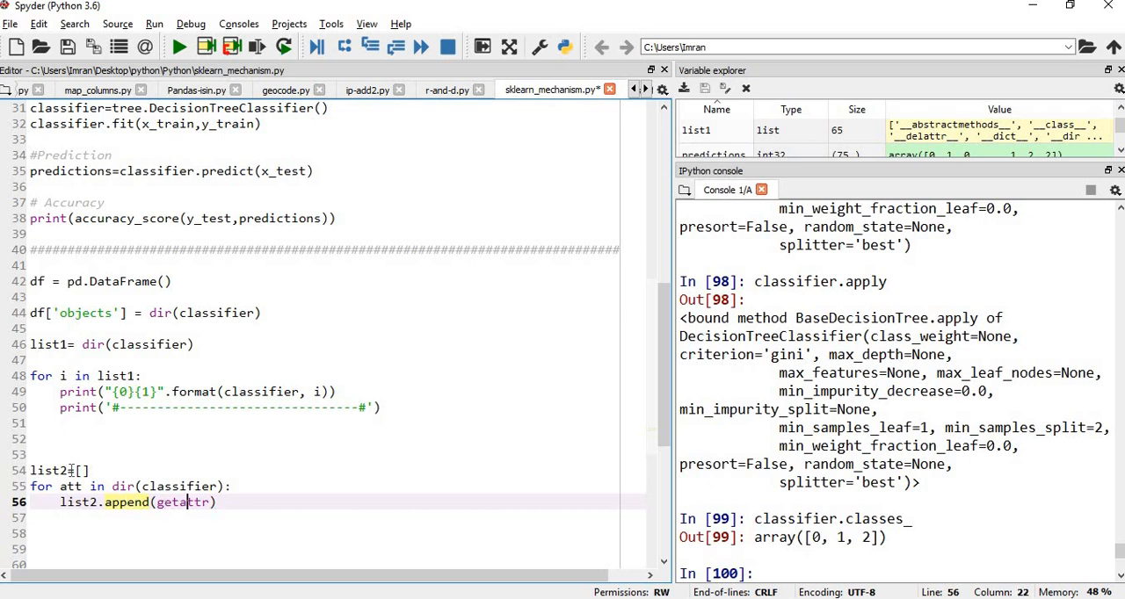
pyautogui.write('(classifier,')
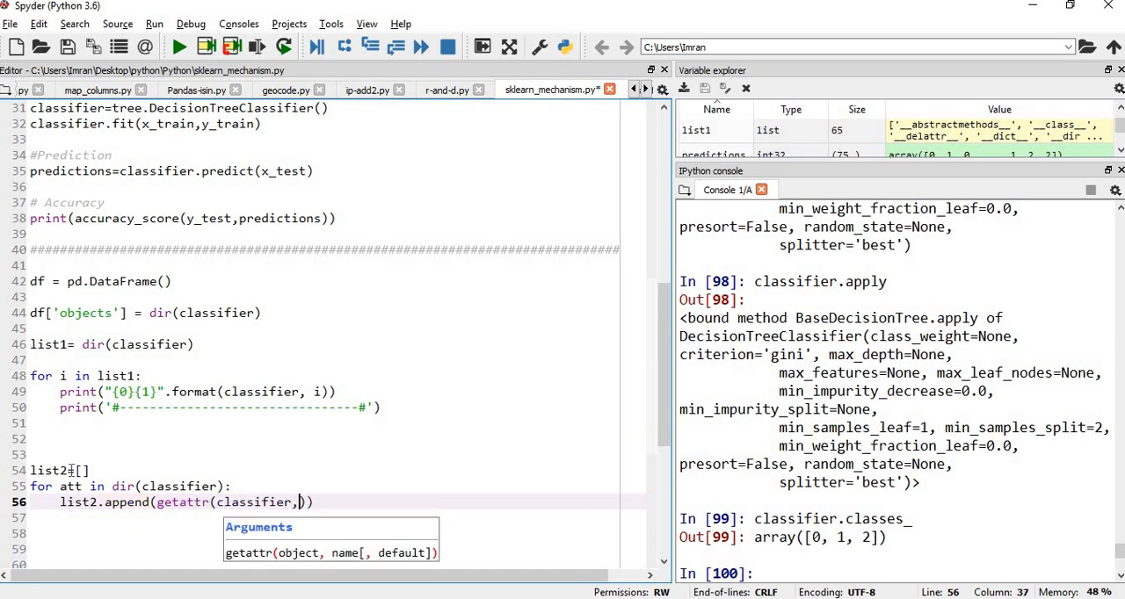
pyautogui.write('att')
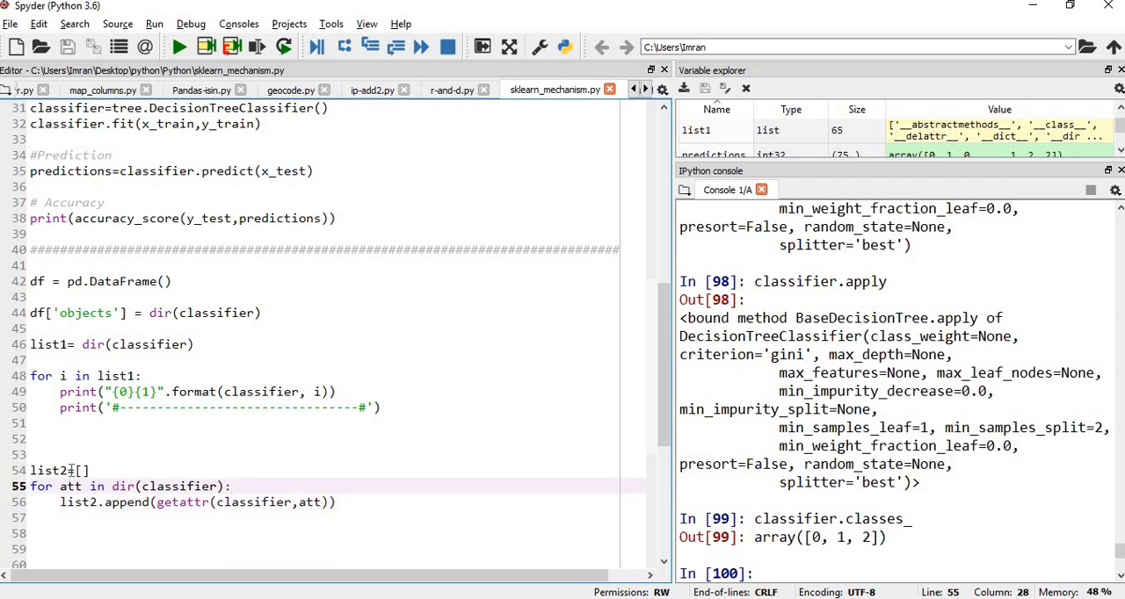
pyautogui.write('print(att, getattr(classifier, att')
pyautogui.write("print('---------------------------------------')")
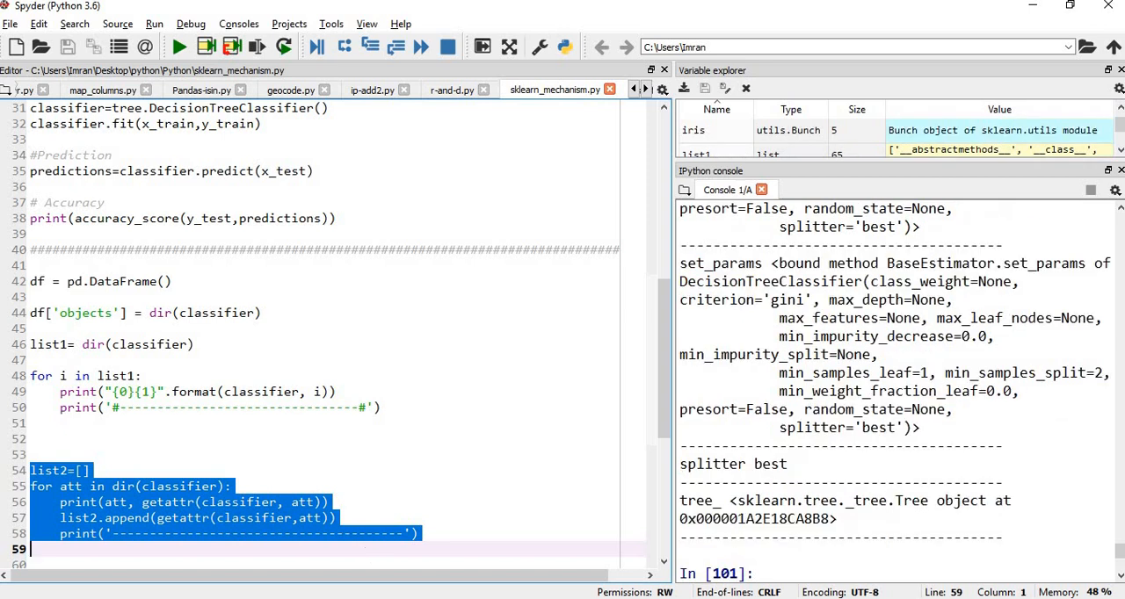
pyautogui.scroll(-3)
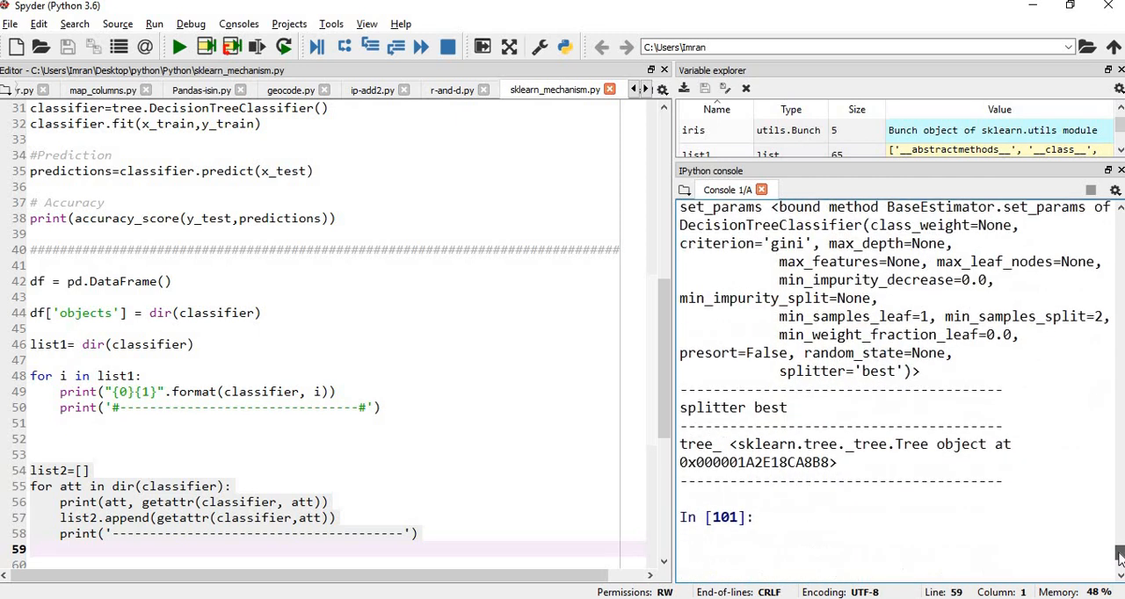
pyautogui.scroll(-3)
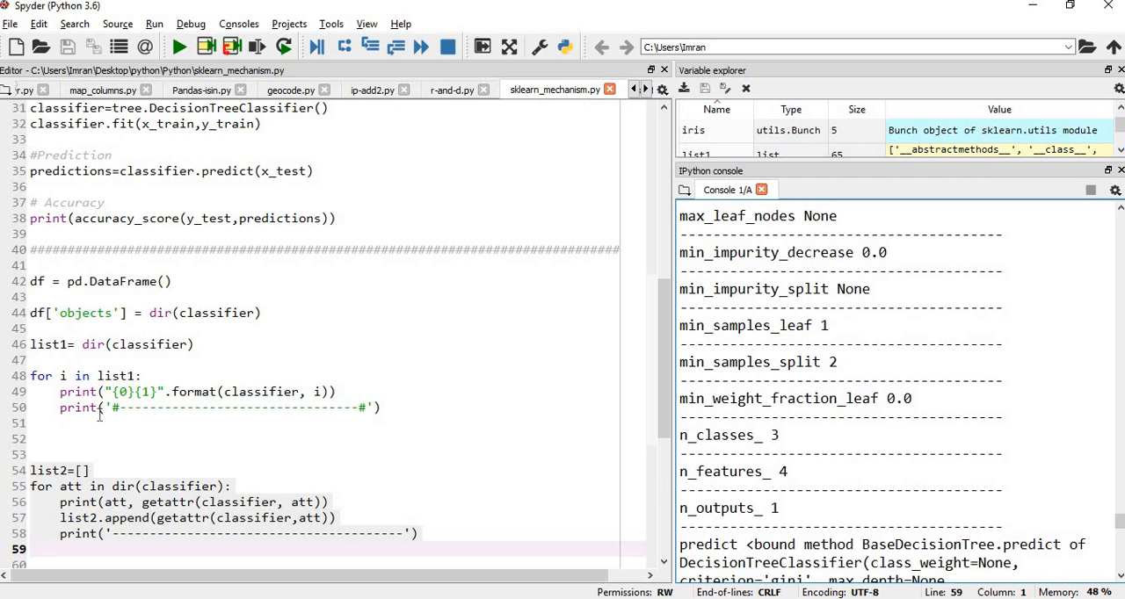
pyautogui.moveTo(501, 469)
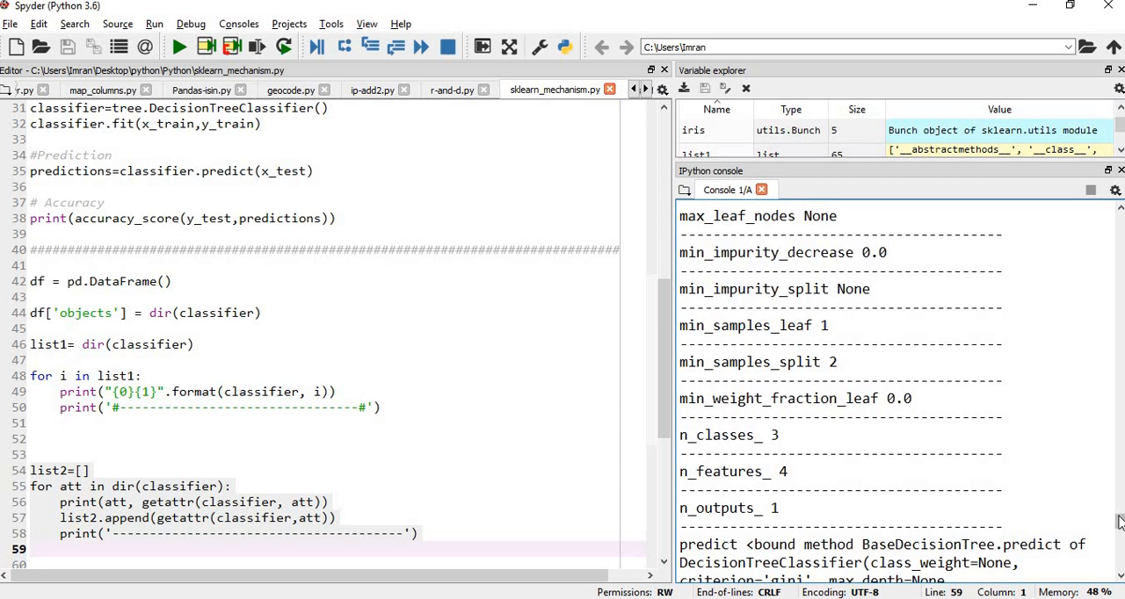
pyautogui.scroll(-3)
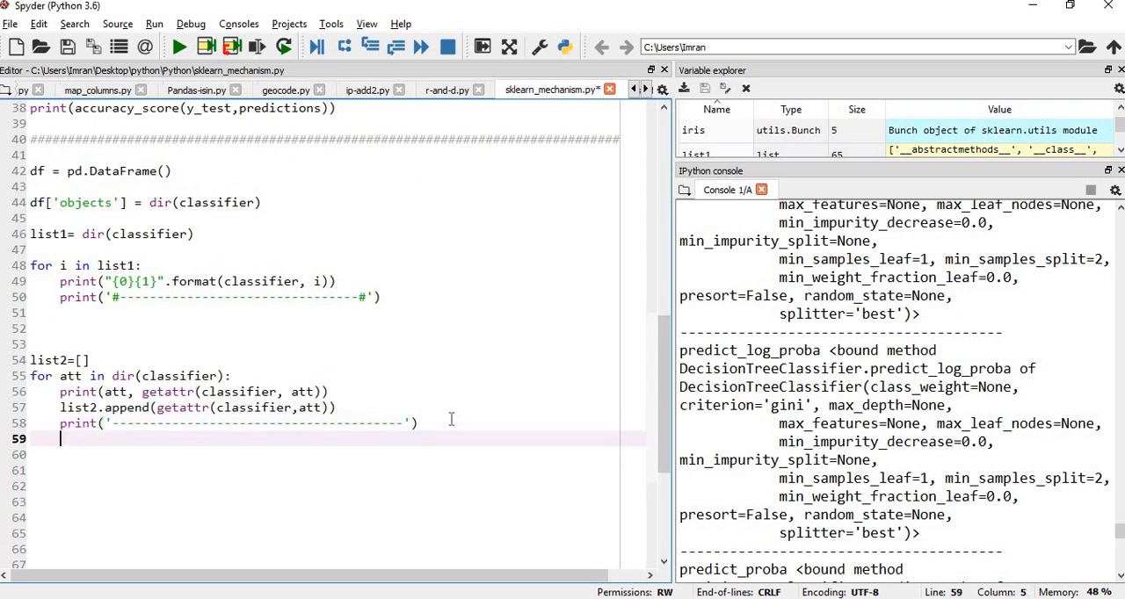
# - Assign df['values'] = list2, correcting the 'vlaues' typo, and run the line
pyautogui.write('df')
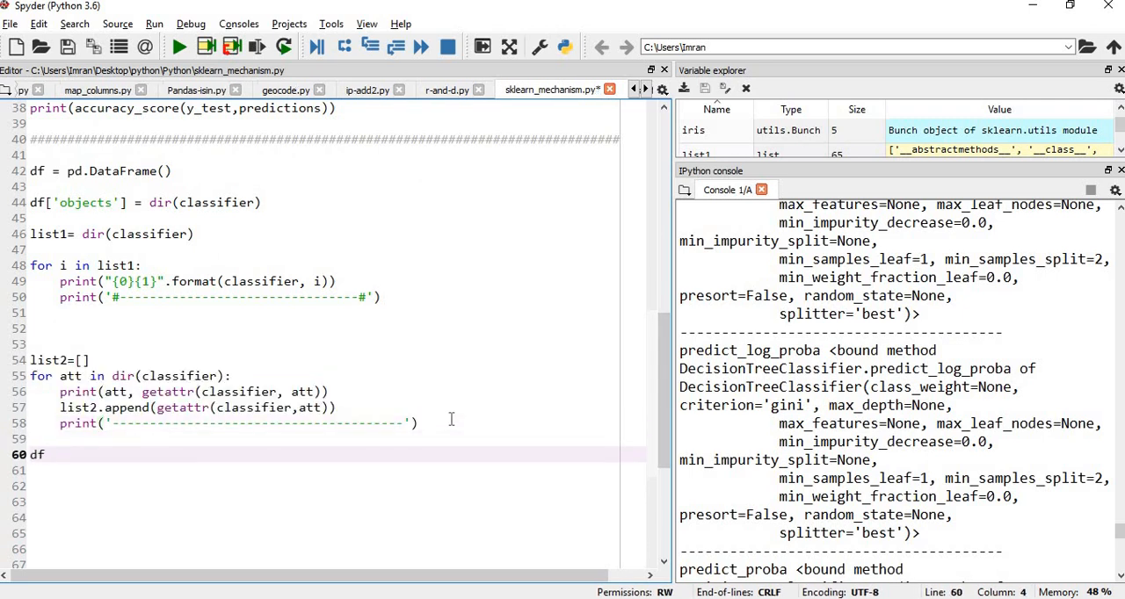
pyautogui.write("['vlaues'")
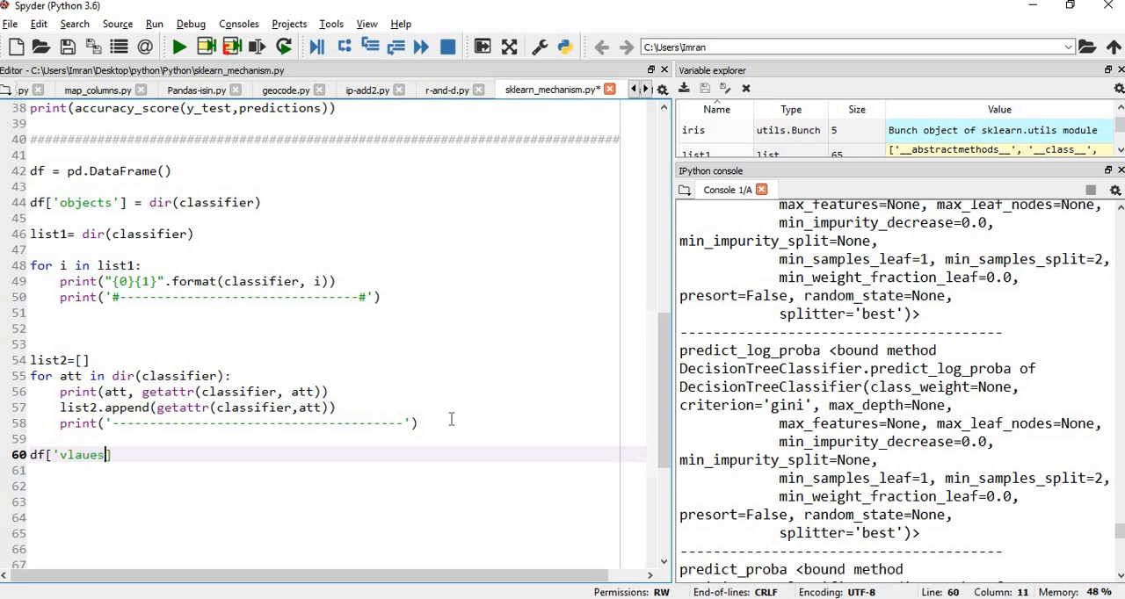
pyautogui.press('BackSpace')
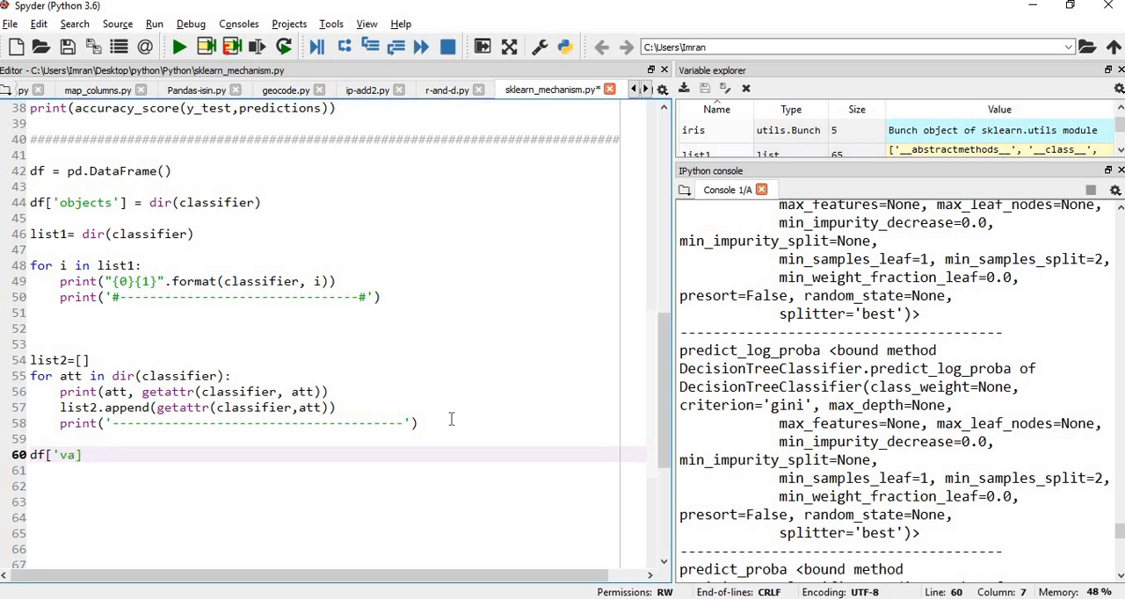
pyautogui.write("lues'")
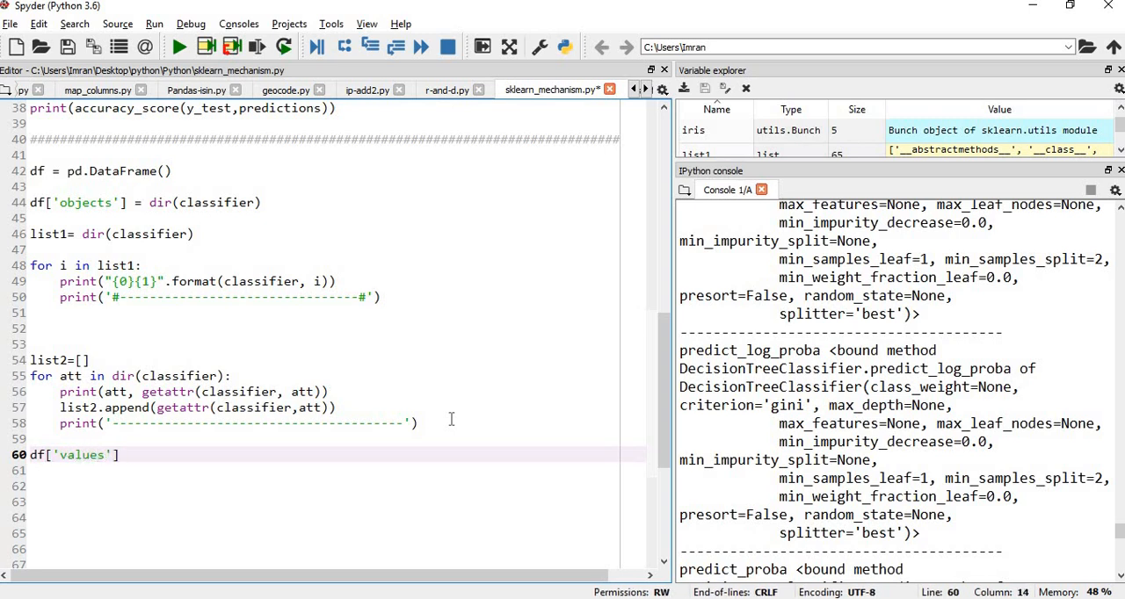
pyautogui.write('=')
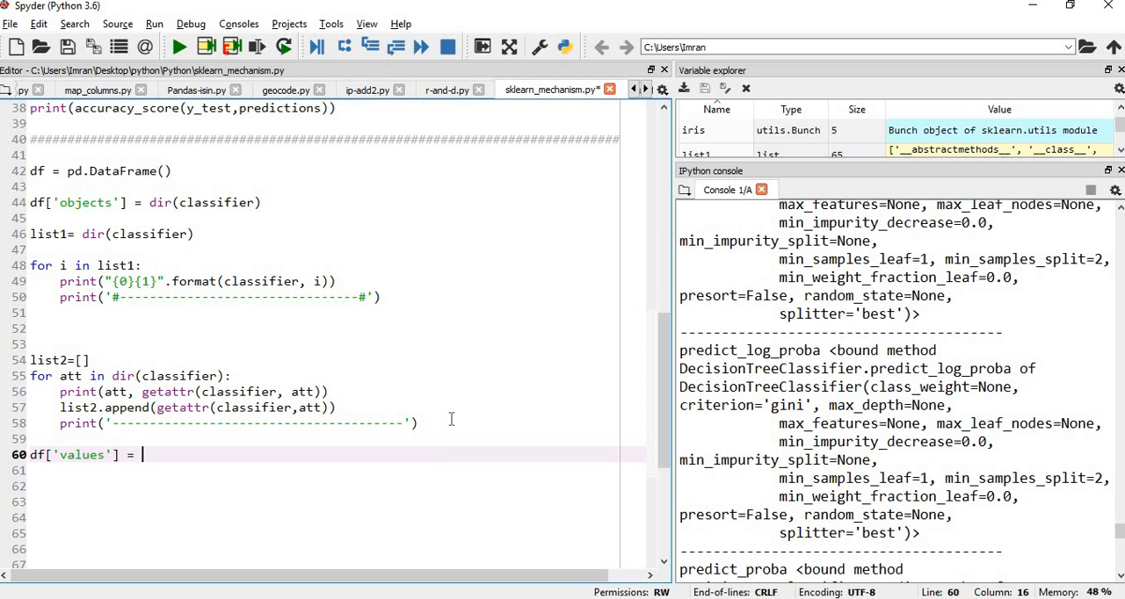
pyautogui.write('list2')
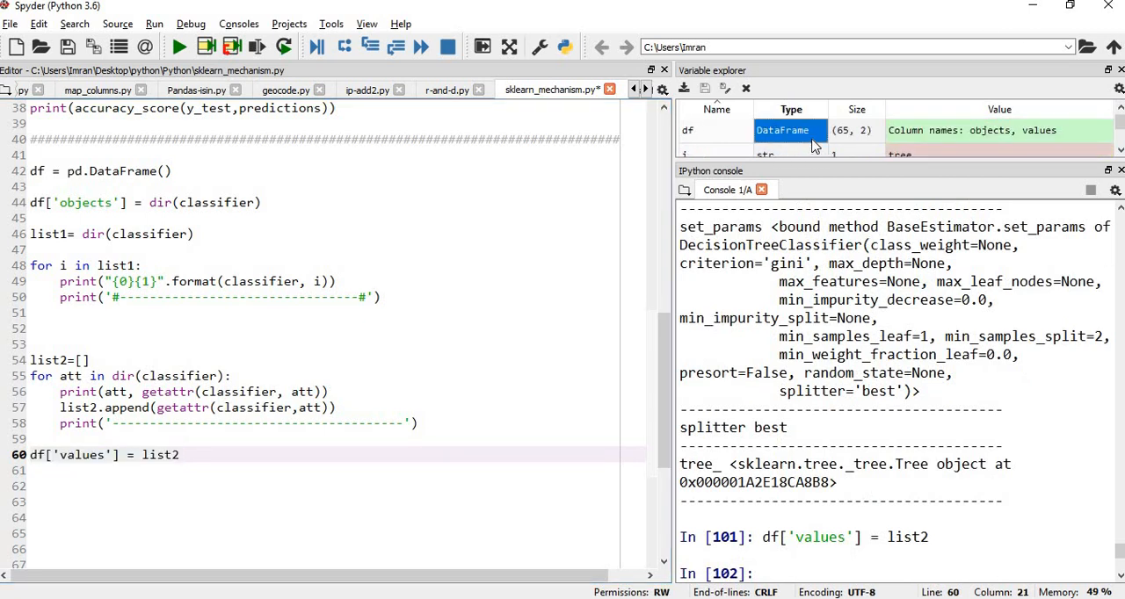
# - Preview the DataFrame in the console with df.head(), then df.head(10)
pyautogui.write('df.head(0')
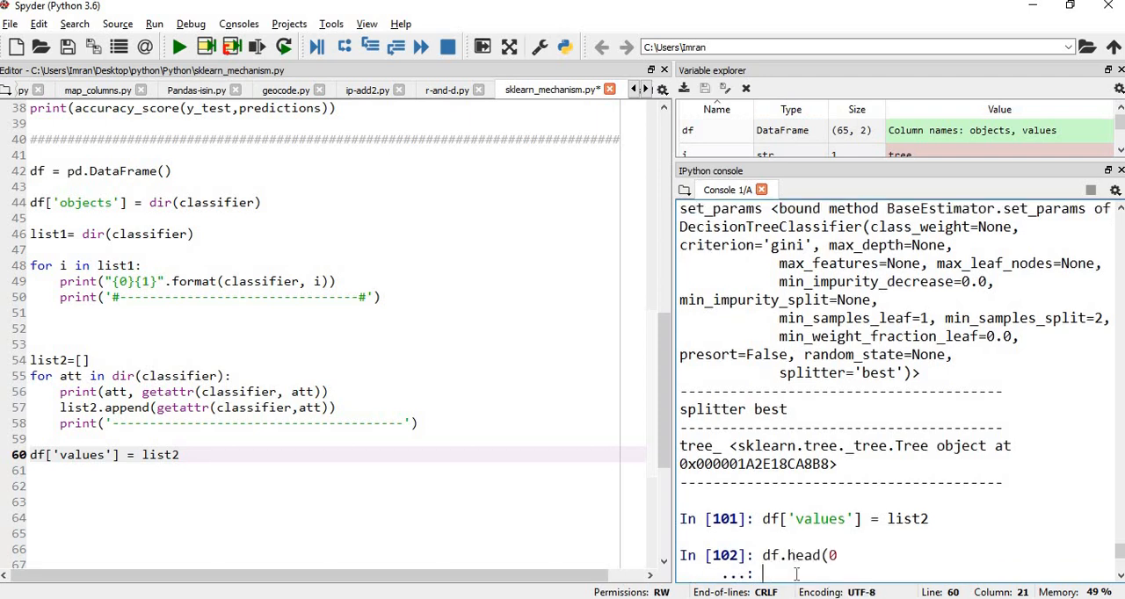
pyautogui.write(')')
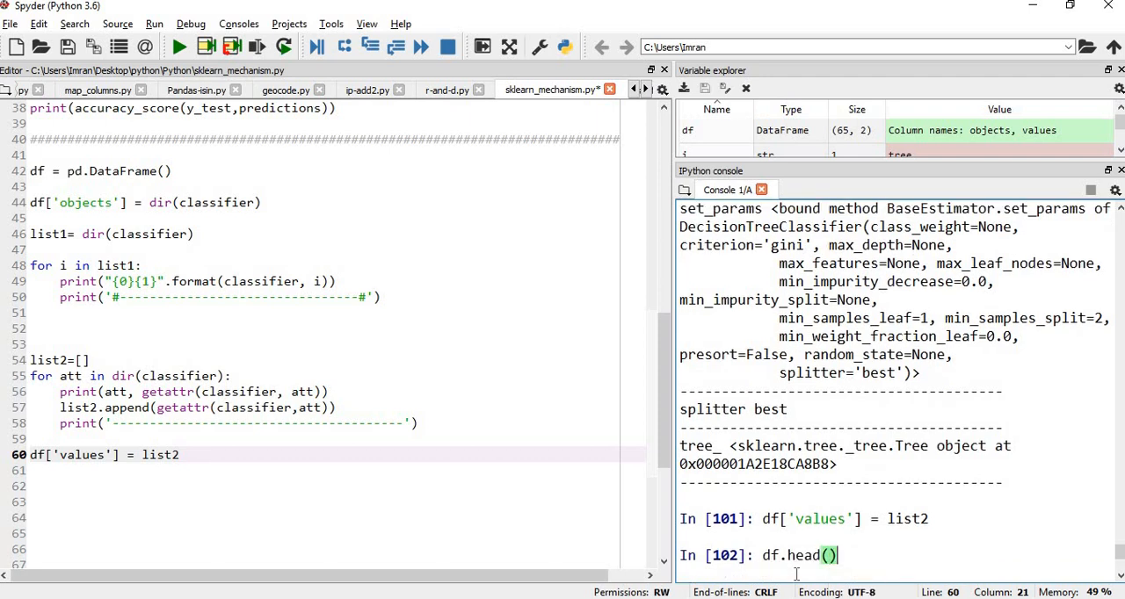
pyautogui.press('Return')
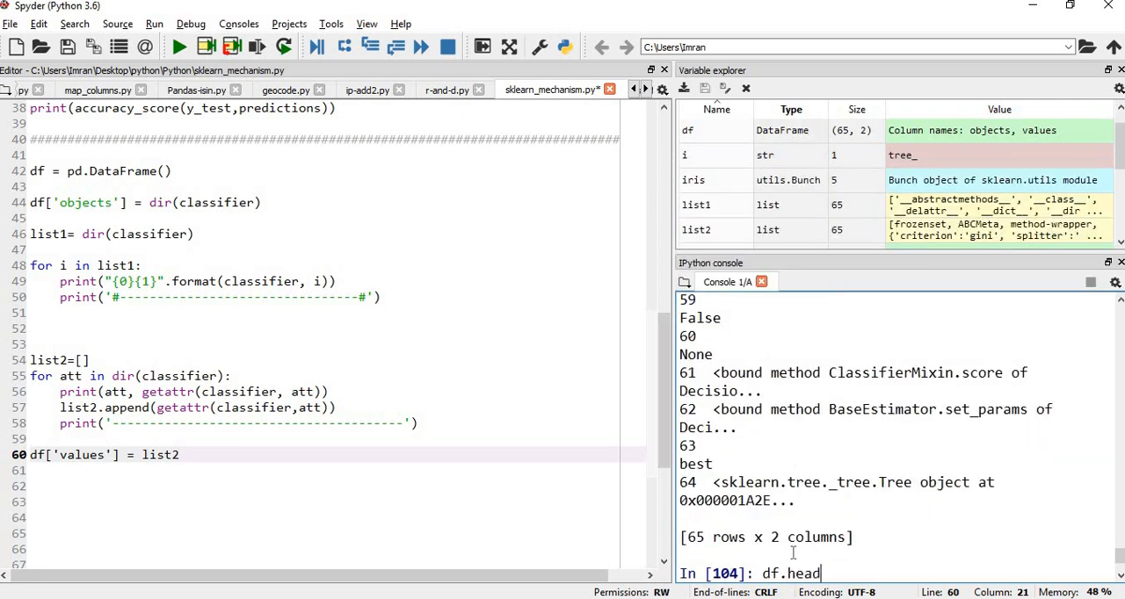
pyautogui.write('(10')
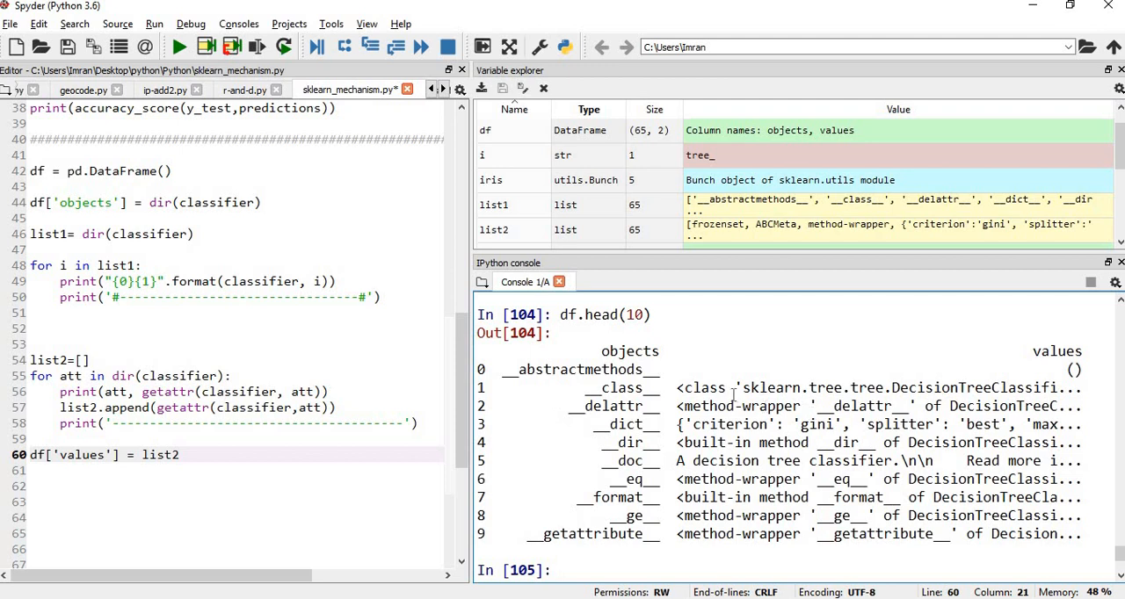
pyautogui.moveTo(734, 395)
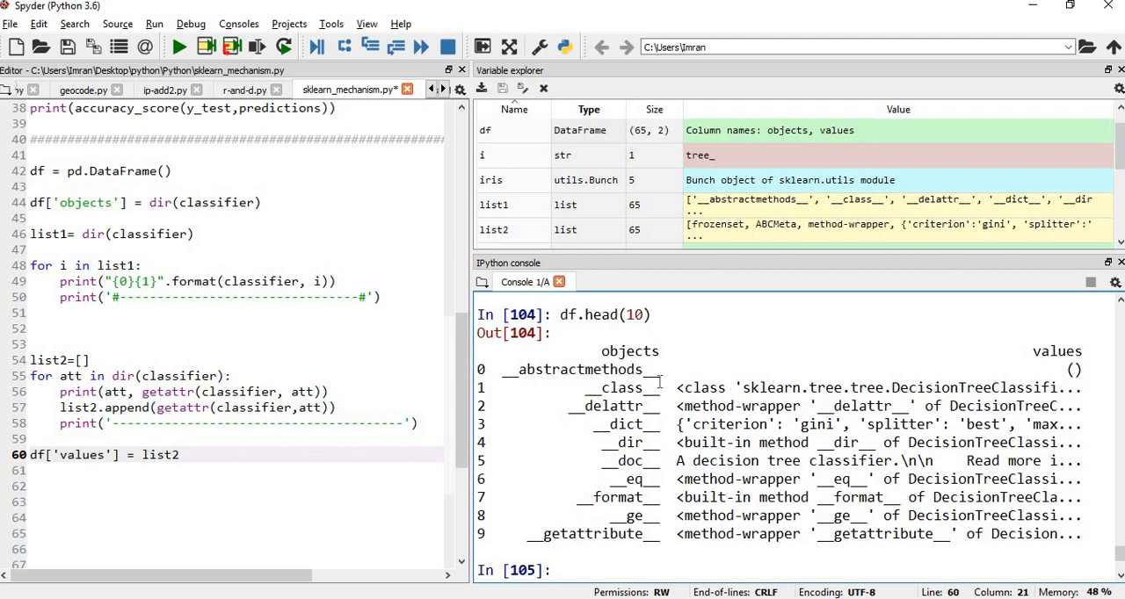